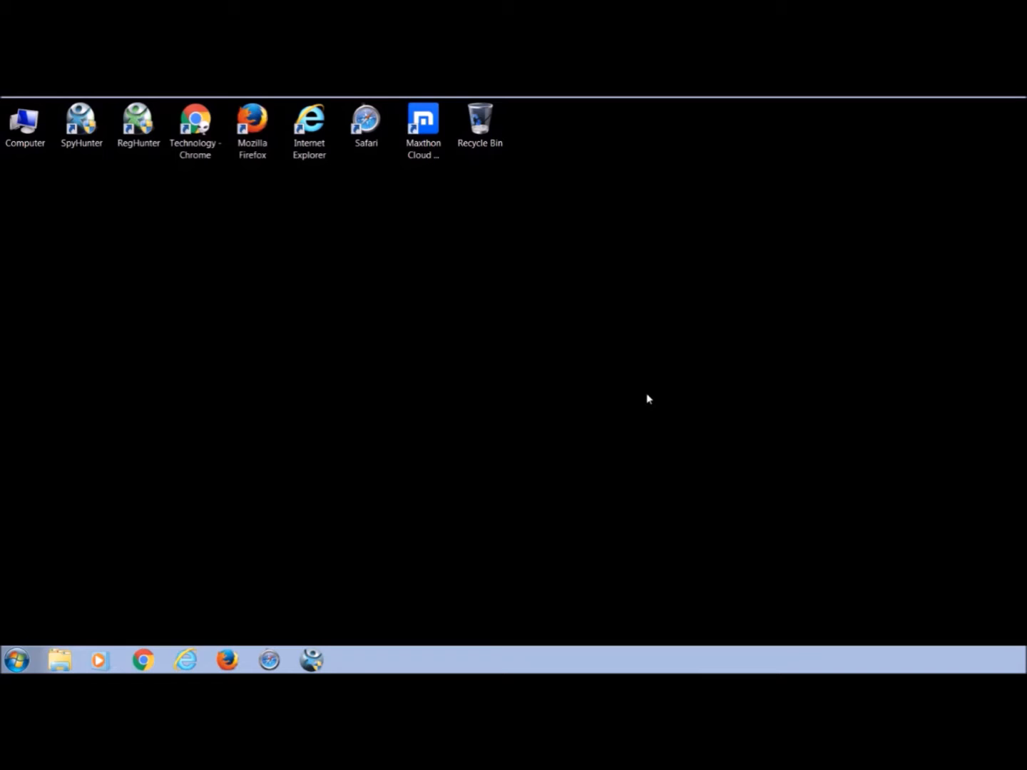
{"action": "mouse_move", "coordinate": [538, 363]}
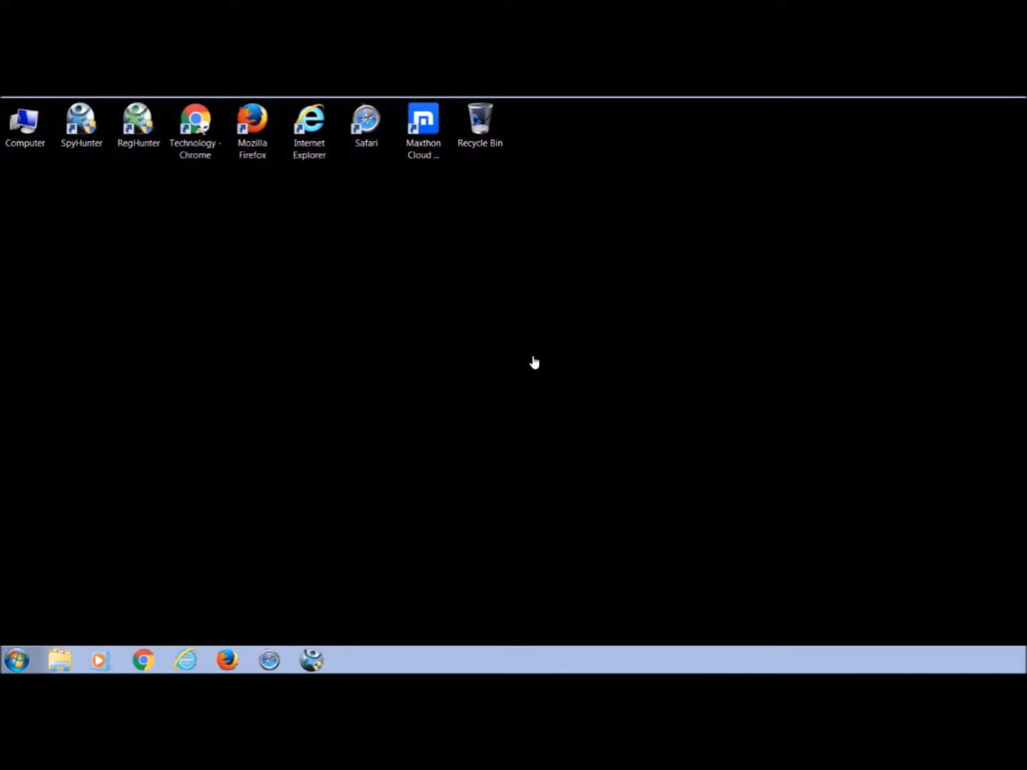
Bring up the Run dialog with Win+R
{"action": "key", "text": "win+r"}
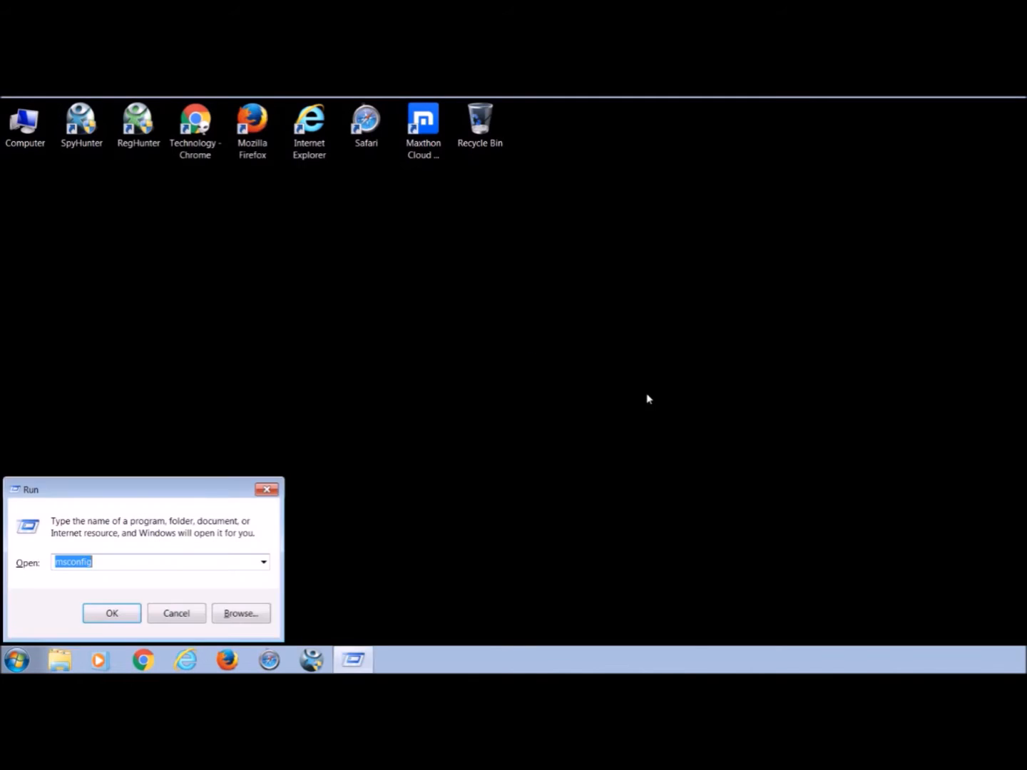
Launch msconfig and turn on Minimal Safe boot on the Boot tab, applying it
{"action": "type", "text": "msc"}
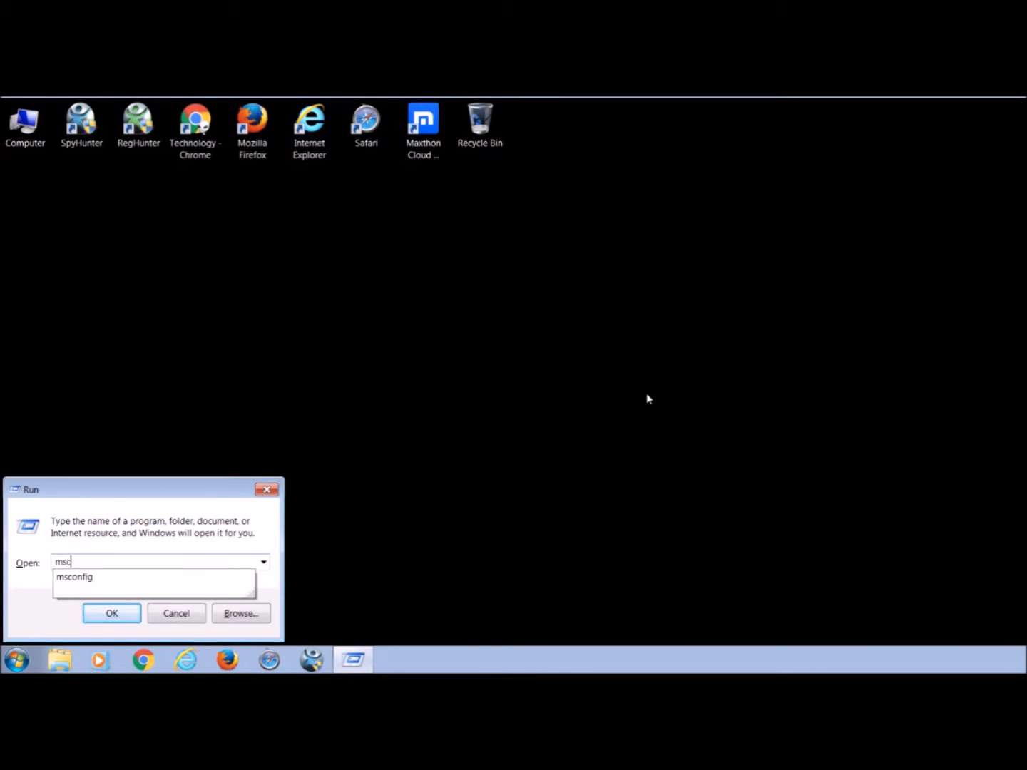
{"action": "left_click", "coordinate": [73, 576]}
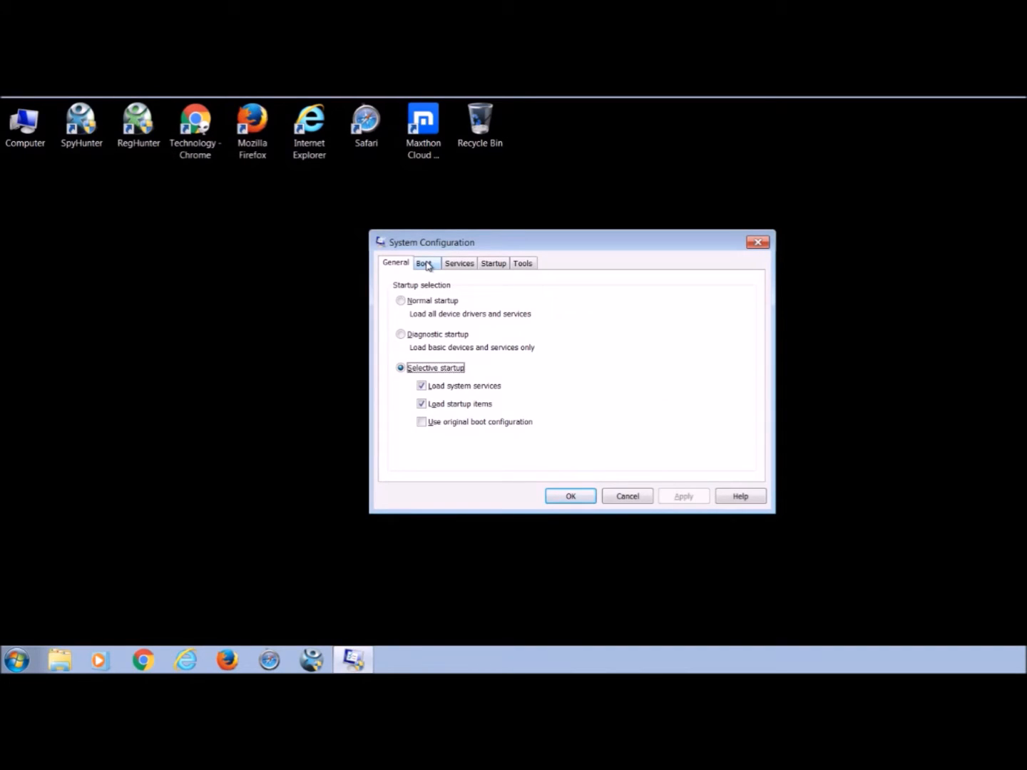
{"action": "left_click", "coordinate": [424, 263]}
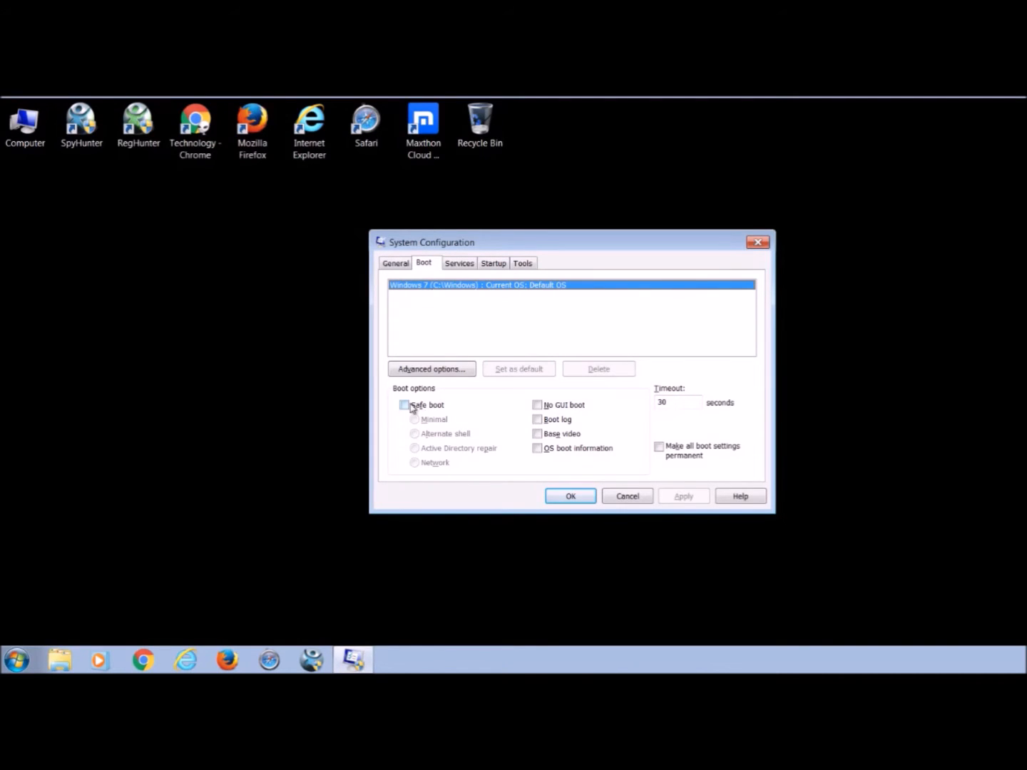
{"action": "left_click", "coordinate": [404, 405]}
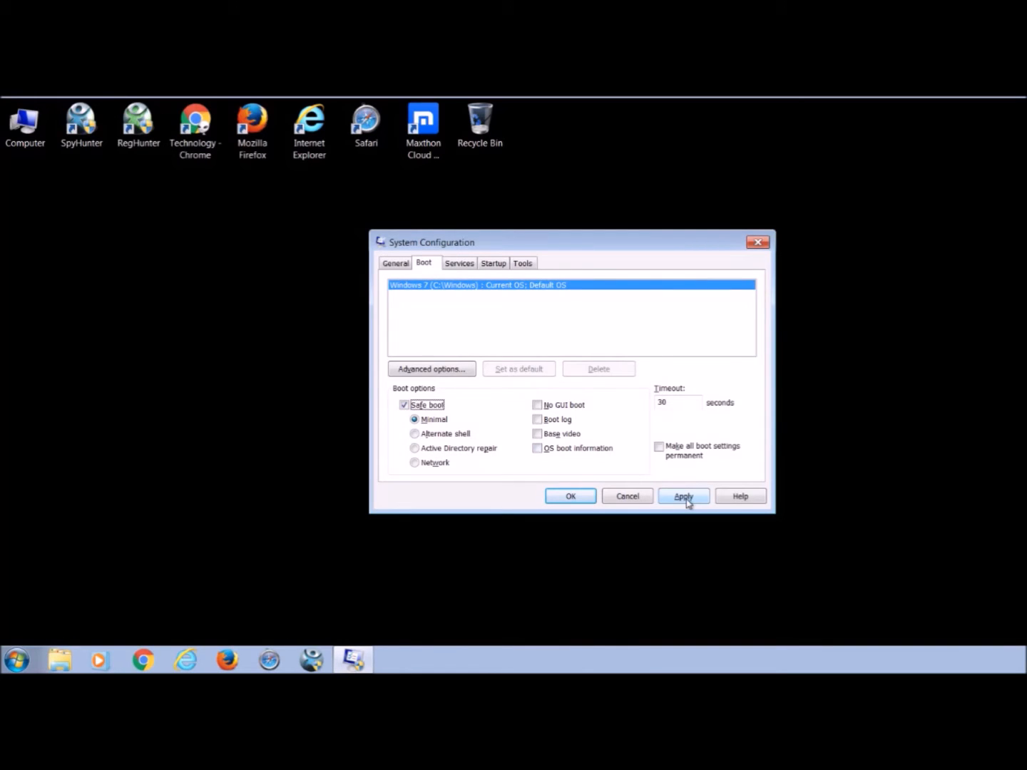
{"action": "left_click", "coordinate": [682, 496]}
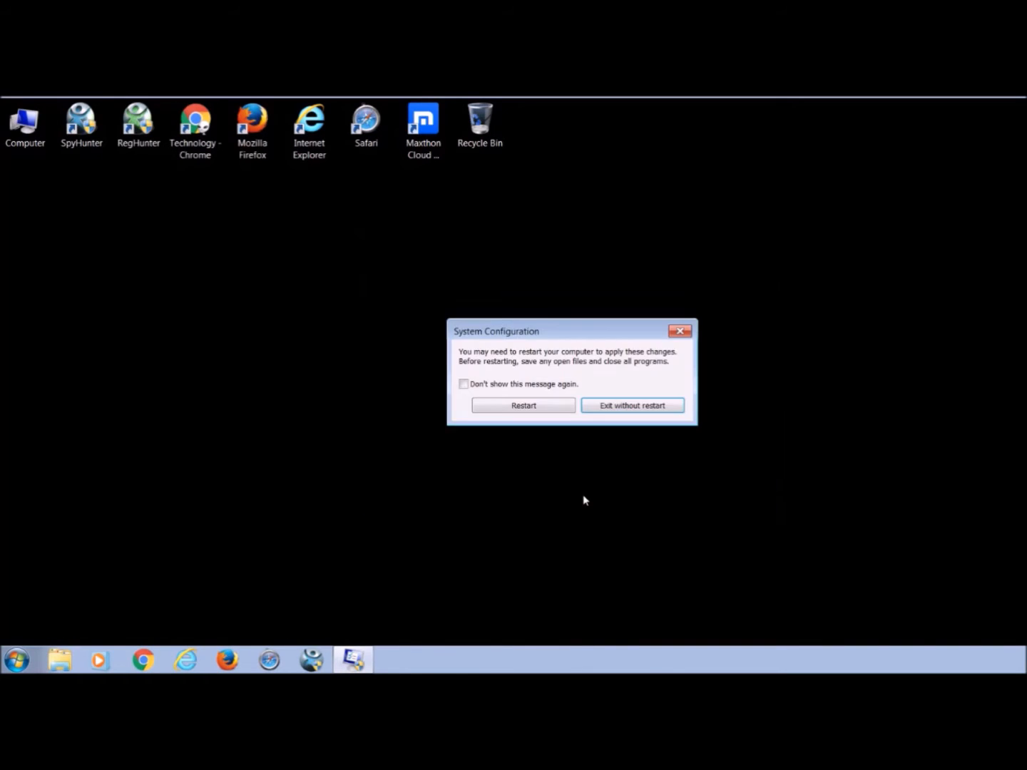
{"action": "mouse_move", "coordinate": [524, 405]}
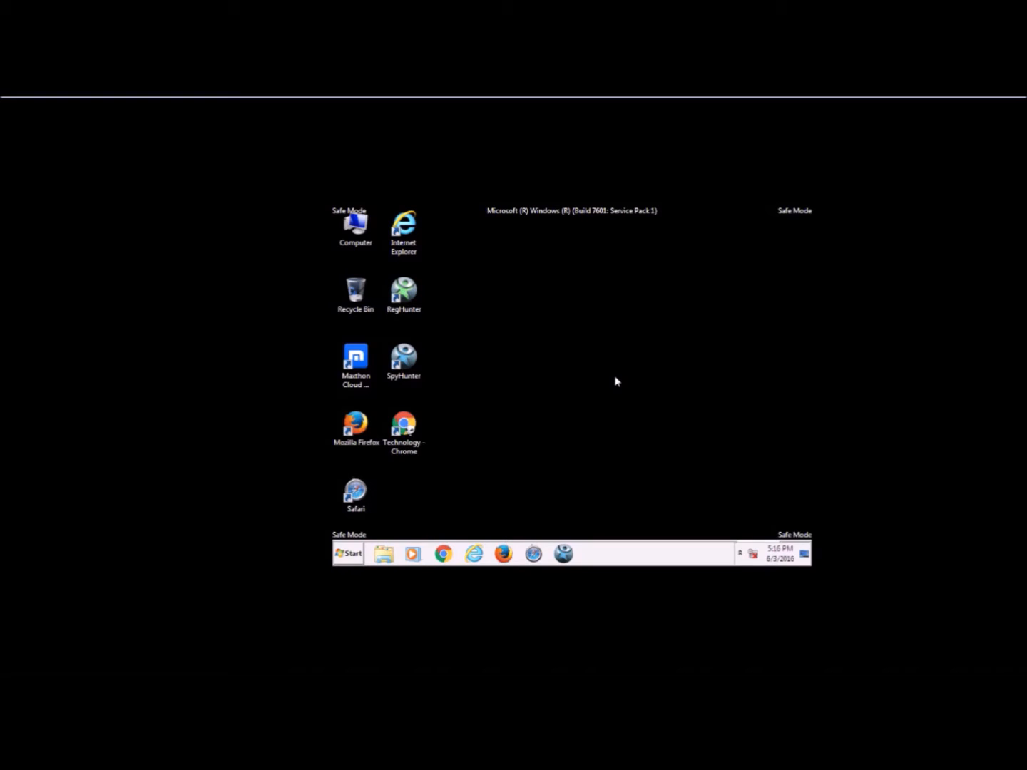
{"action": "mouse_move", "coordinate": [577, 358]}
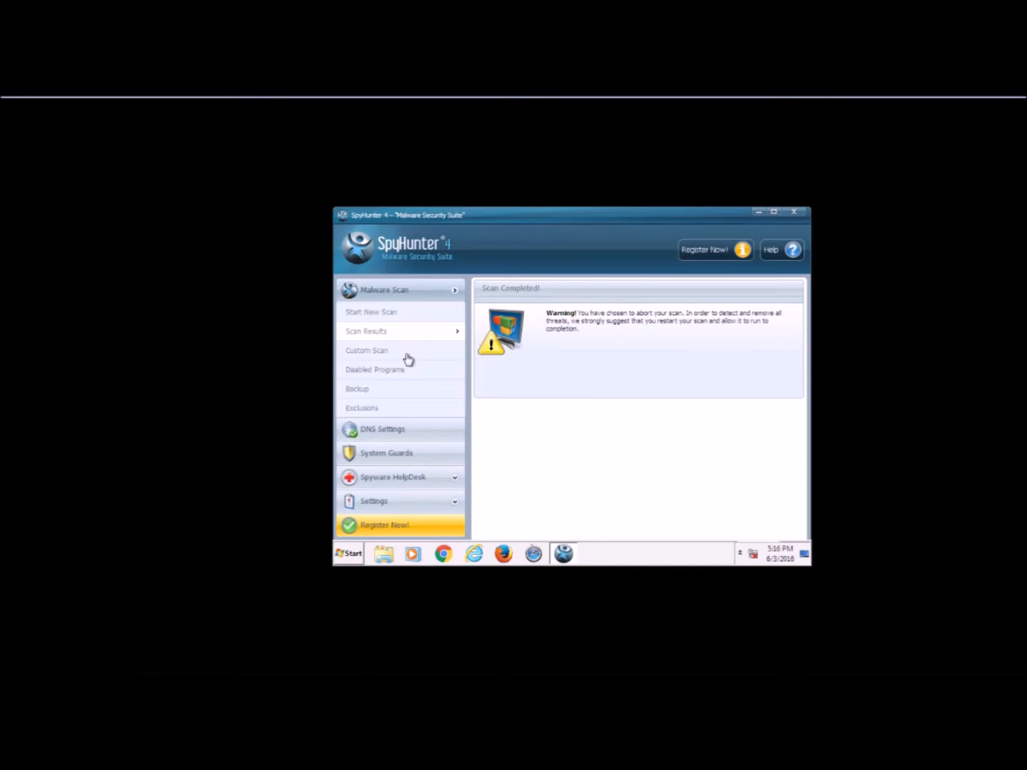
{"action": "mouse_move", "coordinate": [455, 234]}
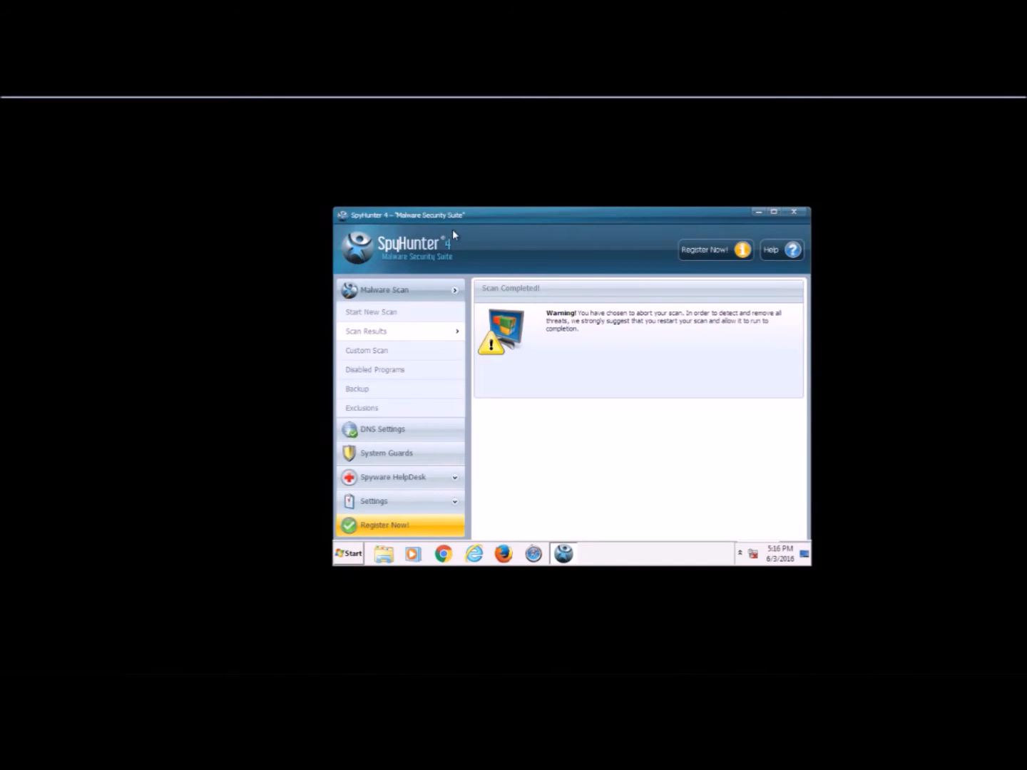
Start a new SpyHunter quick scan, then stop it
{"action": "left_click", "coordinate": [370, 311]}
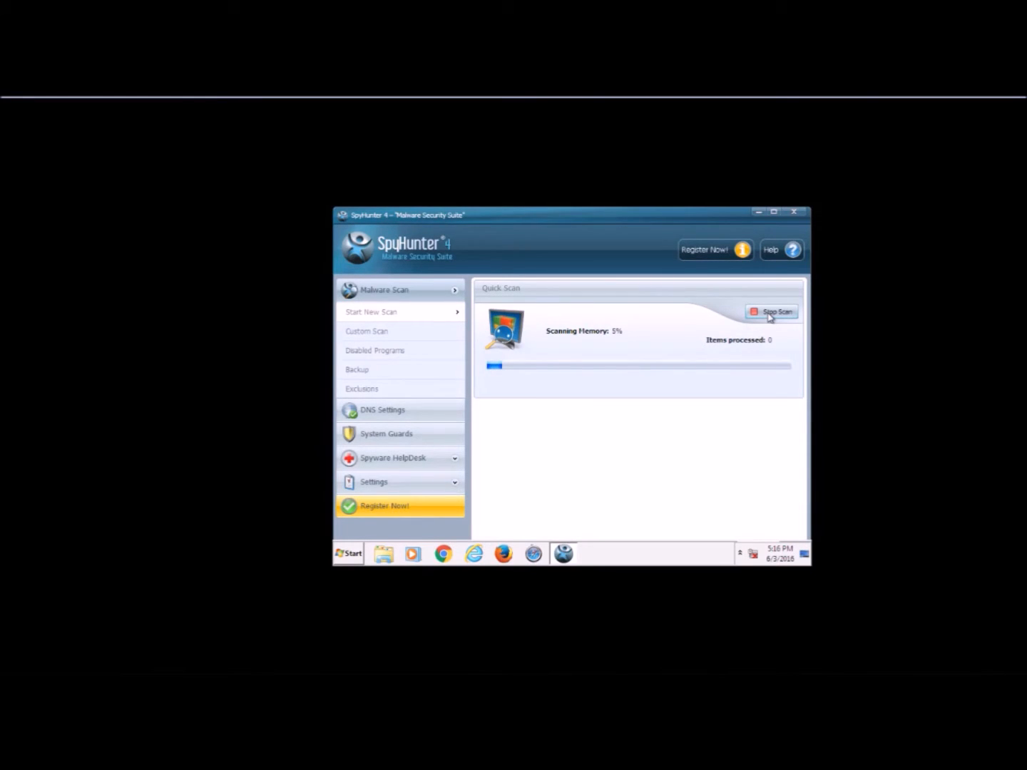
{"action": "left_click", "coordinate": [771, 312]}
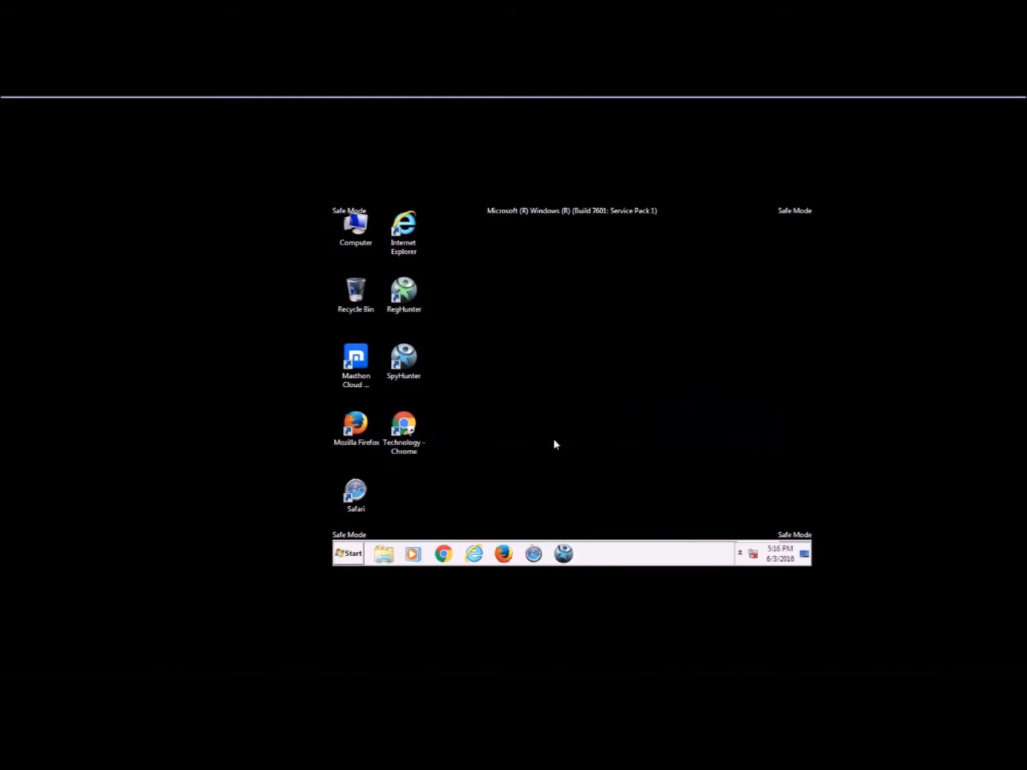
{"action": "mouse_move", "coordinate": [773, 529]}
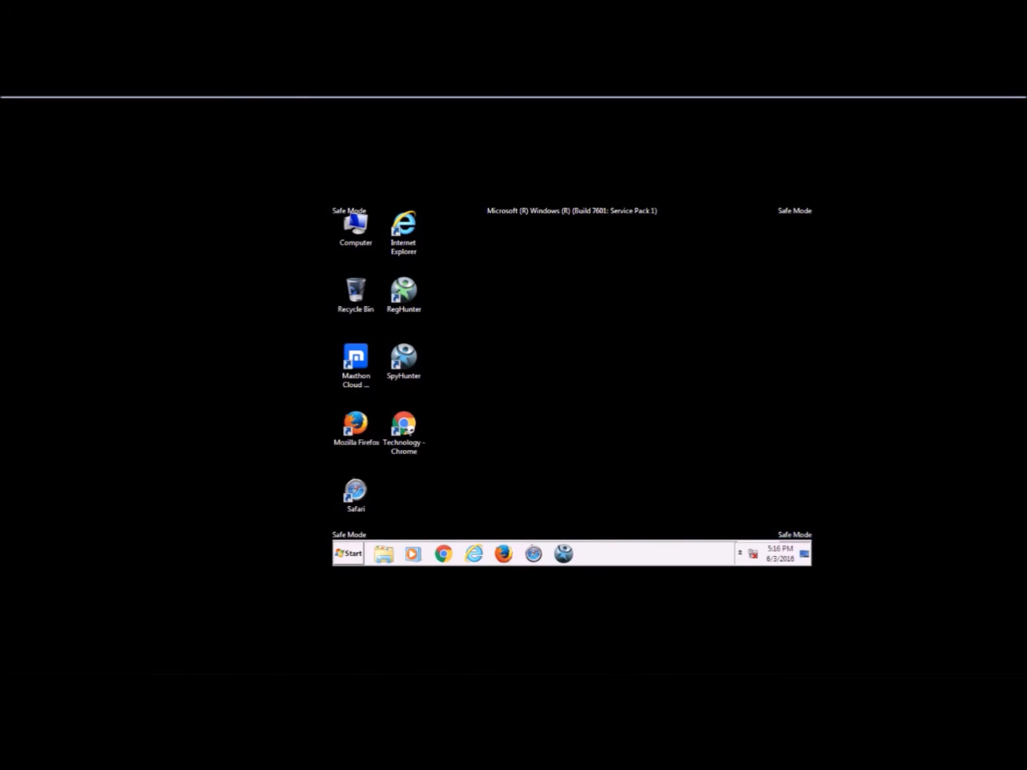
{"action": "mouse_move", "coordinate": [617, 382]}
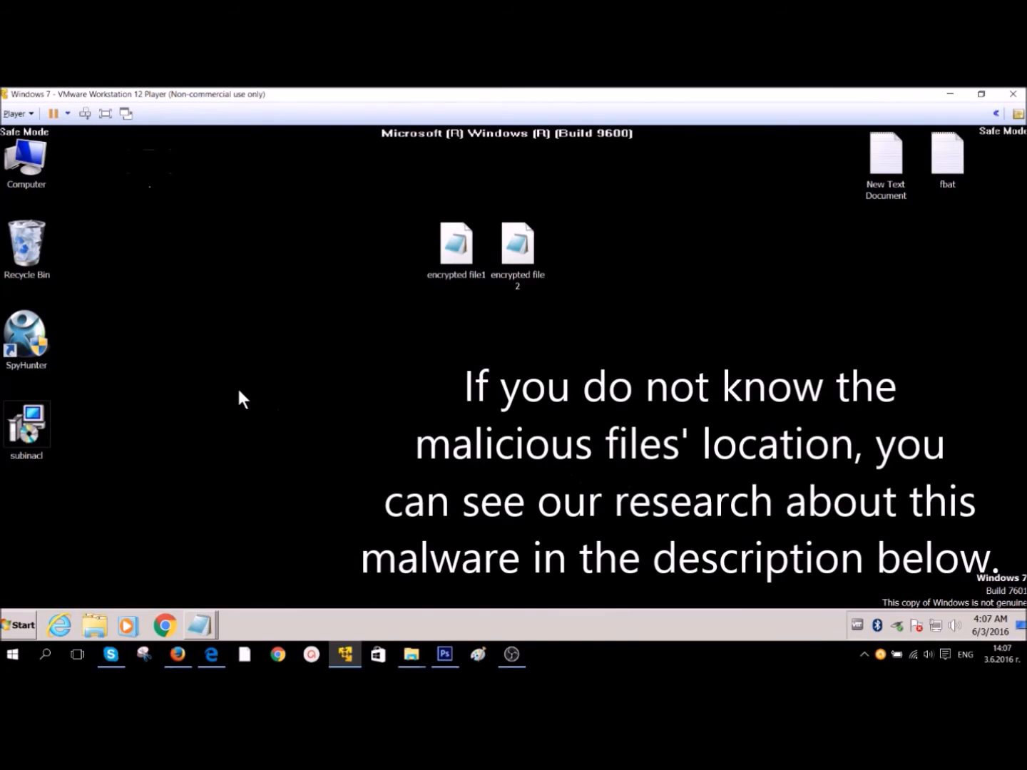
{"action": "mouse_move", "coordinate": [119, 365]}
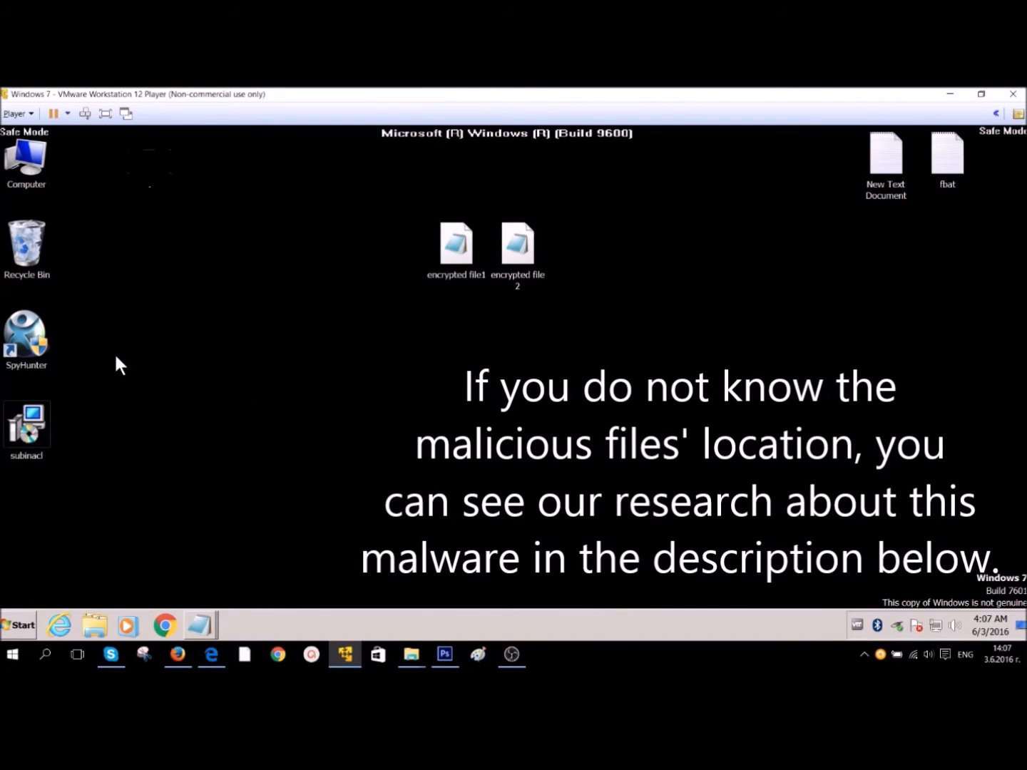
Open the Start menu on the Safe Mode desktop
{"action": "left_click", "coordinate": [18, 624]}
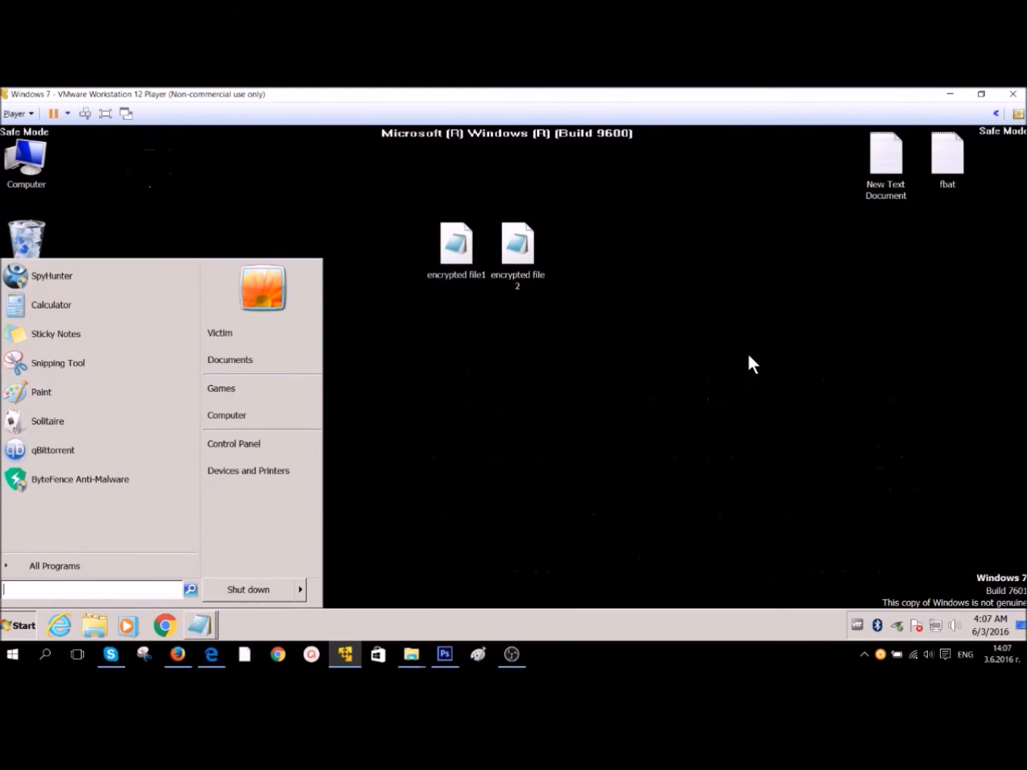
{"action": "mouse_move", "coordinate": [756, 338]}
{"action": "type", "text": "F"}
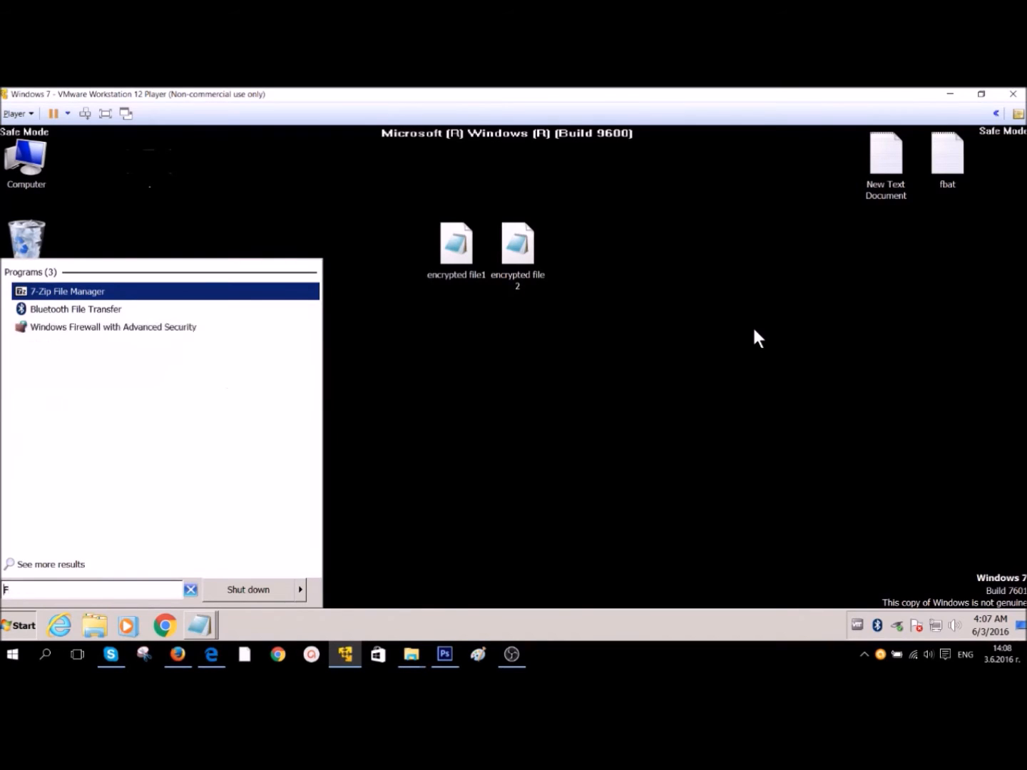
Open Folder Options from Start search and show hidden files, folders and drives
{"action": "type", "text": "older"}
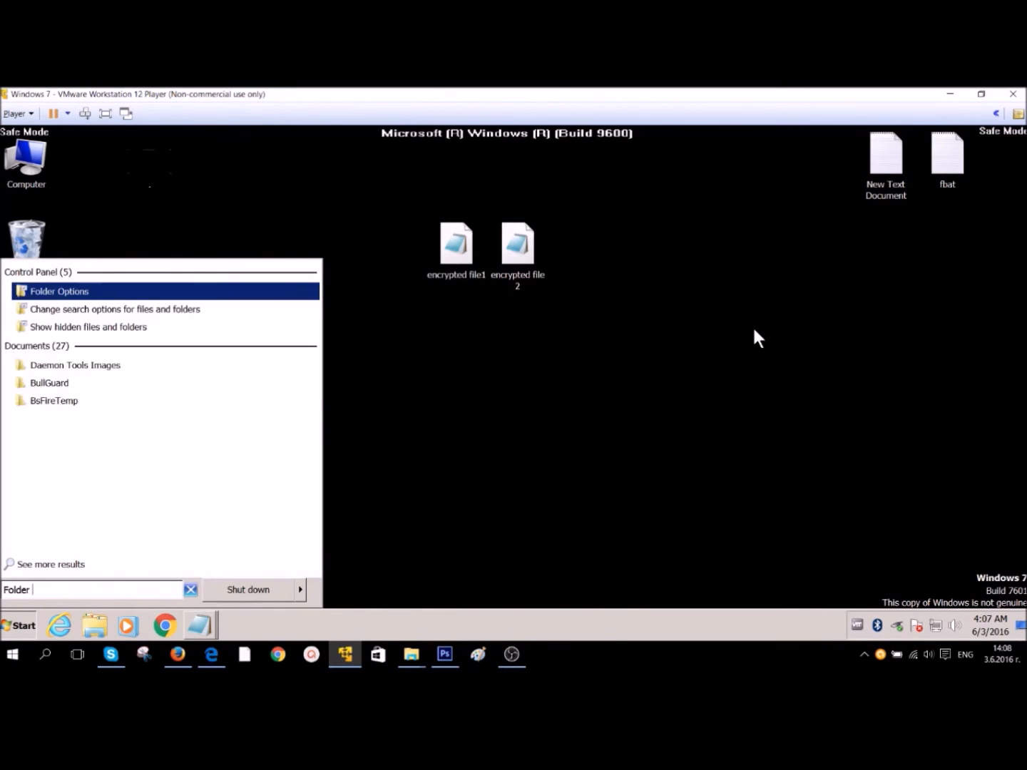
{"action": "left_click", "coordinate": [59, 291]}
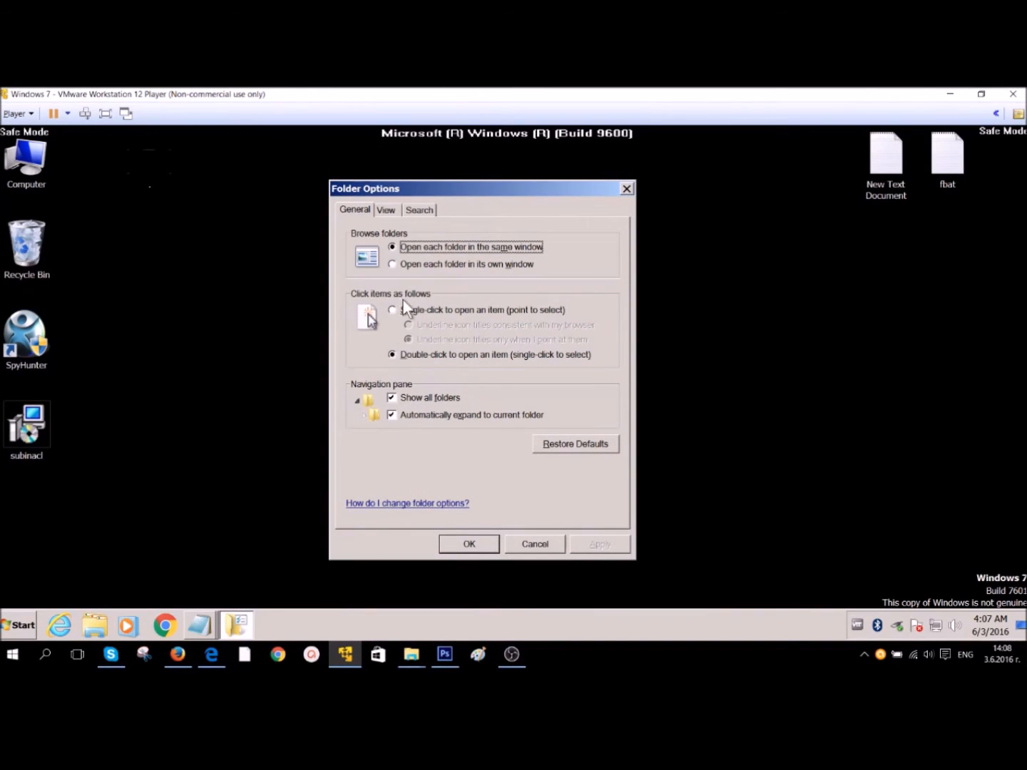
{"action": "left_click", "coordinate": [385, 209]}
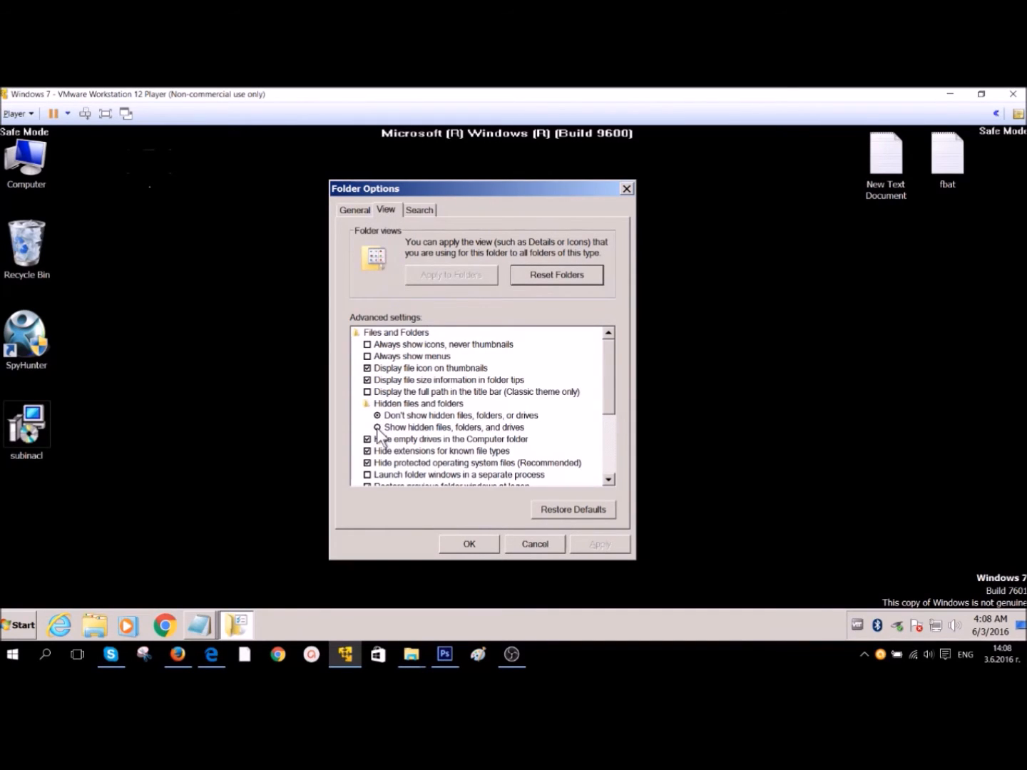
{"action": "left_click", "coordinate": [377, 428]}
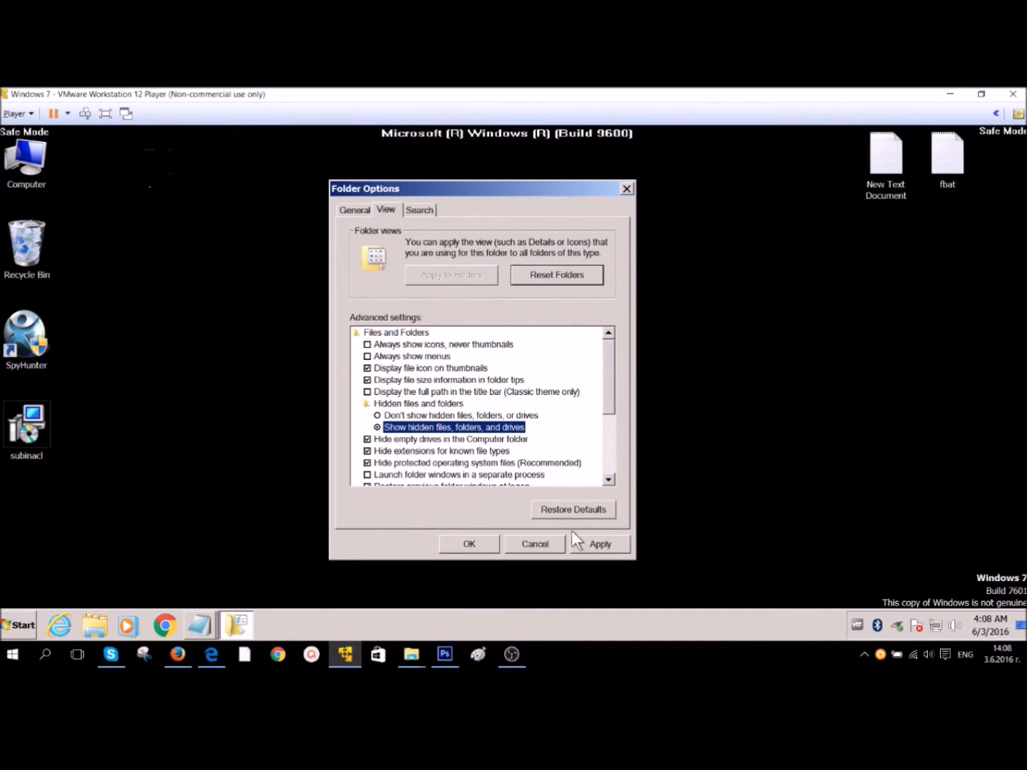
{"action": "left_click", "coordinate": [599, 543]}
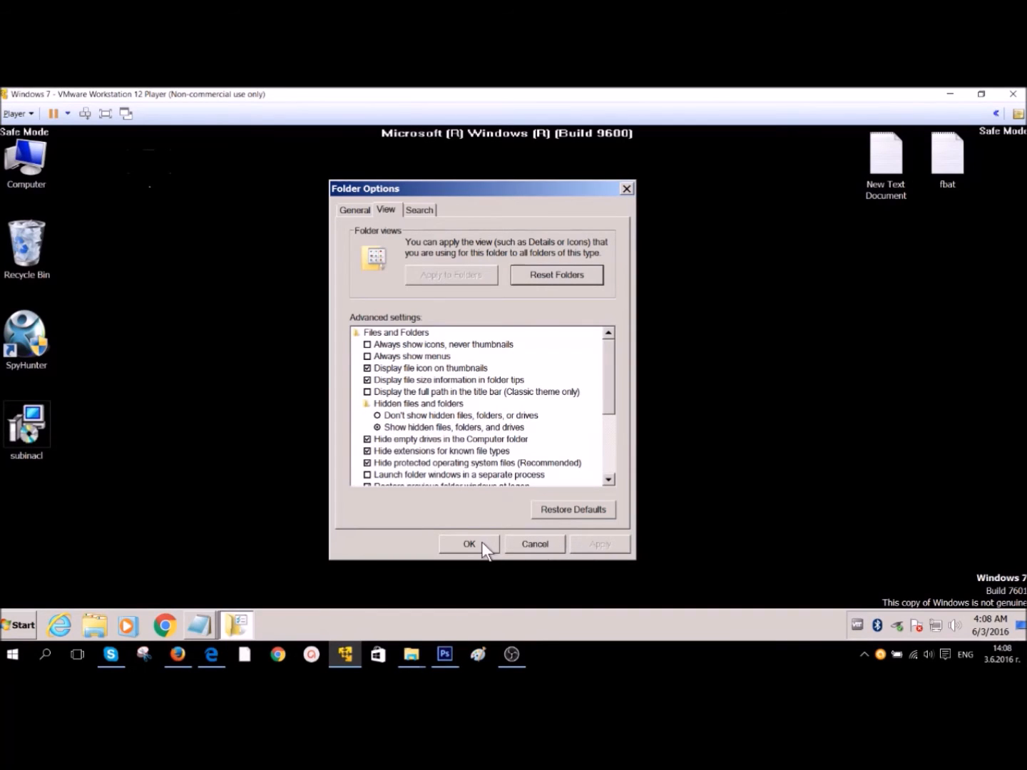
{"action": "left_click", "coordinate": [469, 543]}
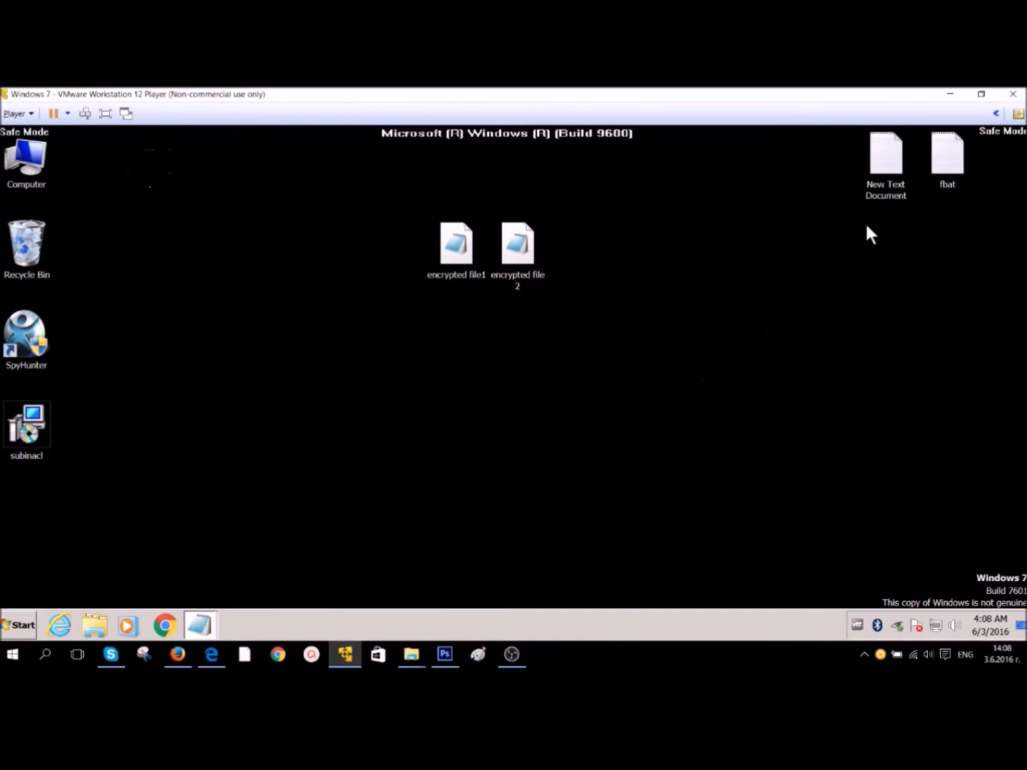
Open New Text Document in Notepad and copy the name r32898328230.exe
{"action": "double_click", "coordinate": [885, 152]}
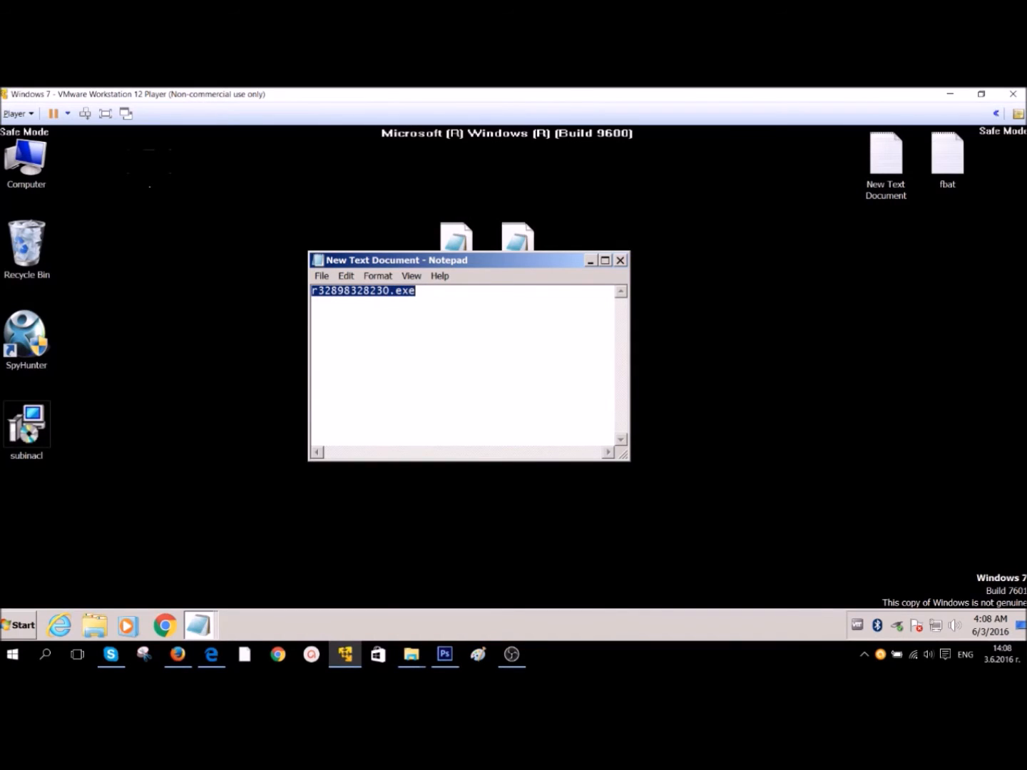
{"action": "right_click", "coordinate": [363, 291]}
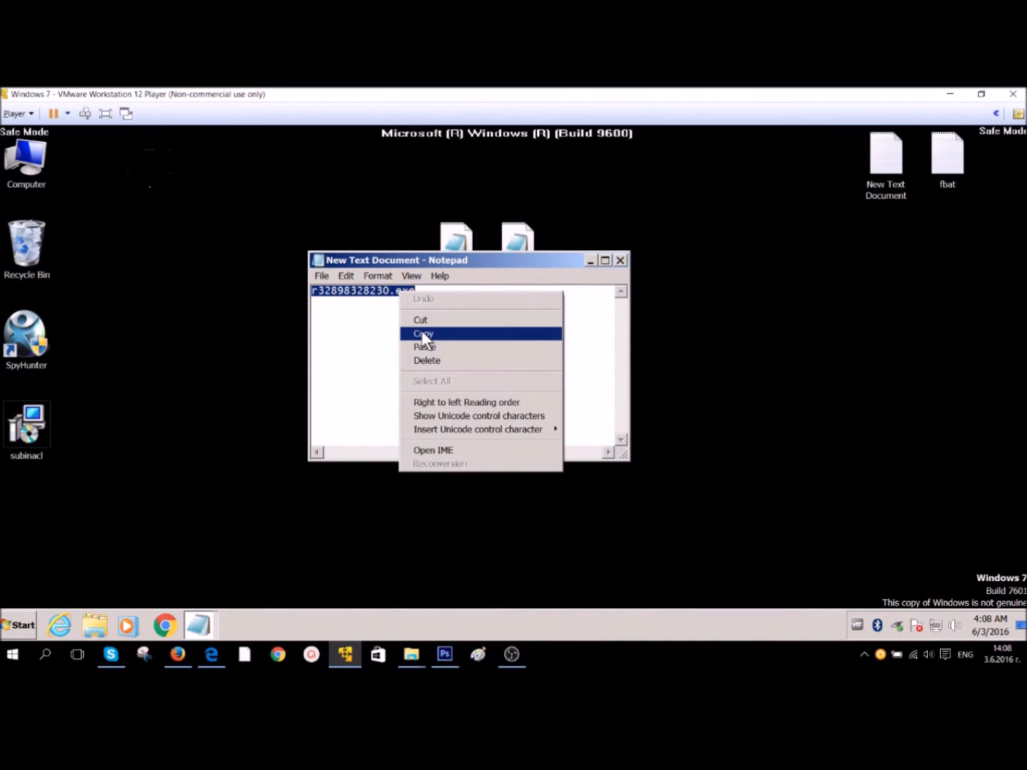
{"action": "left_click", "coordinate": [423, 333]}
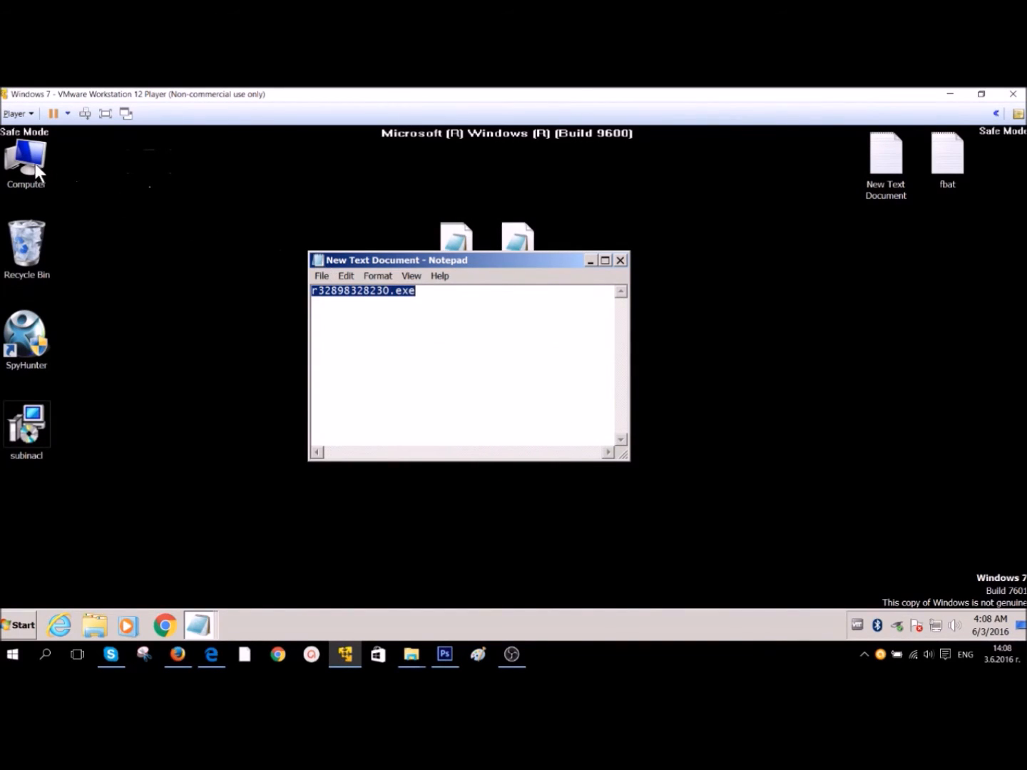
{"action": "double_click", "coordinate": [26, 156]}
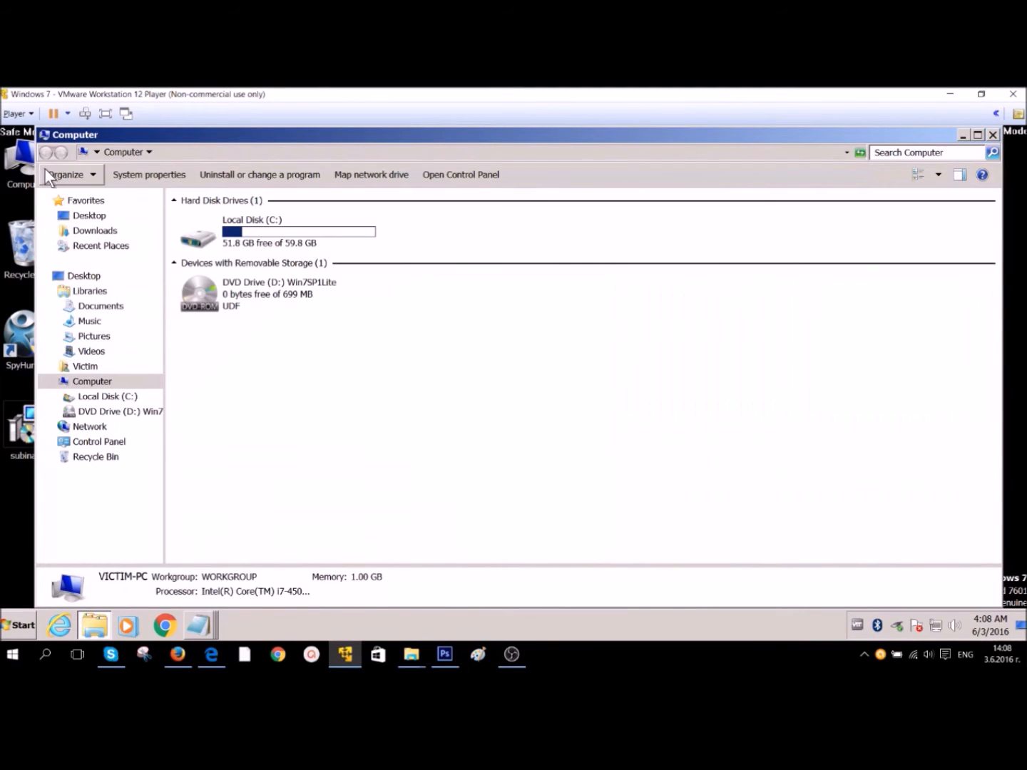
{"action": "mouse_move", "coordinate": [282, 241]}
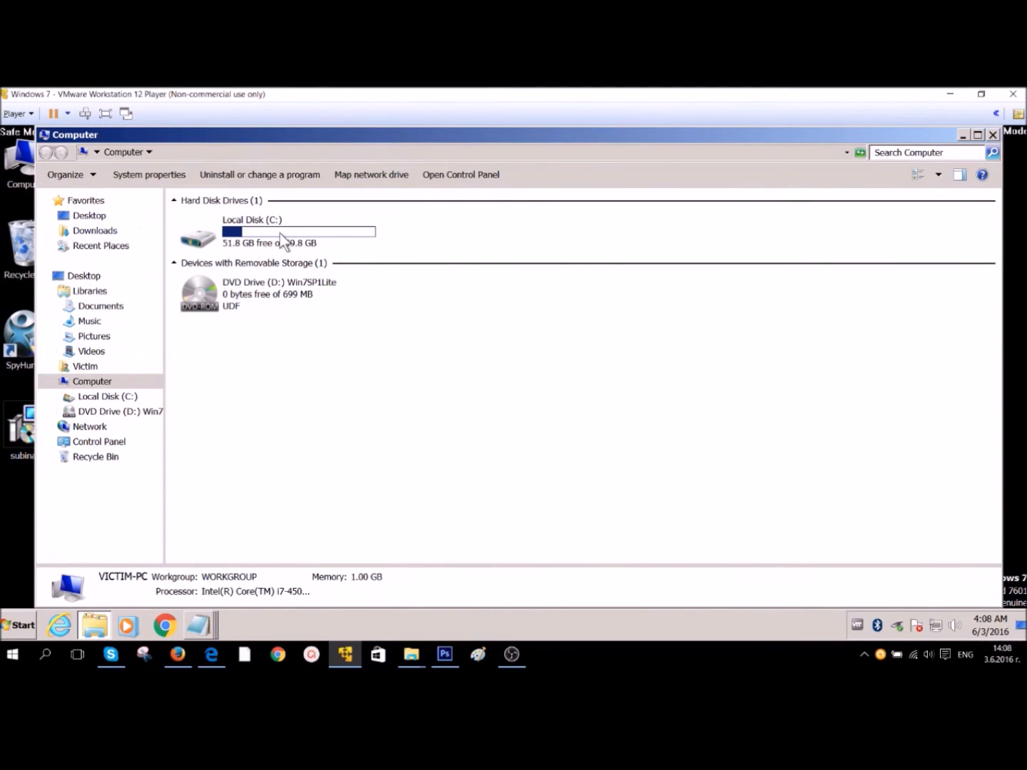
{"action": "left_click", "coordinate": [923, 152]}
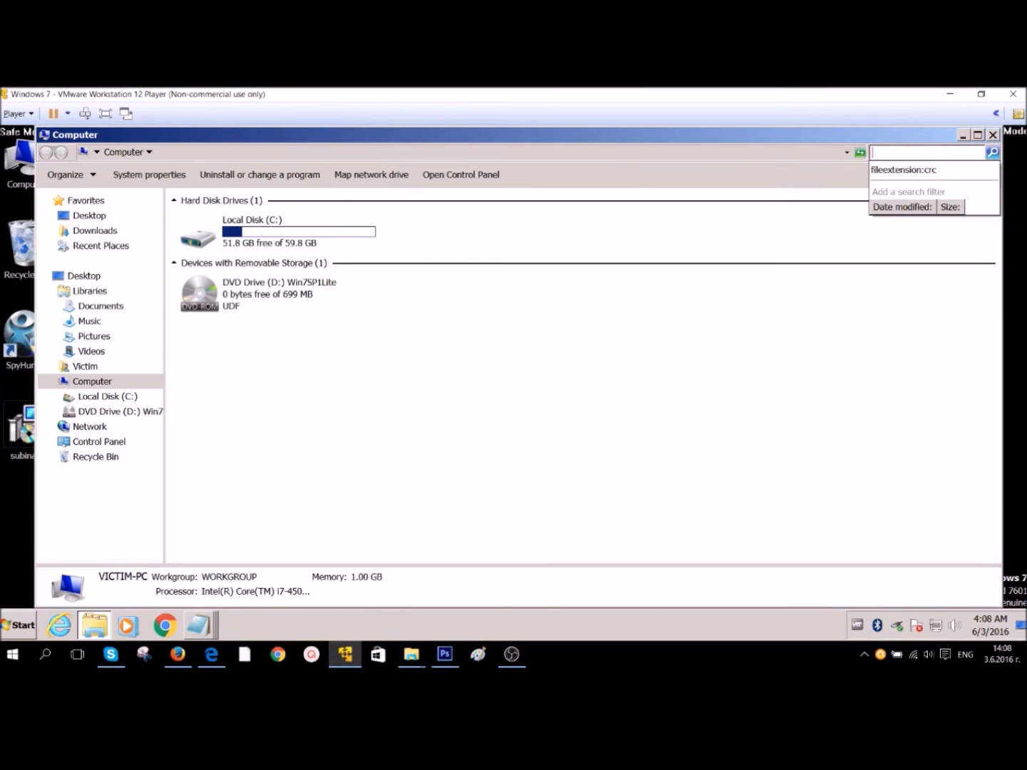
{"action": "type", "text": "fik"}
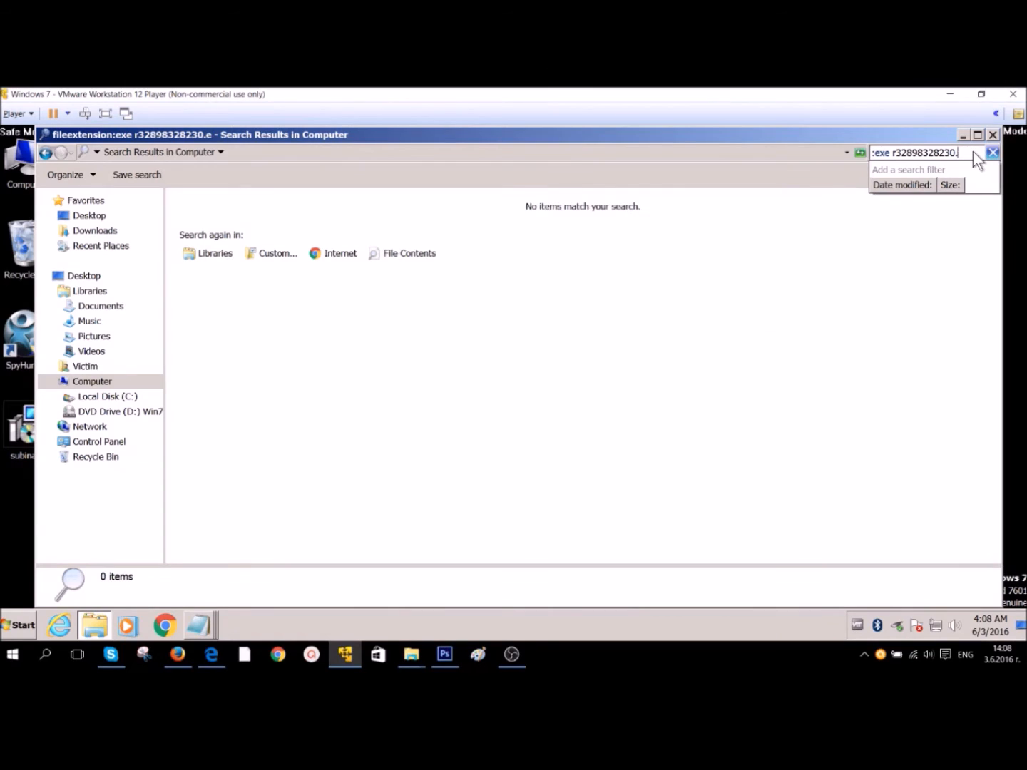
{"action": "left_click", "coordinate": [992, 153]}
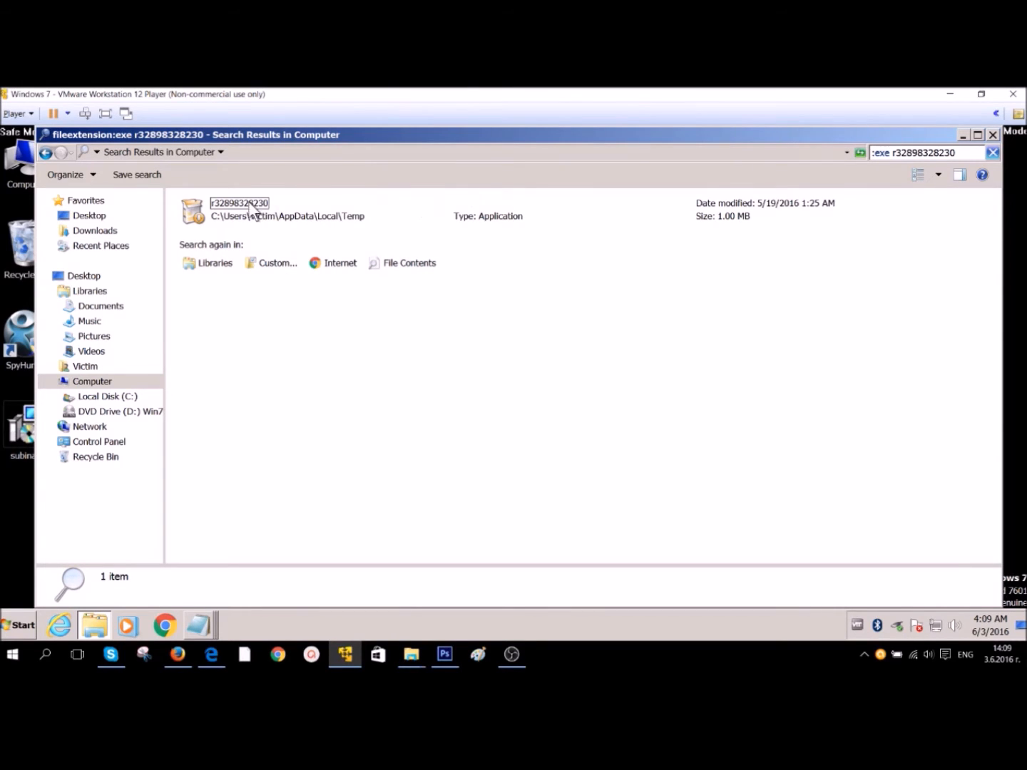
{"action": "left_click", "coordinate": [239, 209]}
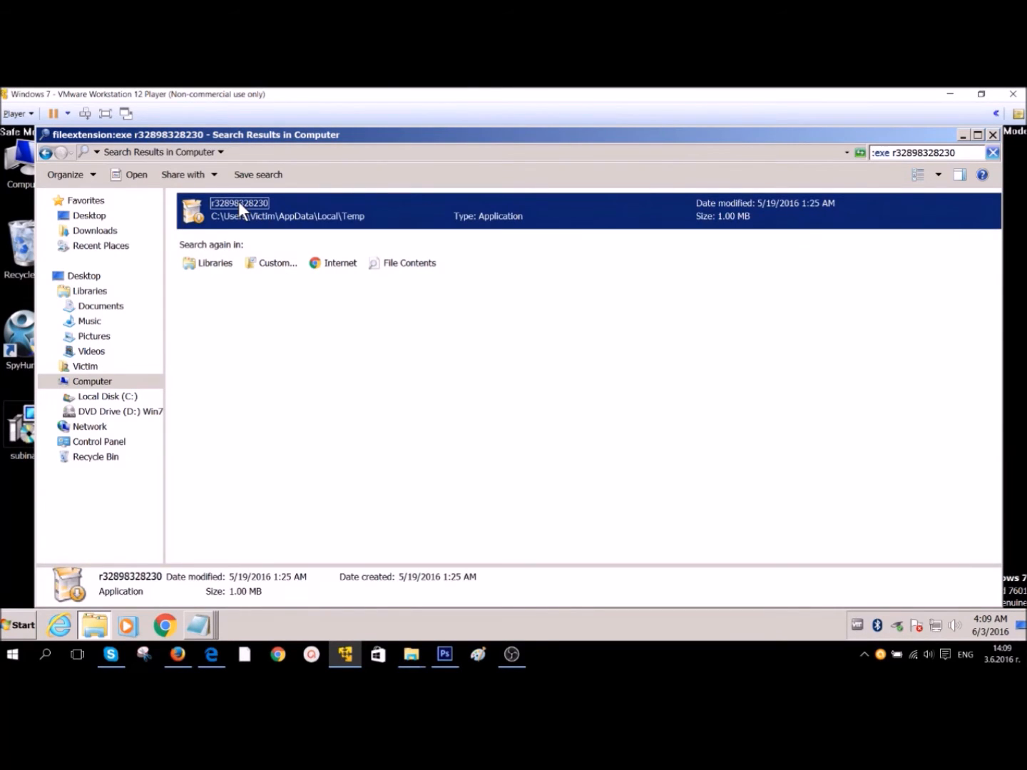
{"action": "right_click", "coordinate": [239, 208]}
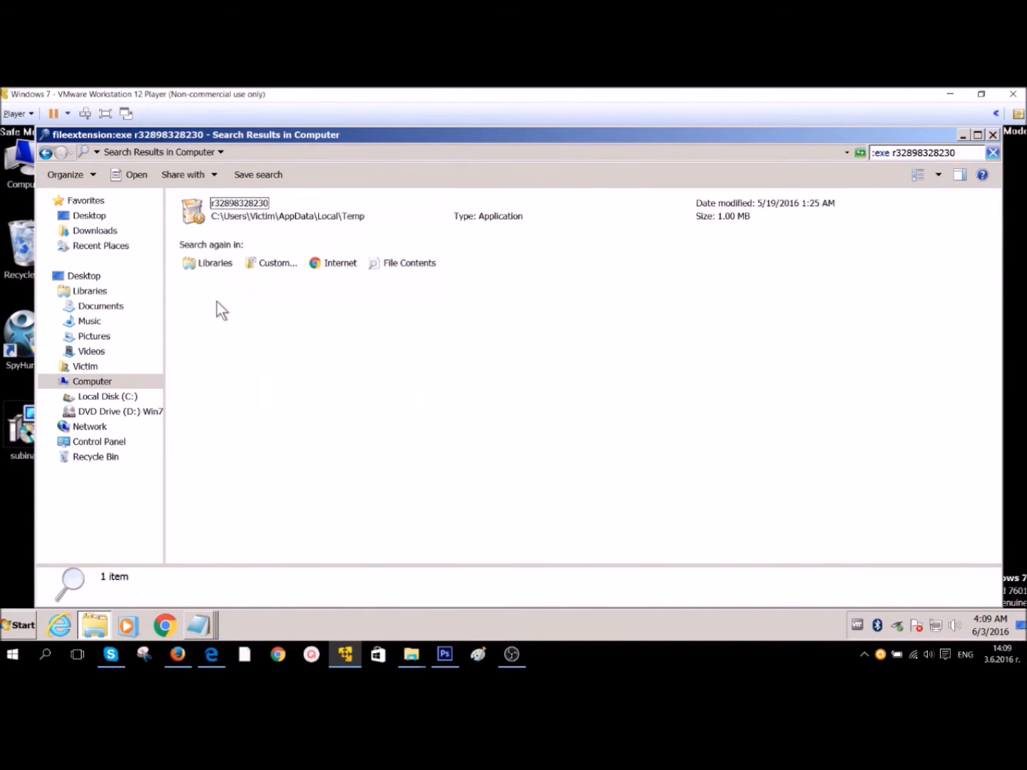
{"action": "left_click", "coordinate": [239, 209]}
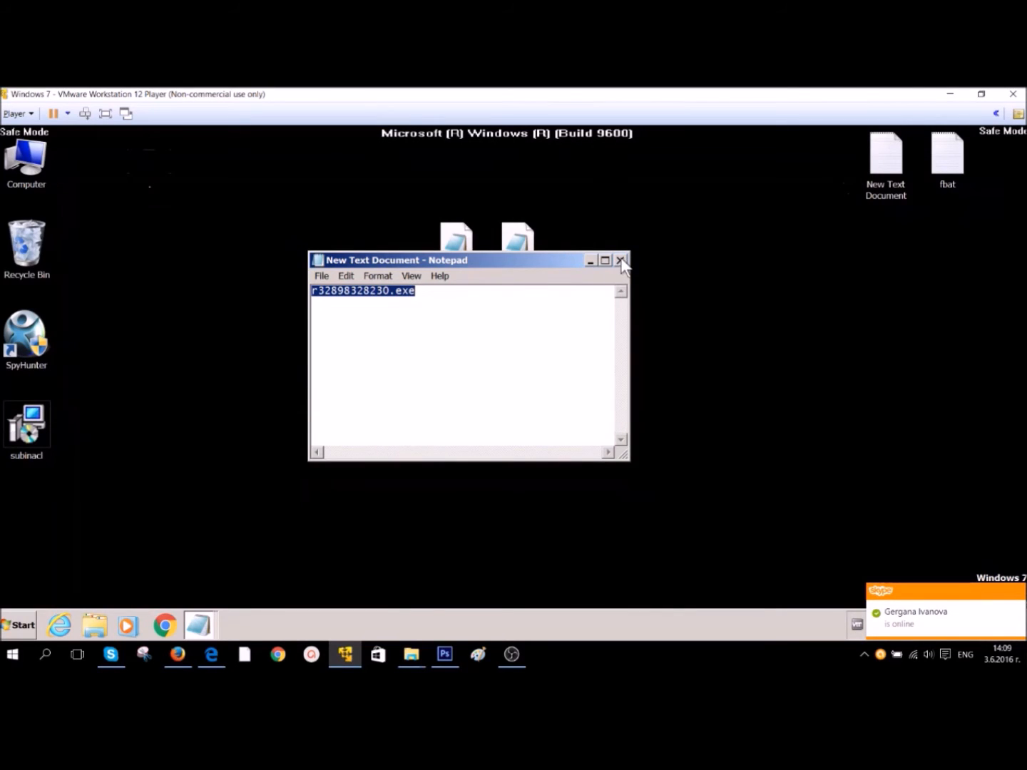
Close Notepad and launch regedit from the Run prompt
{"action": "left_click", "coordinate": [621, 260]}
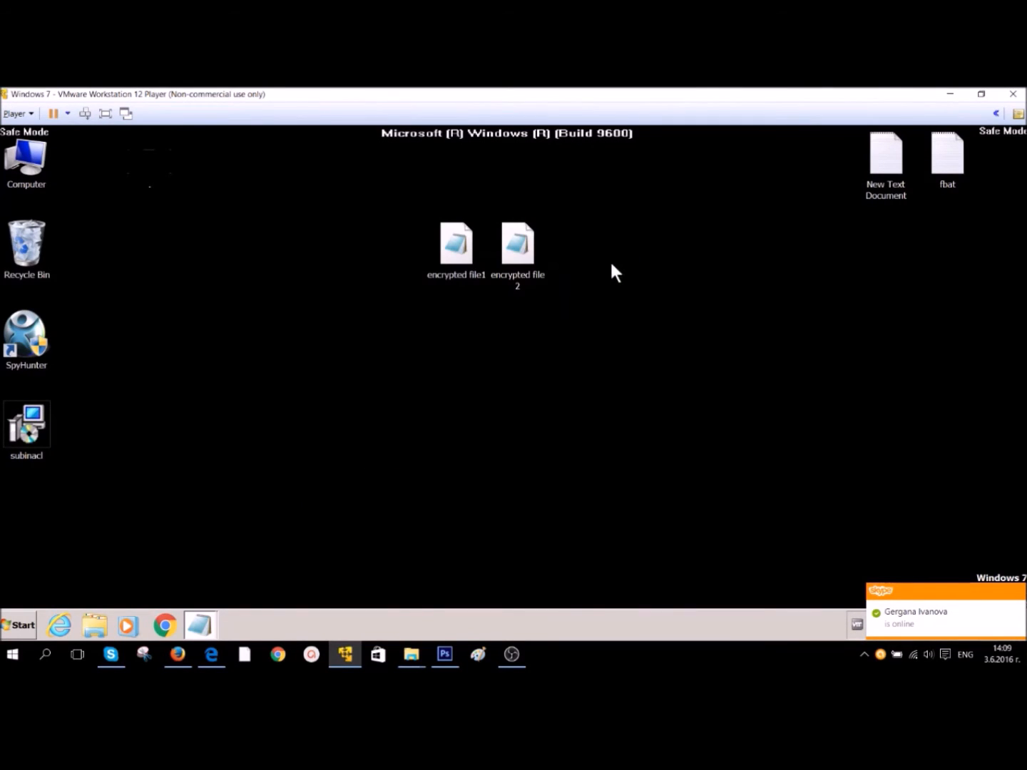
{"action": "mouse_move", "coordinate": [304, 360]}
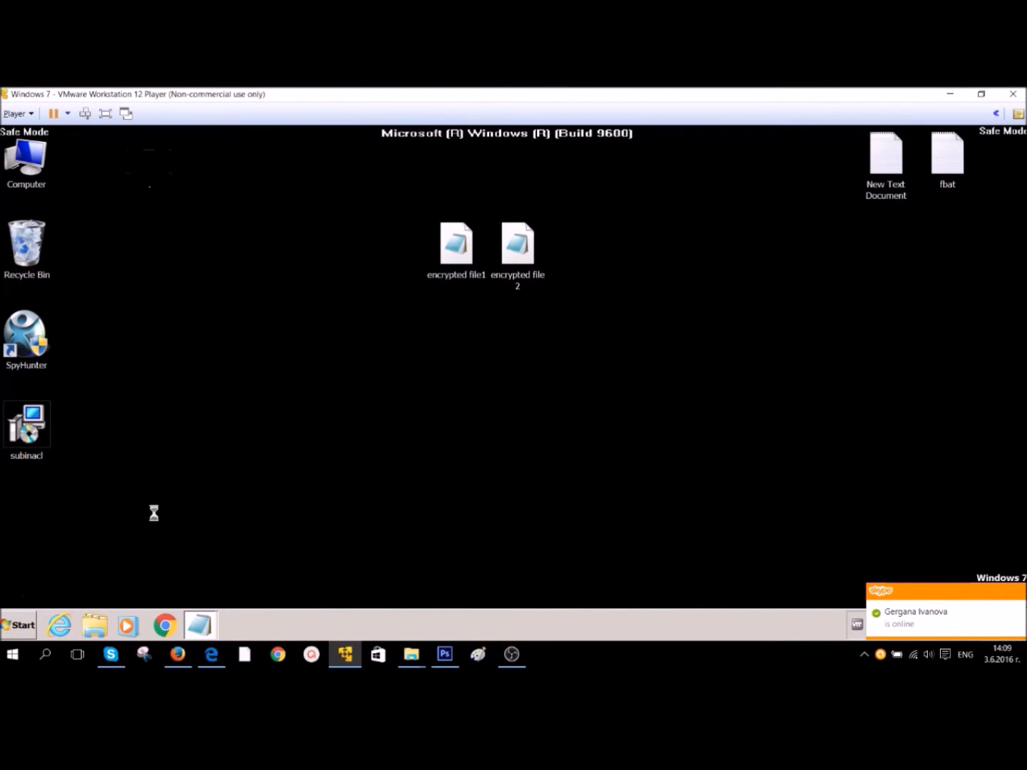
{"action": "type", "text": "rege"}
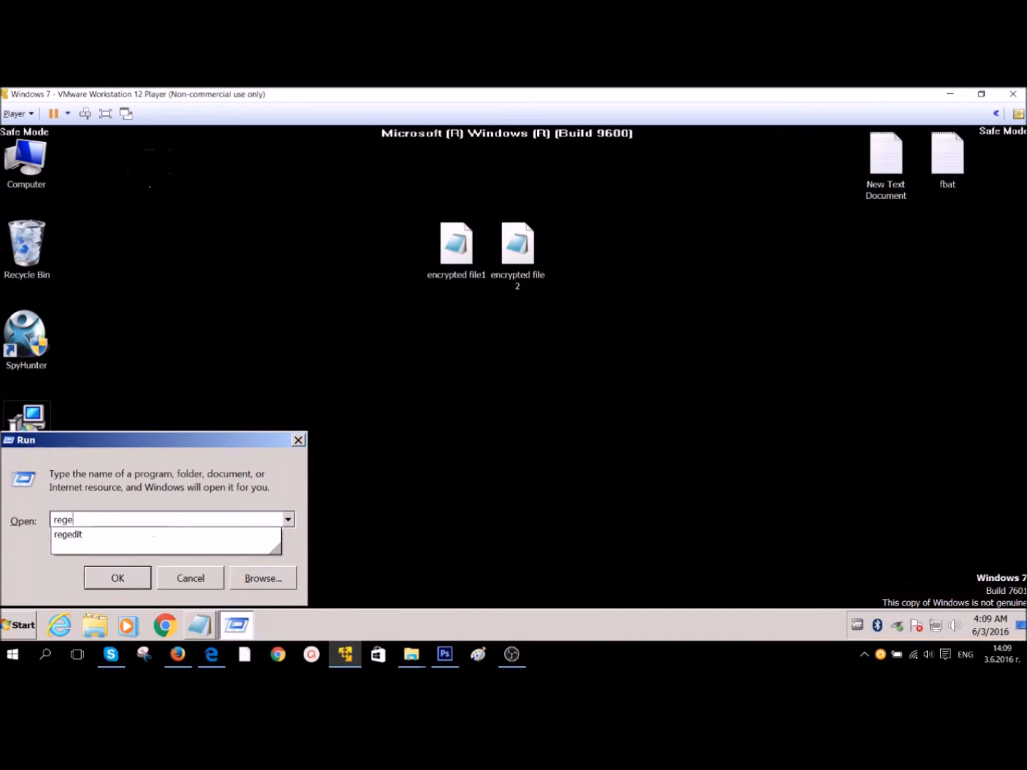
{"action": "left_click", "coordinate": [117, 578]}
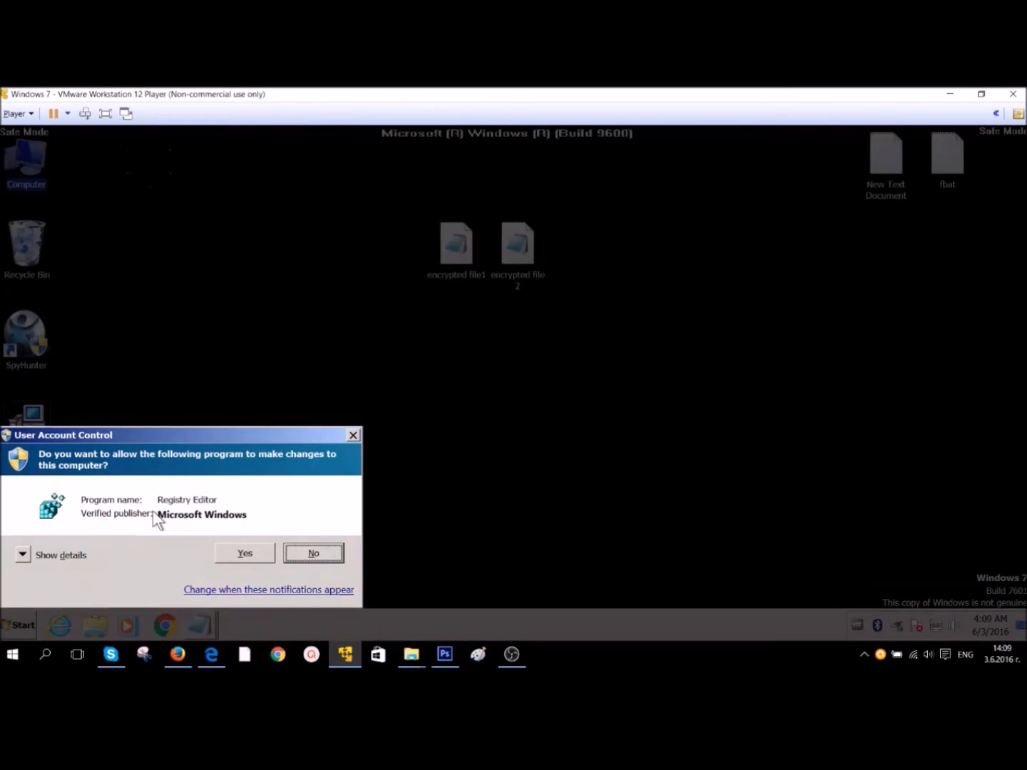
Allow Registry Editor through UAC, widen it, and delete the Wallpaper value
{"action": "left_click", "coordinate": [244, 553]}
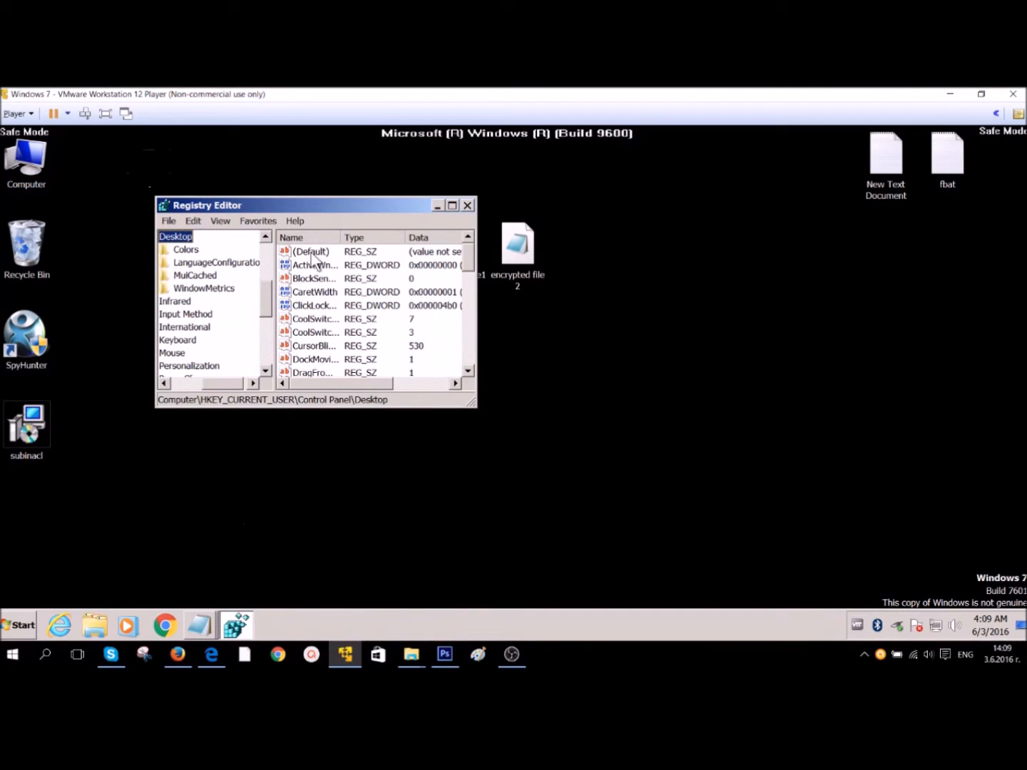
{"action": "left_click_drag", "start_coordinate": [314, 204], "coordinate": [474, 208]}
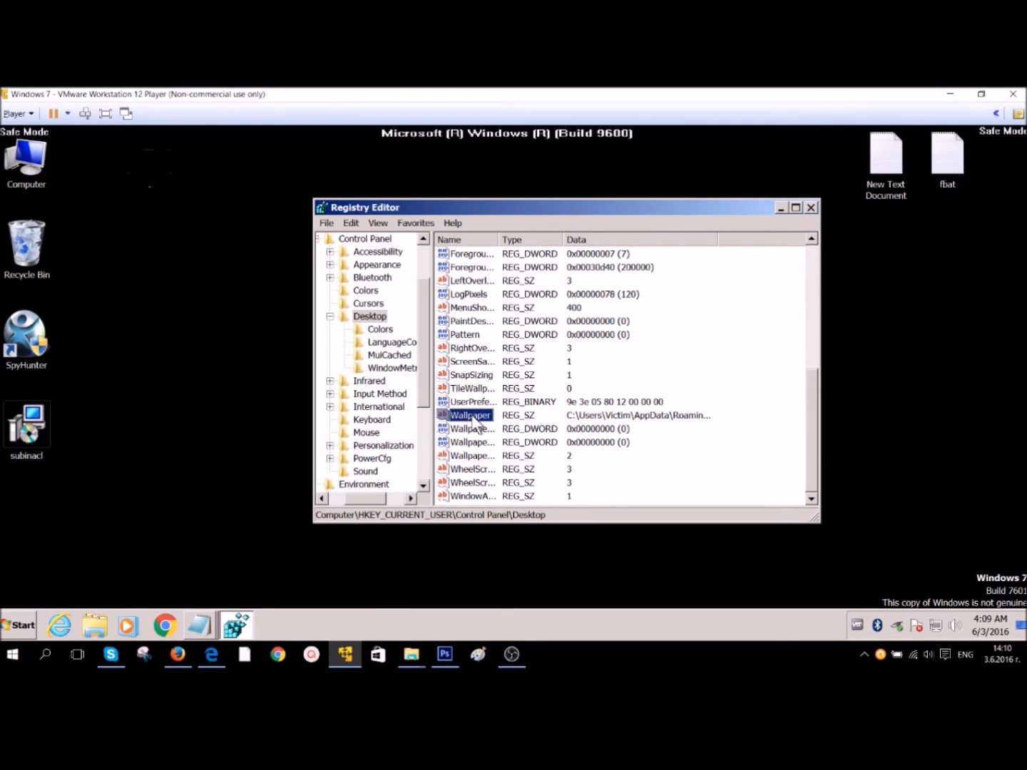
{"action": "right_click", "coordinate": [470, 415]}
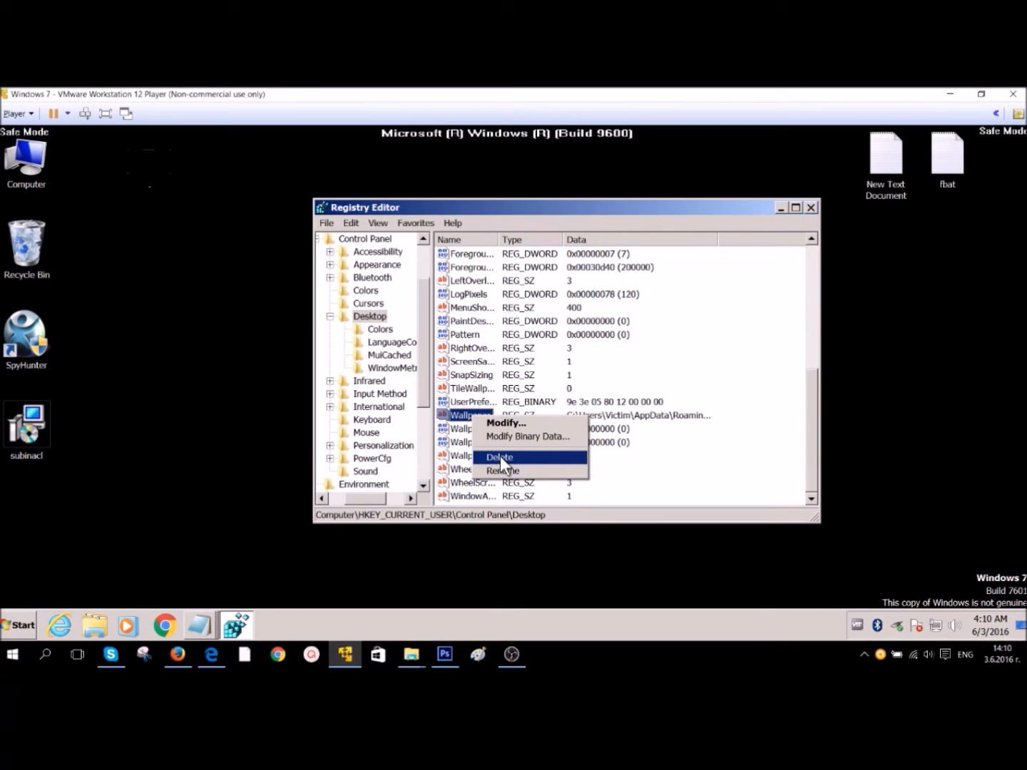
{"action": "left_click", "coordinate": [499, 457]}
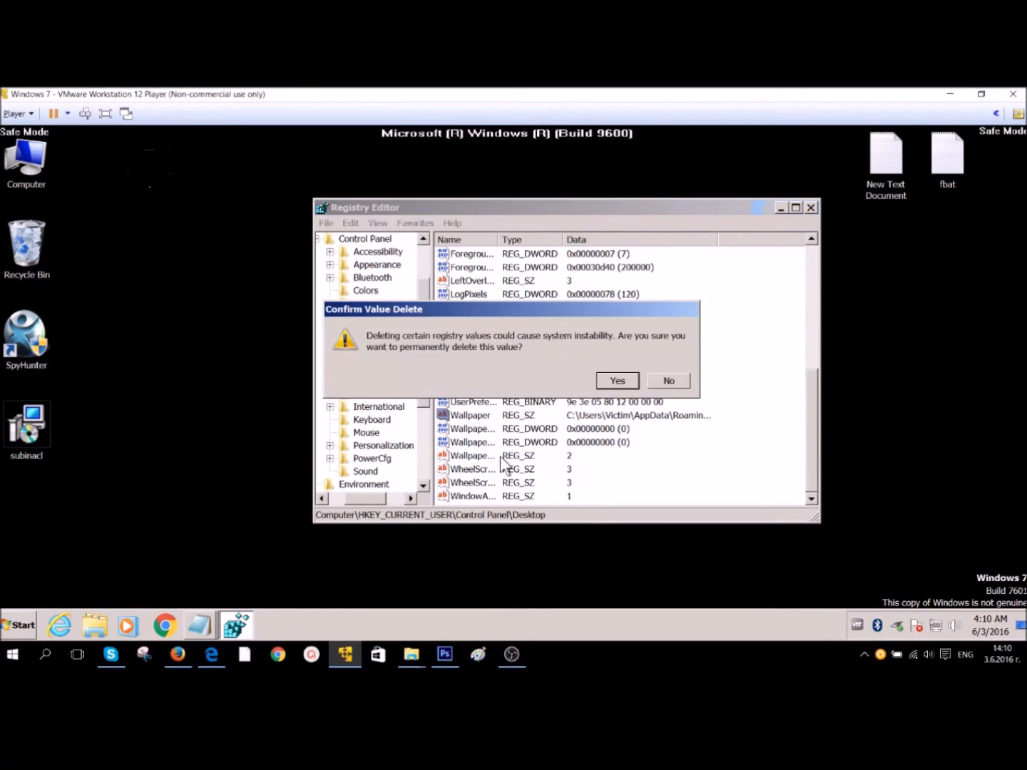
{"action": "left_click", "coordinate": [617, 380]}
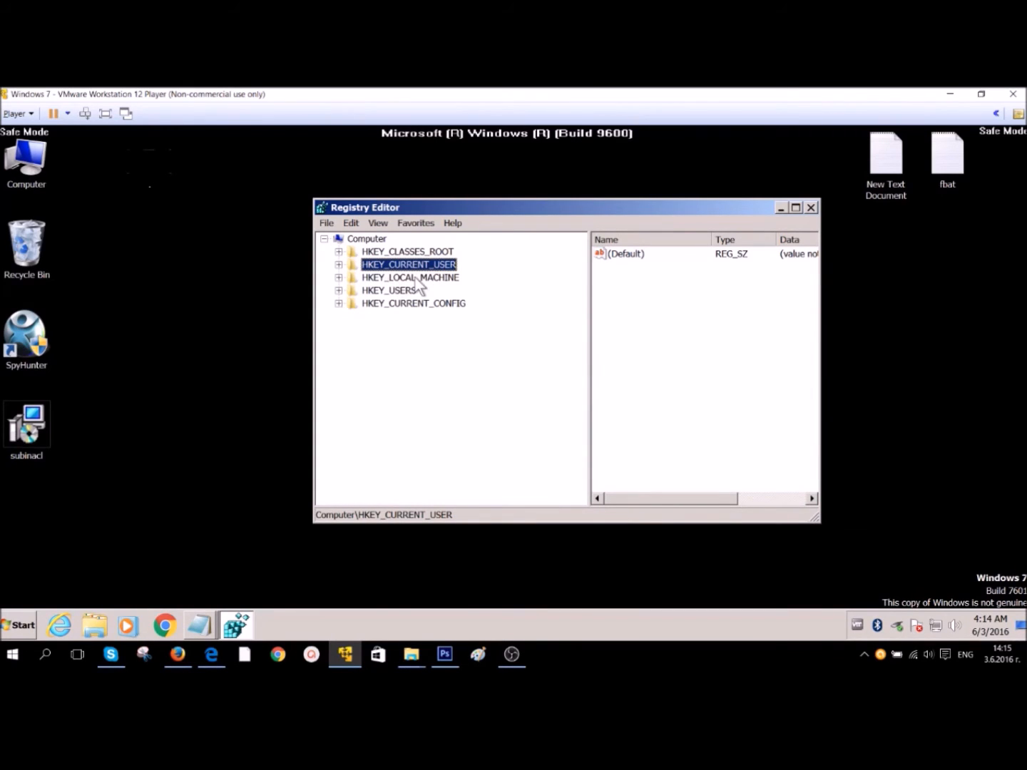
Delete the RANSOMWARE value from HKCU\Software\Microsoft\Windows\CurrentVersion\Run
{"action": "left_click", "coordinate": [340, 265]}
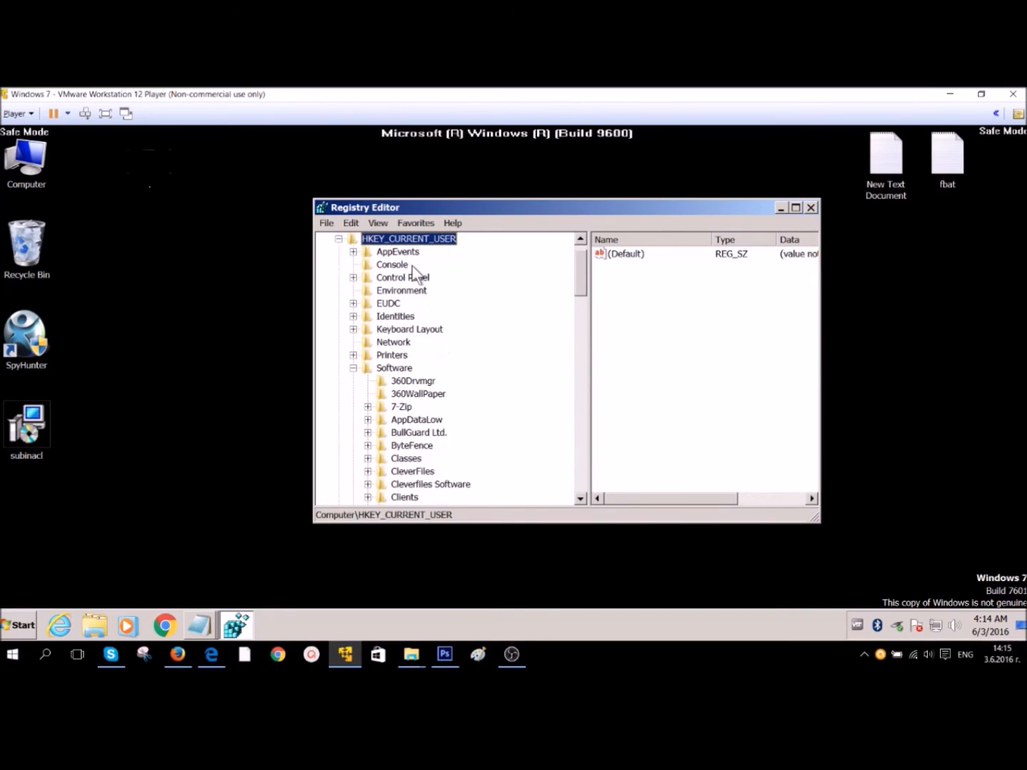
{"action": "left_click", "coordinate": [393, 367]}
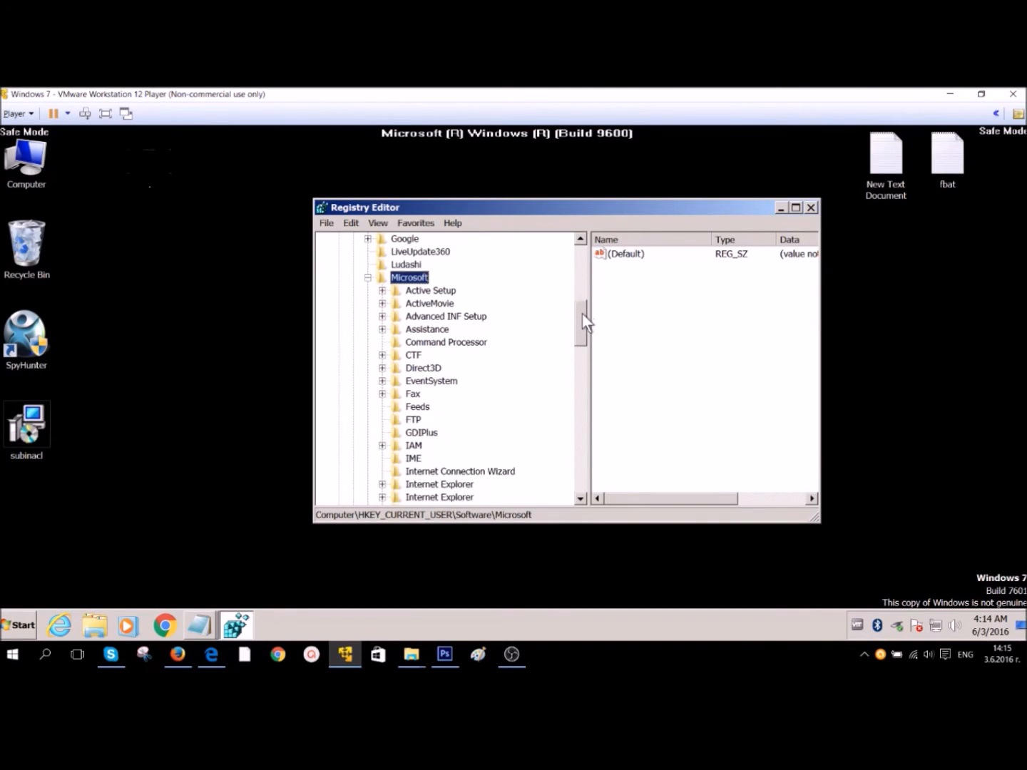
{"action": "scroll", "scroll_direction": "down", "scroll_amount": 3}
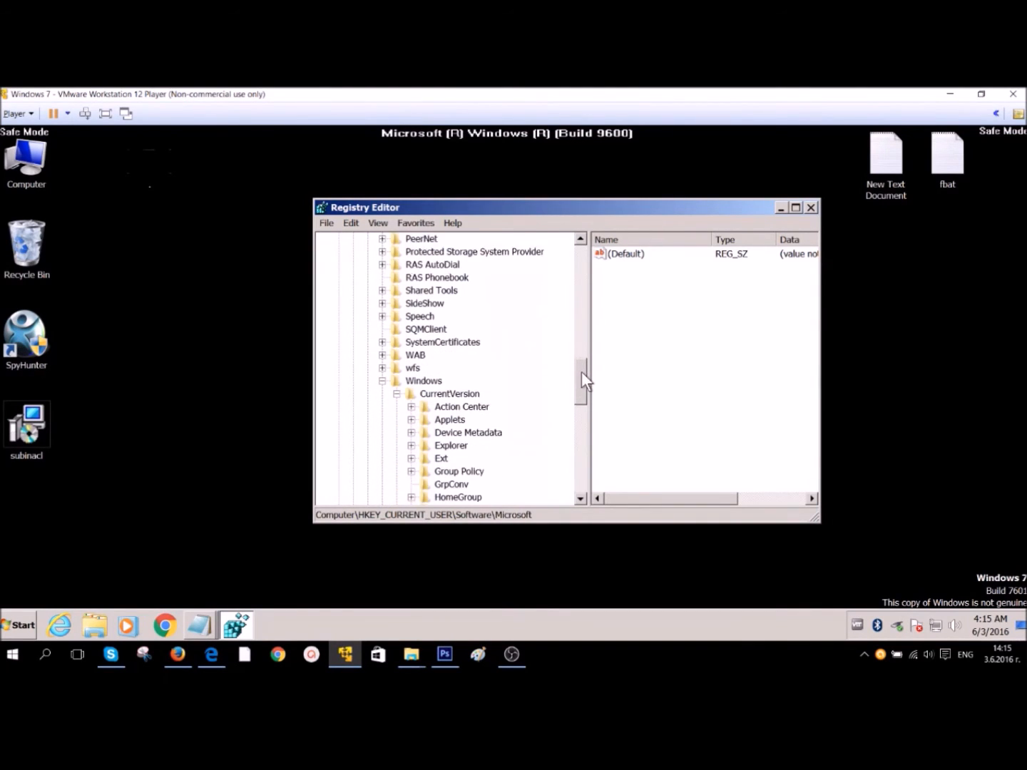
{"action": "left_click", "coordinate": [423, 381]}
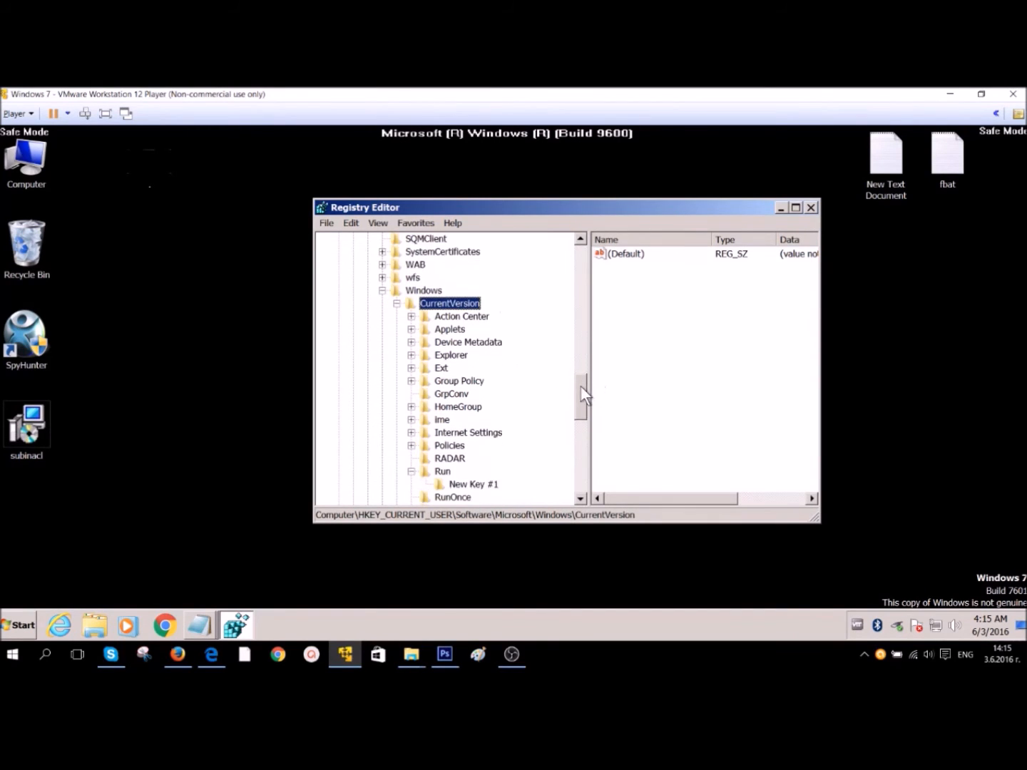
{"action": "left_click", "coordinate": [441, 472]}
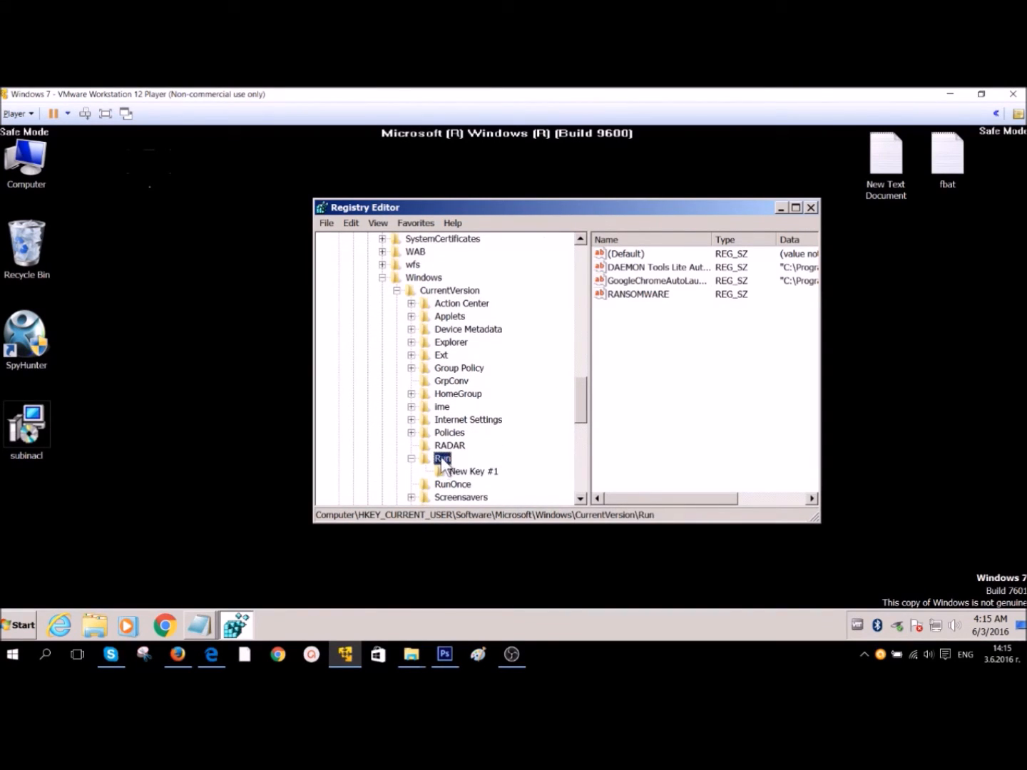
{"action": "left_click", "coordinate": [639, 294]}
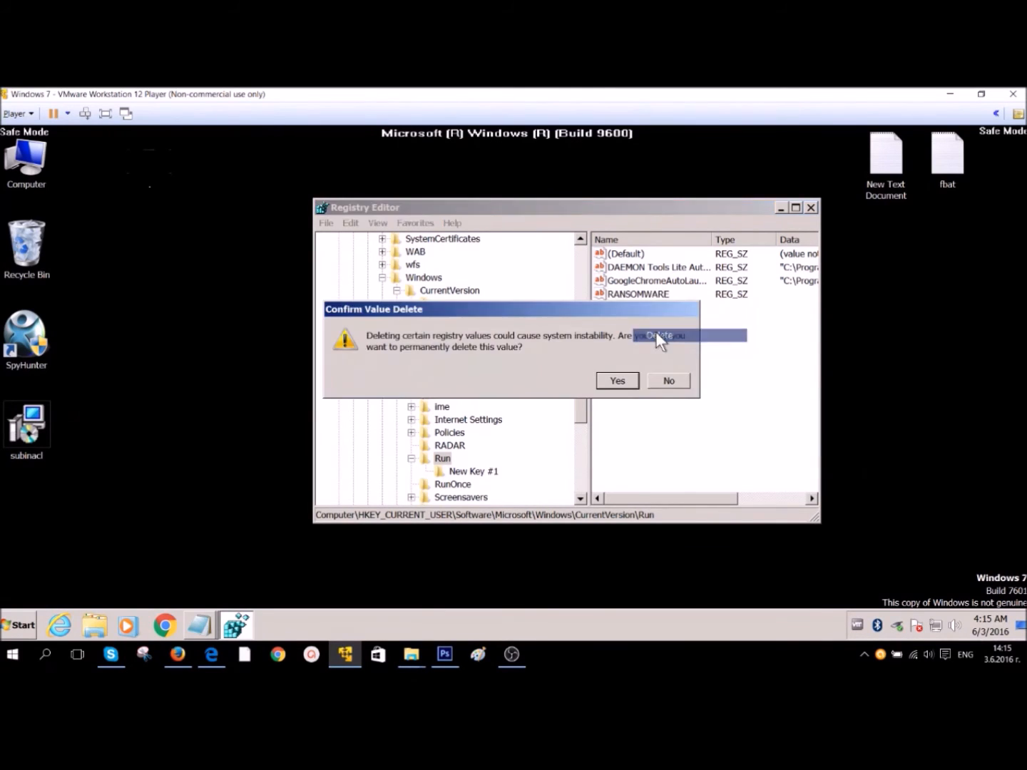
{"action": "left_click", "coordinate": [616, 380]}
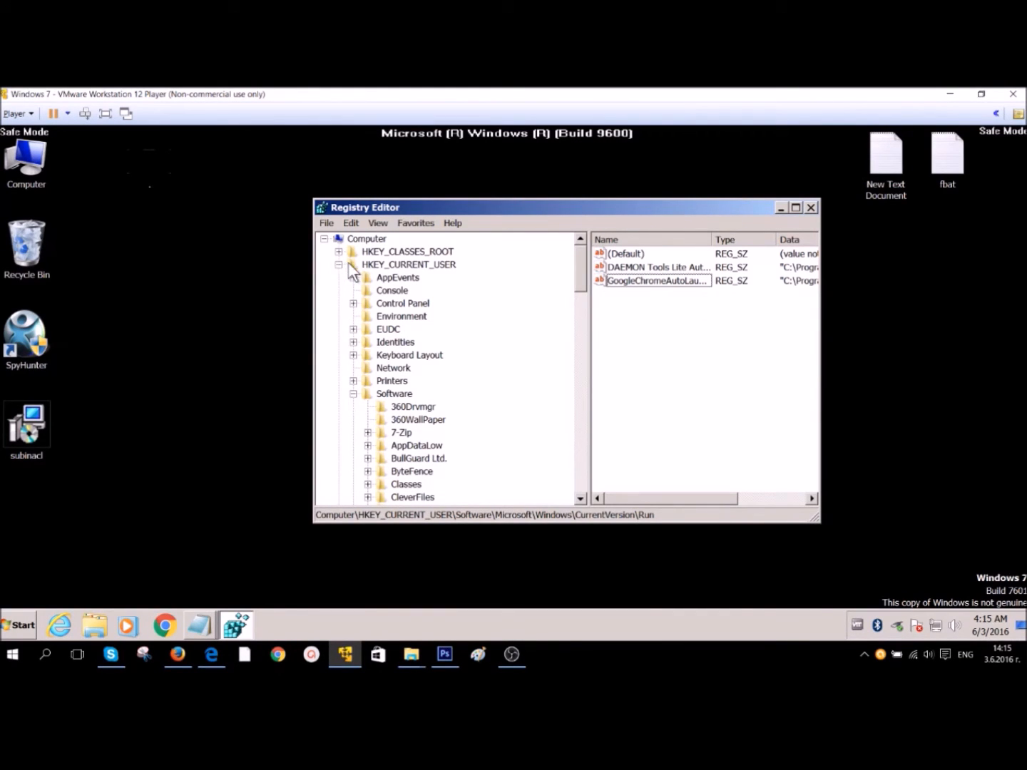
Collapse the Software and HKEY_CURRENT_USER branches and close Registry Editor
{"action": "left_click", "coordinate": [394, 394]}
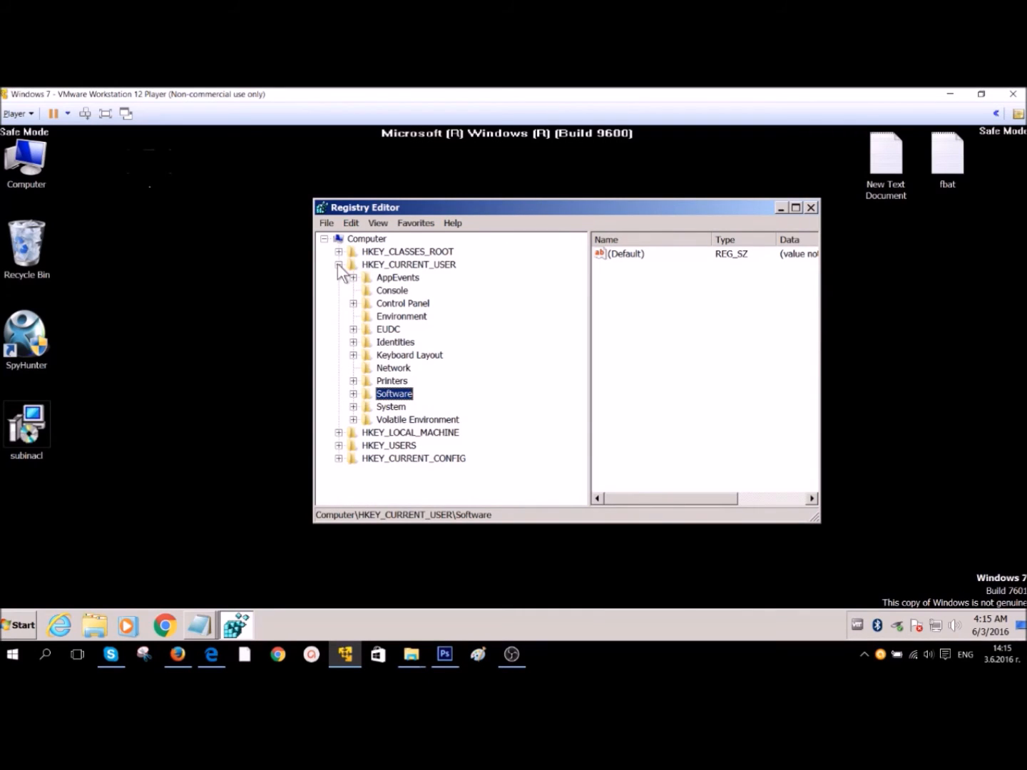
{"action": "left_click", "coordinate": [338, 264]}
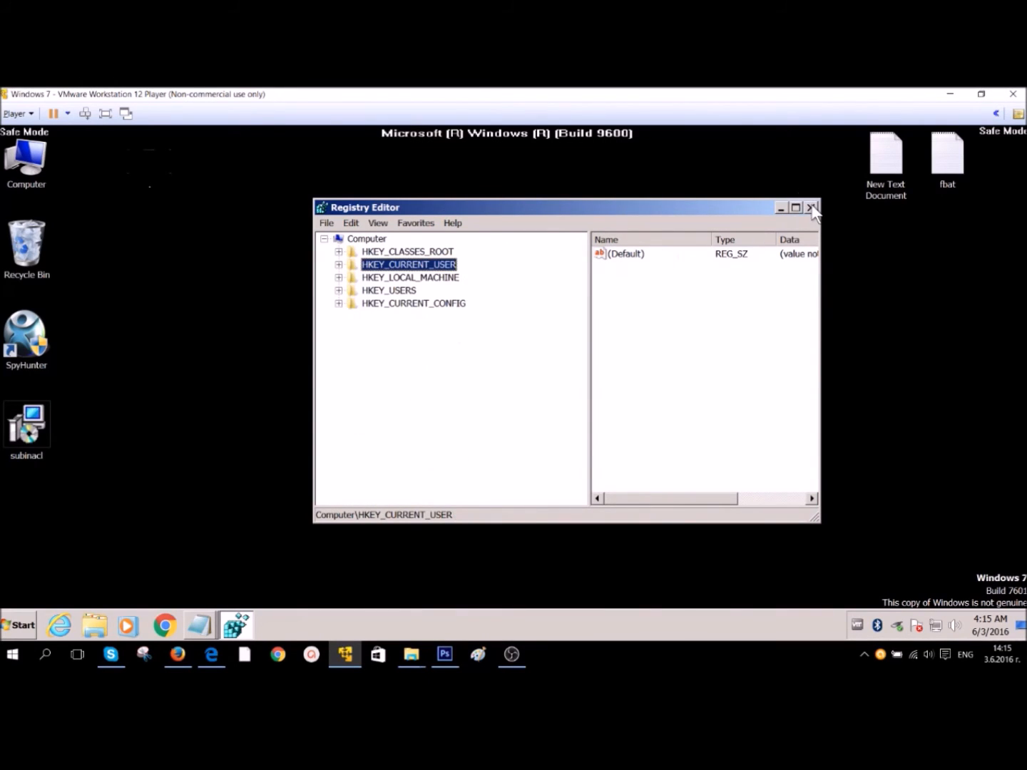
{"action": "left_click", "coordinate": [813, 207]}
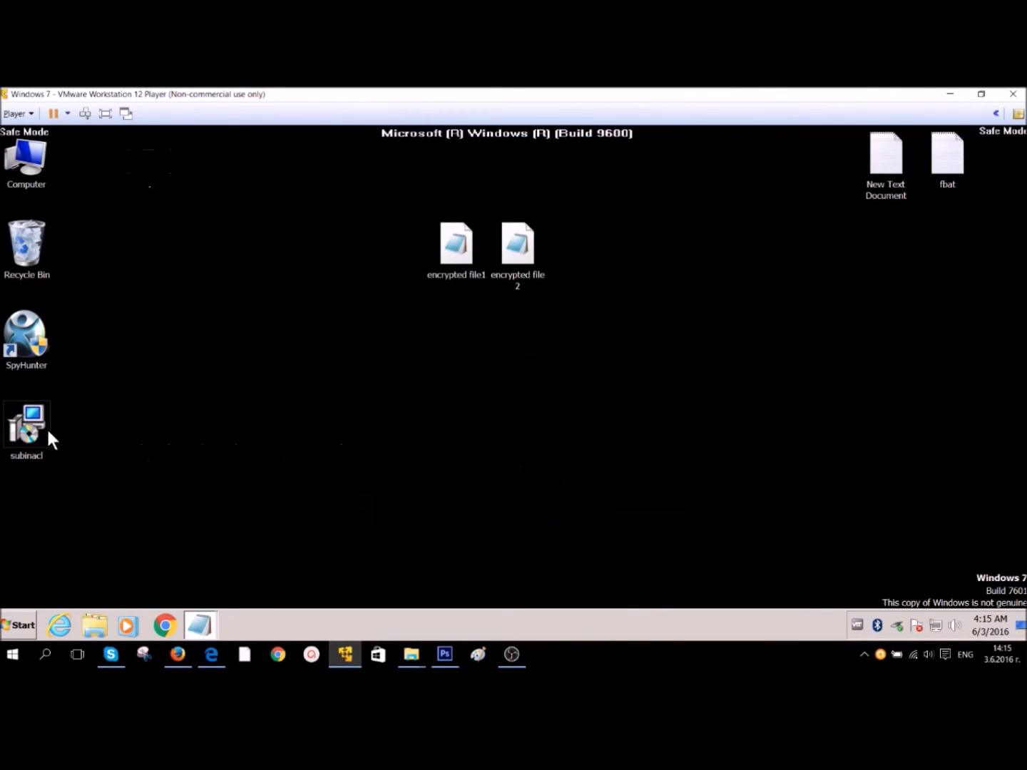
Install SubInAcl.exe to the default folder, approving the UAC prompt, and finish the wizard
{"action": "double_click", "coordinate": [27, 424]}
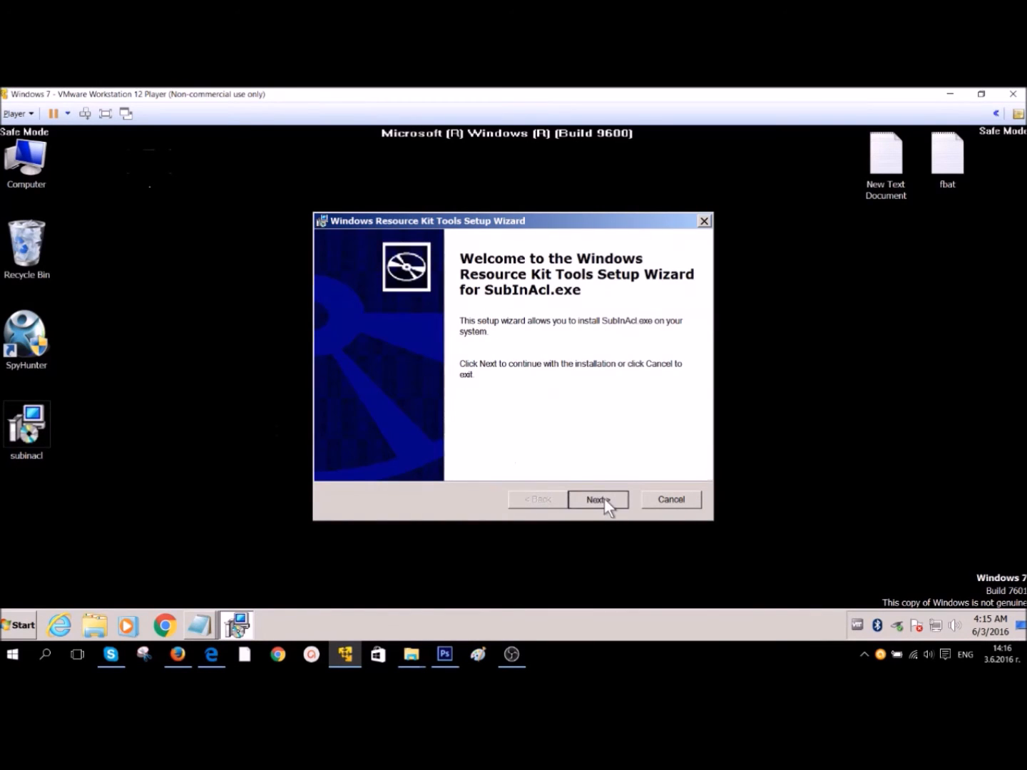
{"action": "left_click", "coordinate": [596, 499]}
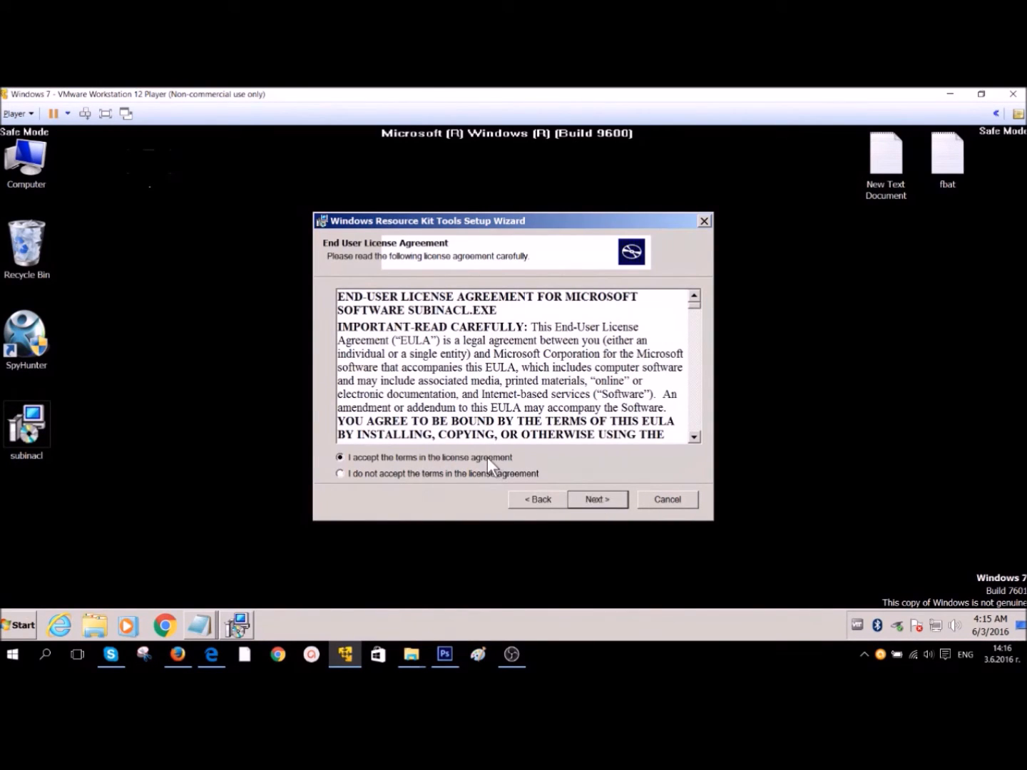
{"action": "left_click", "coordinate": [597, 500]}
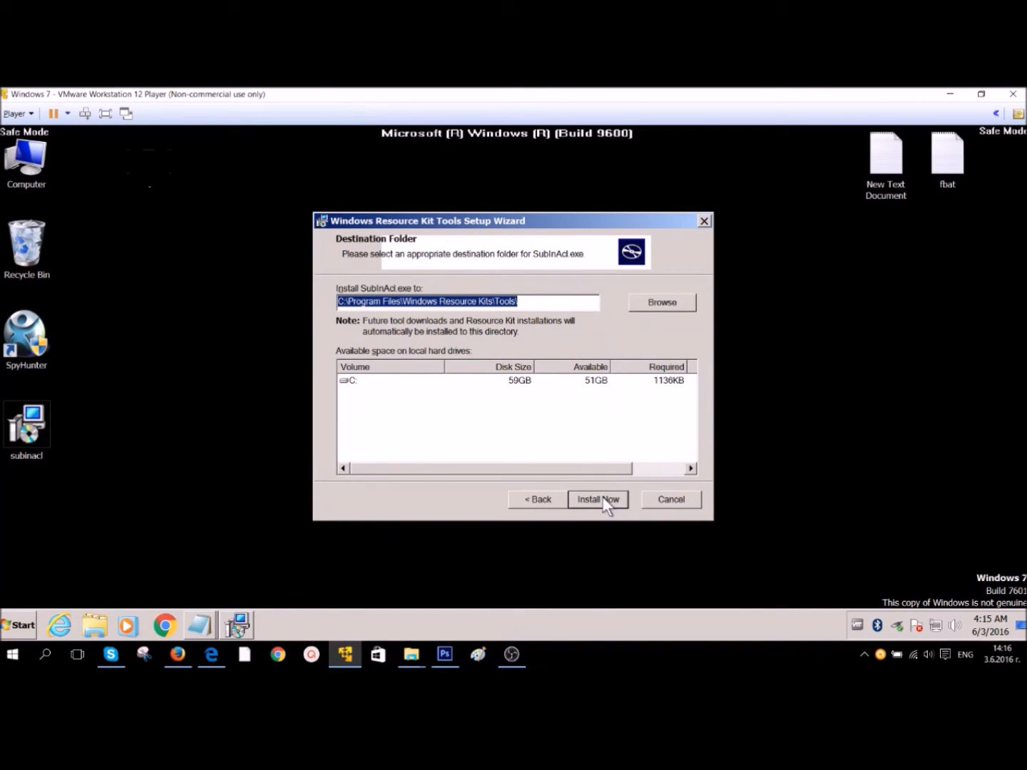
{"action": "left_click", "coordinate": [597, 499]}
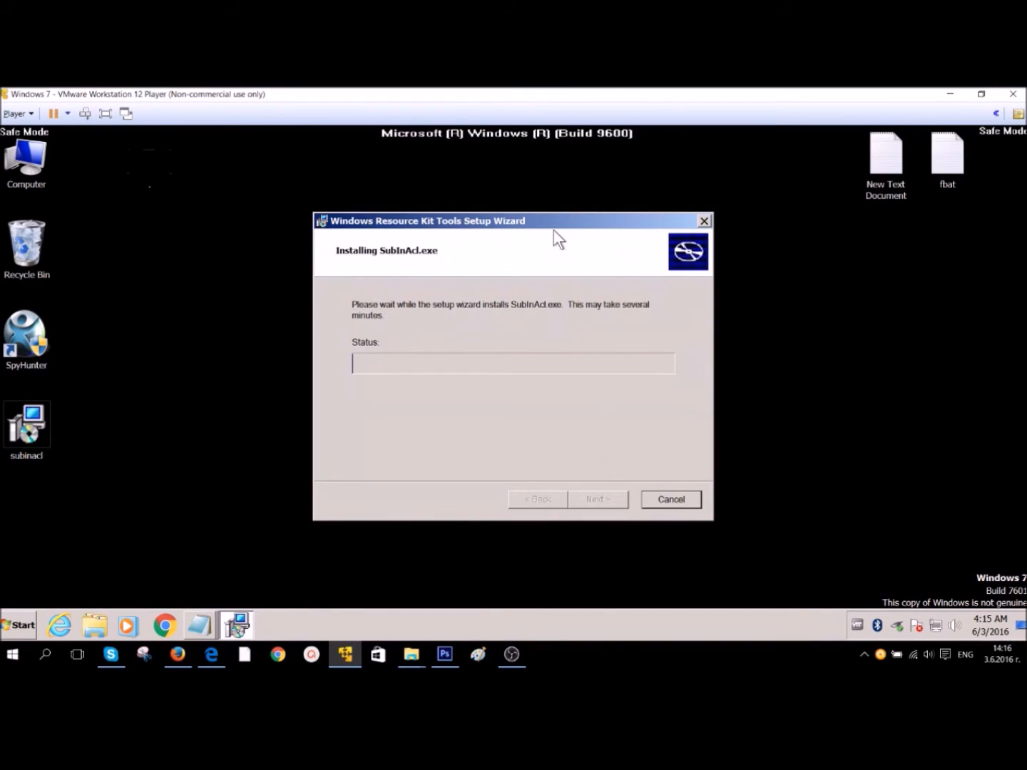
{"action": "mouse_move", "coordinate": [473, 373]}
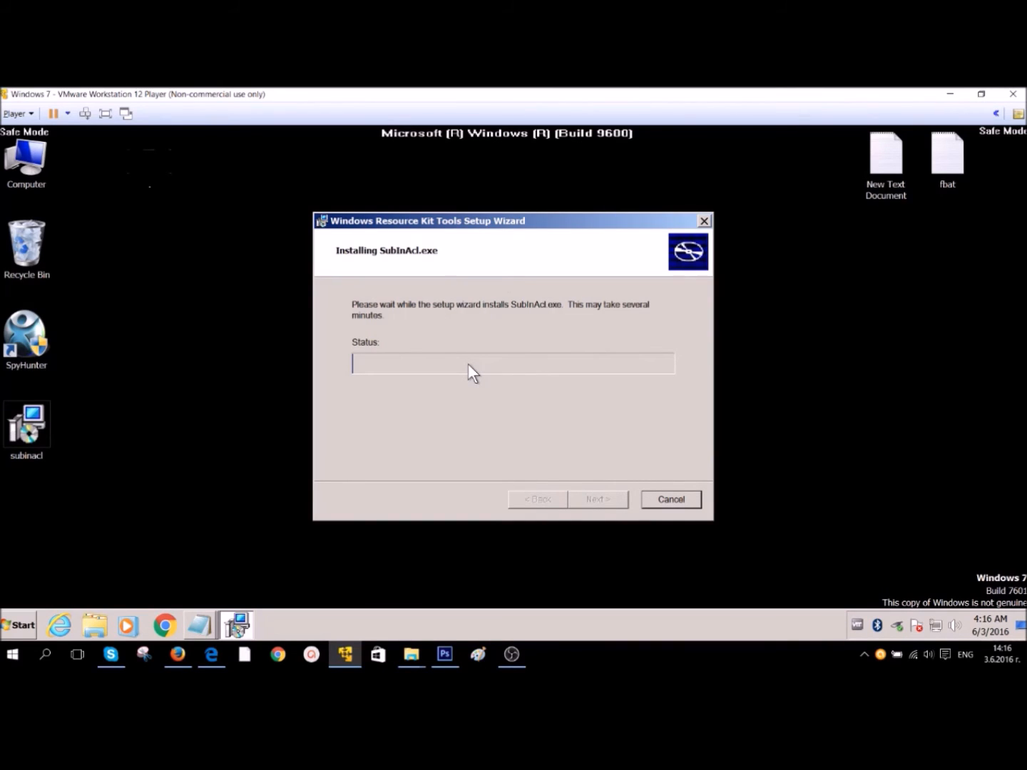
{"action": "mouse_move", "coordinate": [478, 372]}
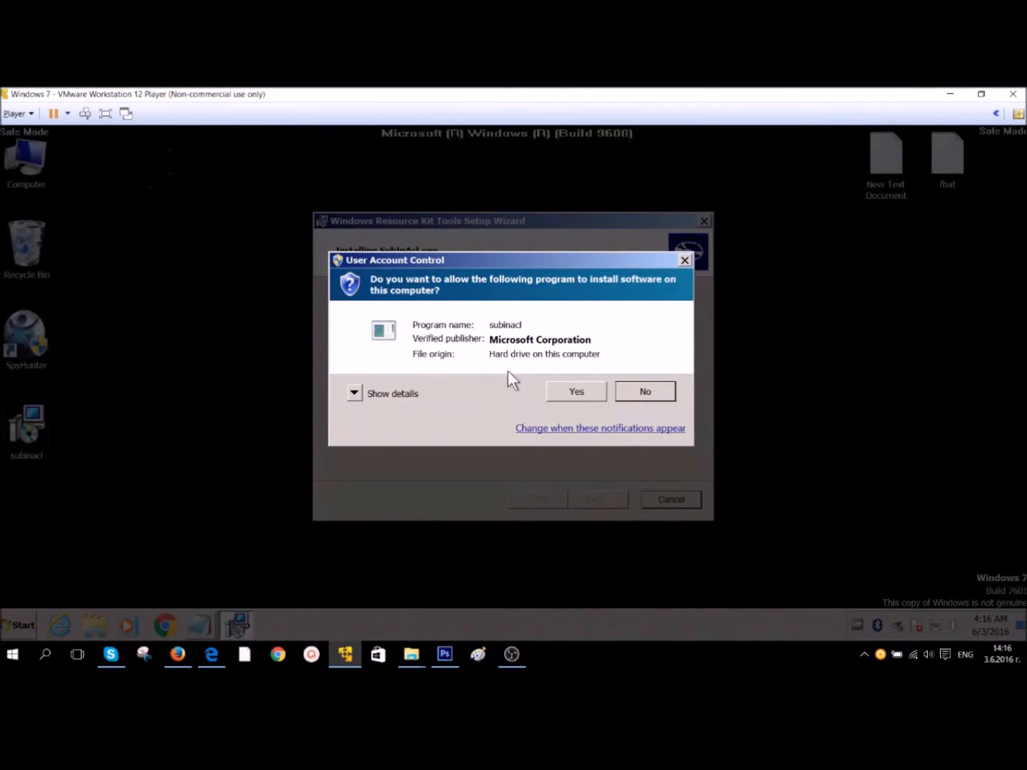
{"action": "left_click", "coordinate": [576, 391]}
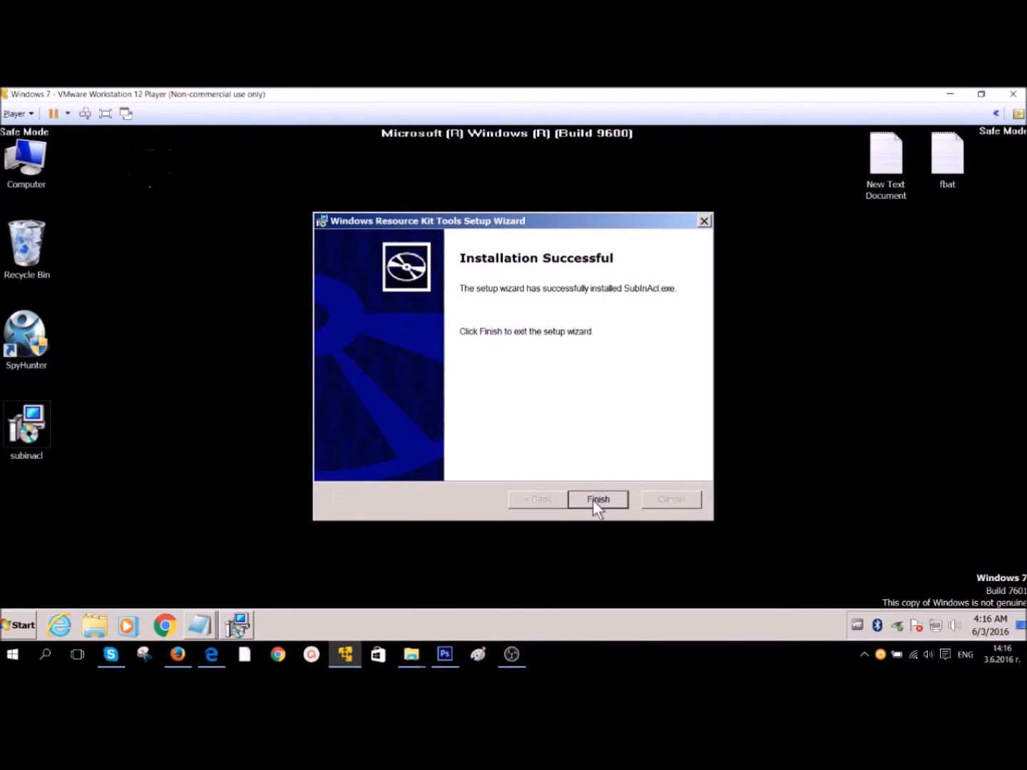
{"action": "left_click", "coordinate": [598, 499]}
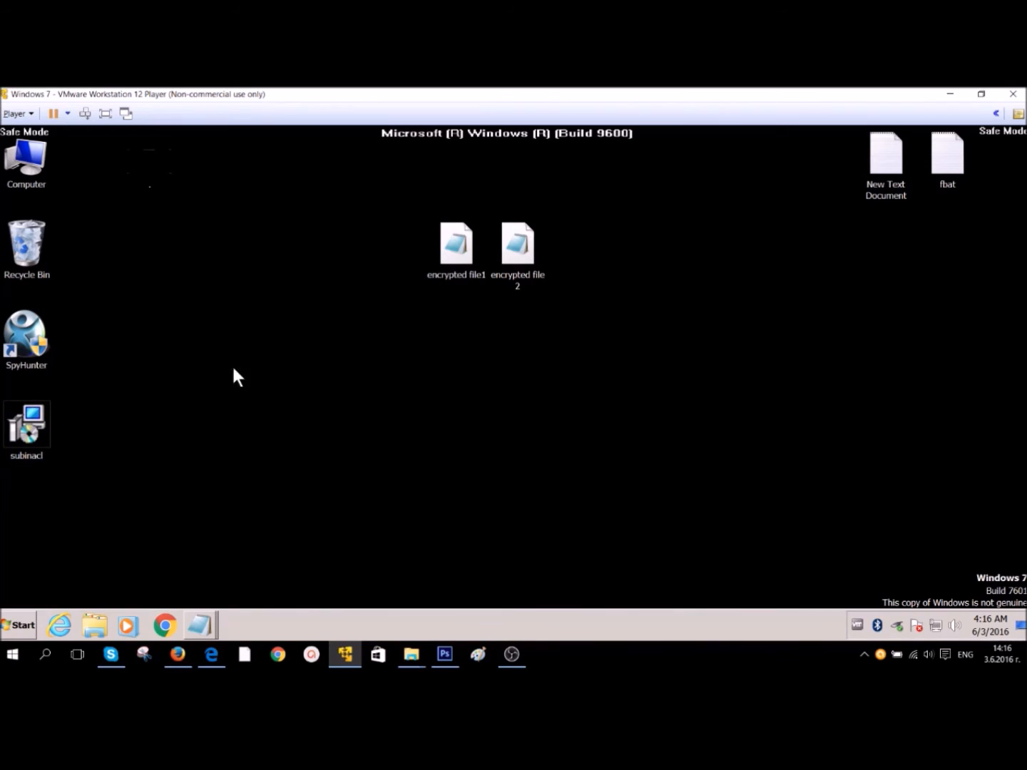
{"action": "mouse_move", "coordinate": [754, 280]}
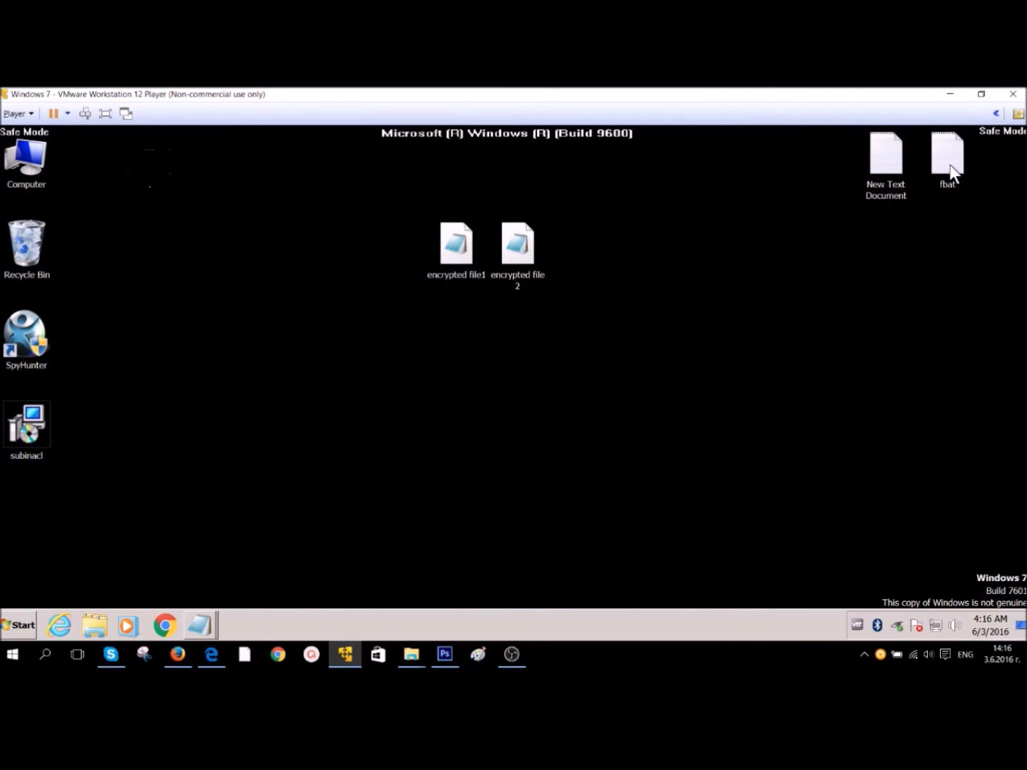
Open the fbat file in Notepad to review its eight subinacl ownership and permission commands
{"action": "double_click", "coordinate": [946, 152]}
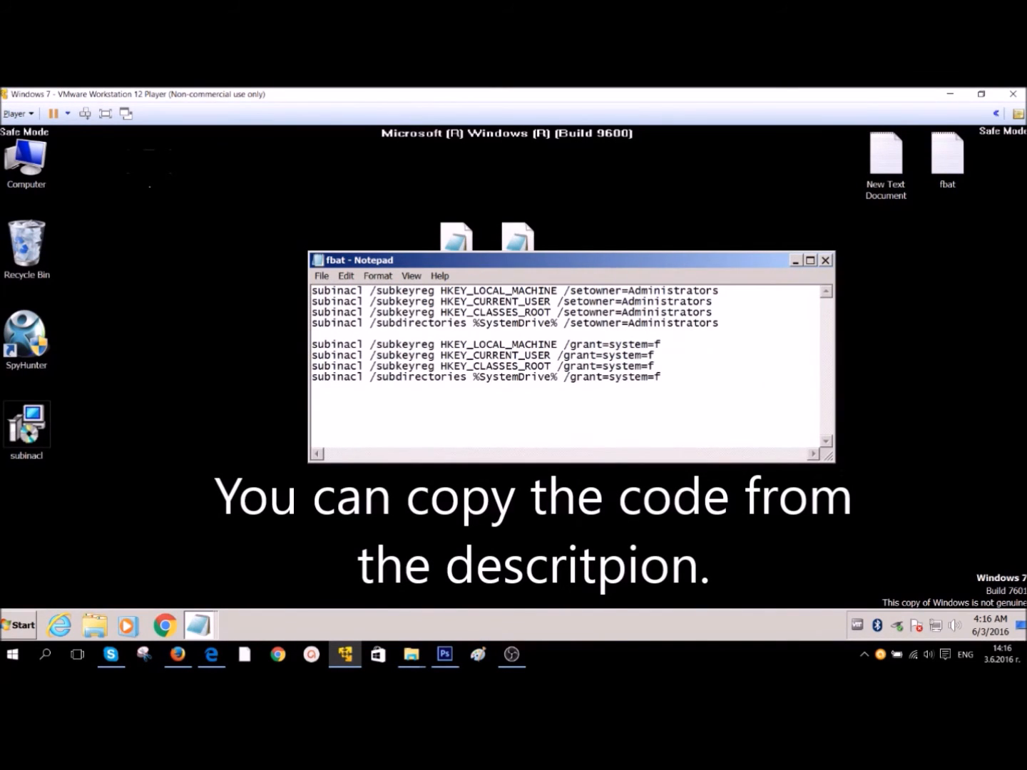
{"action": "left_click", "coordinate": [660, 377]}
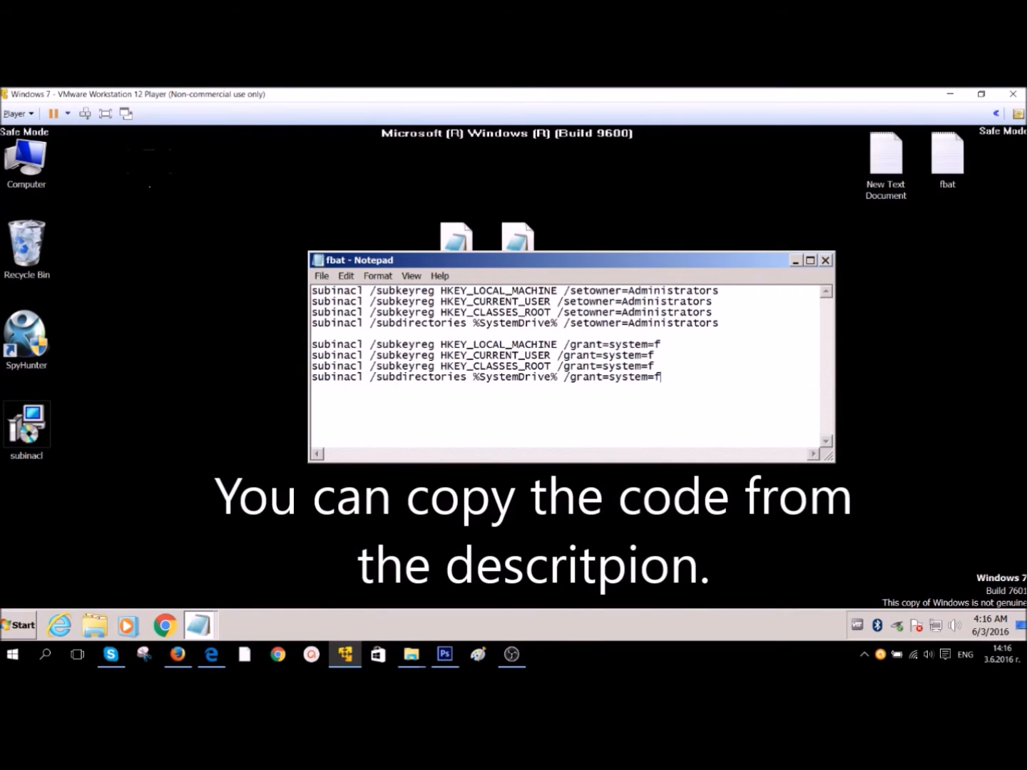
{"action": "left_click", "coordinate": [321, 276]}
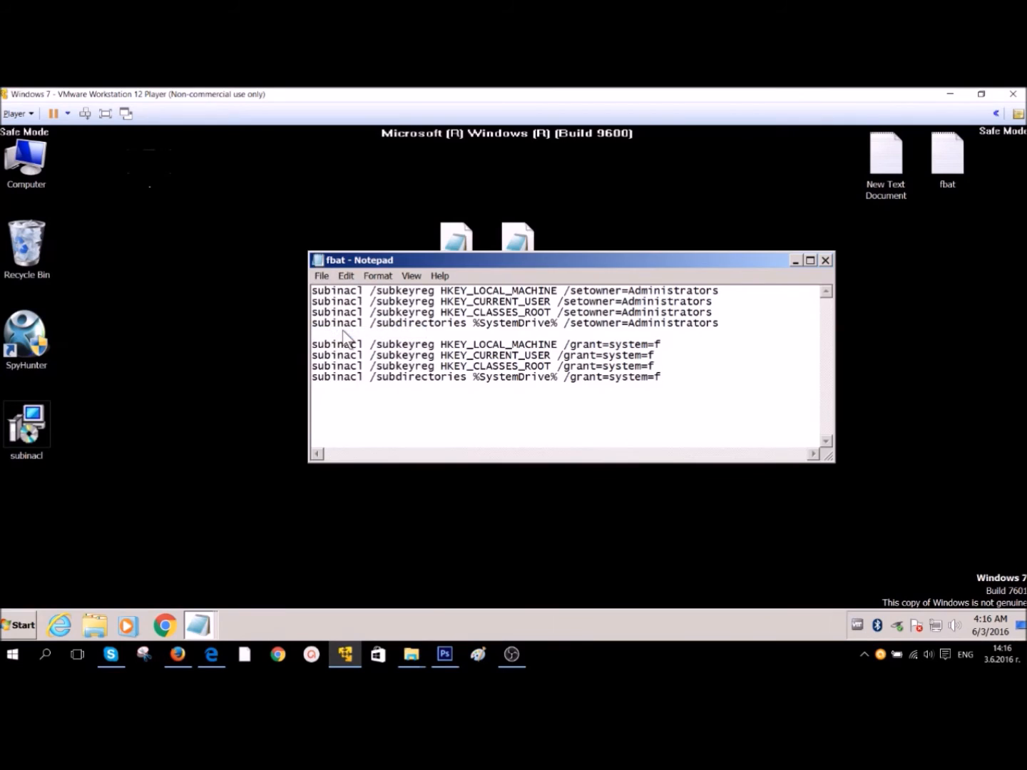
{"action": "left_click", "coordinate": [321, 276]}
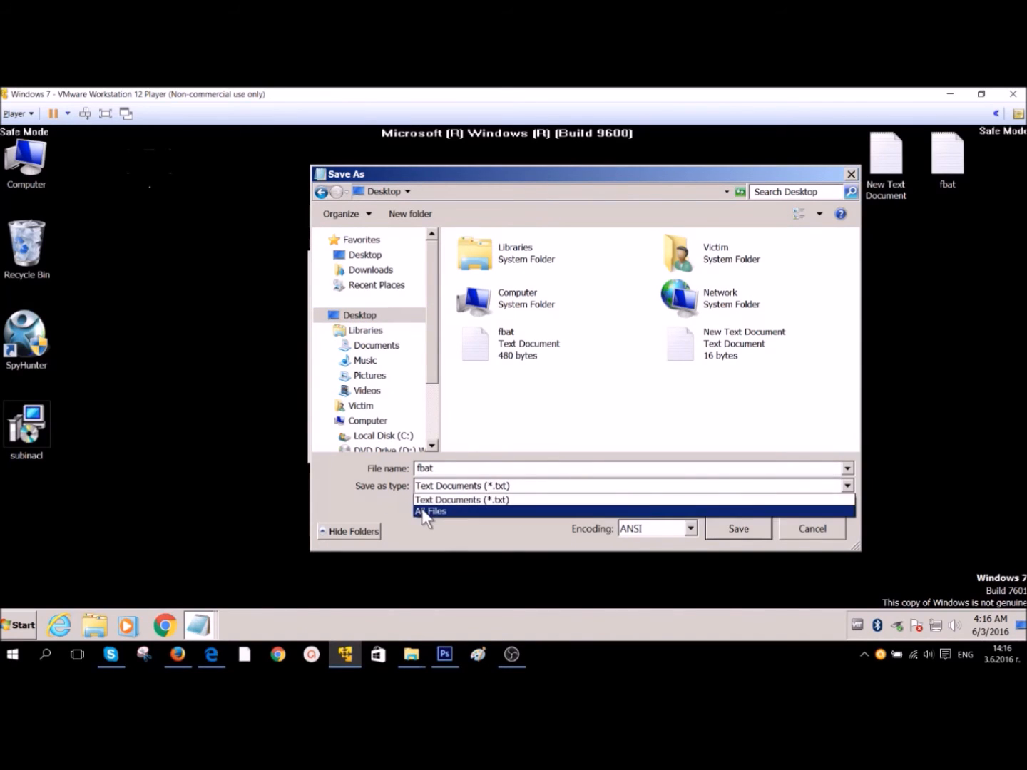
Save the script to the desktop as fix.bat with type All Files, then close Notepad
{"action": "left_click", "coordinate": [430, 511]}
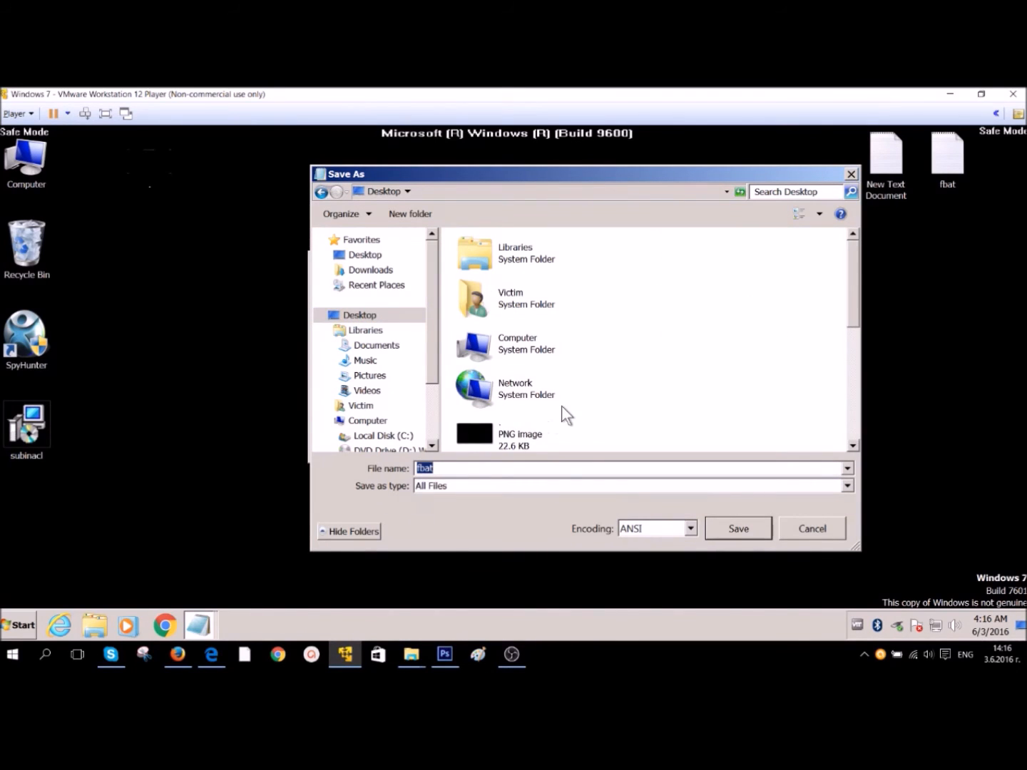
{"action": "type", "text": "fix."}
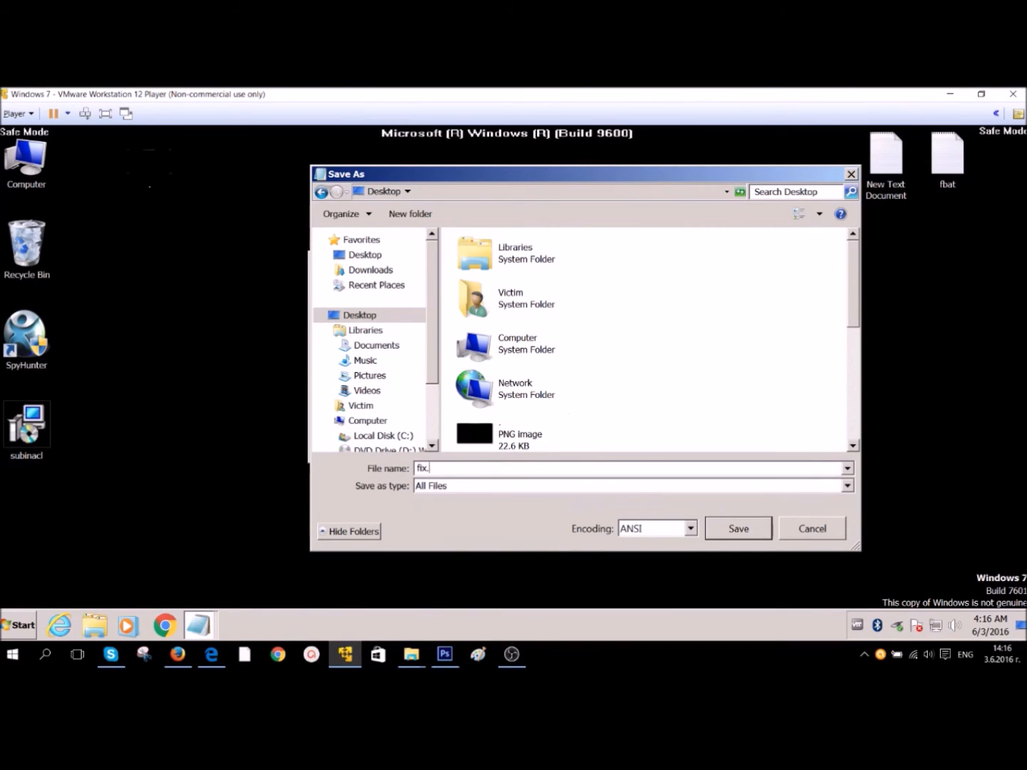
{"action": "type", "text": "bat"}
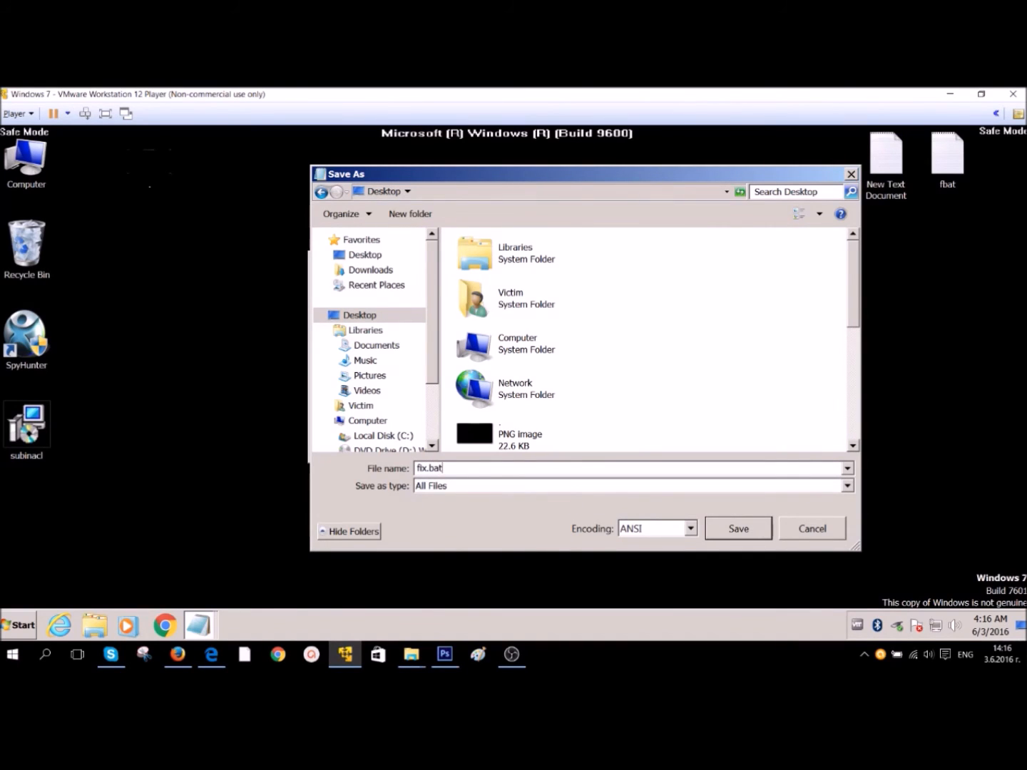
{"action": "double_click", "coordinate": [431, 468]}
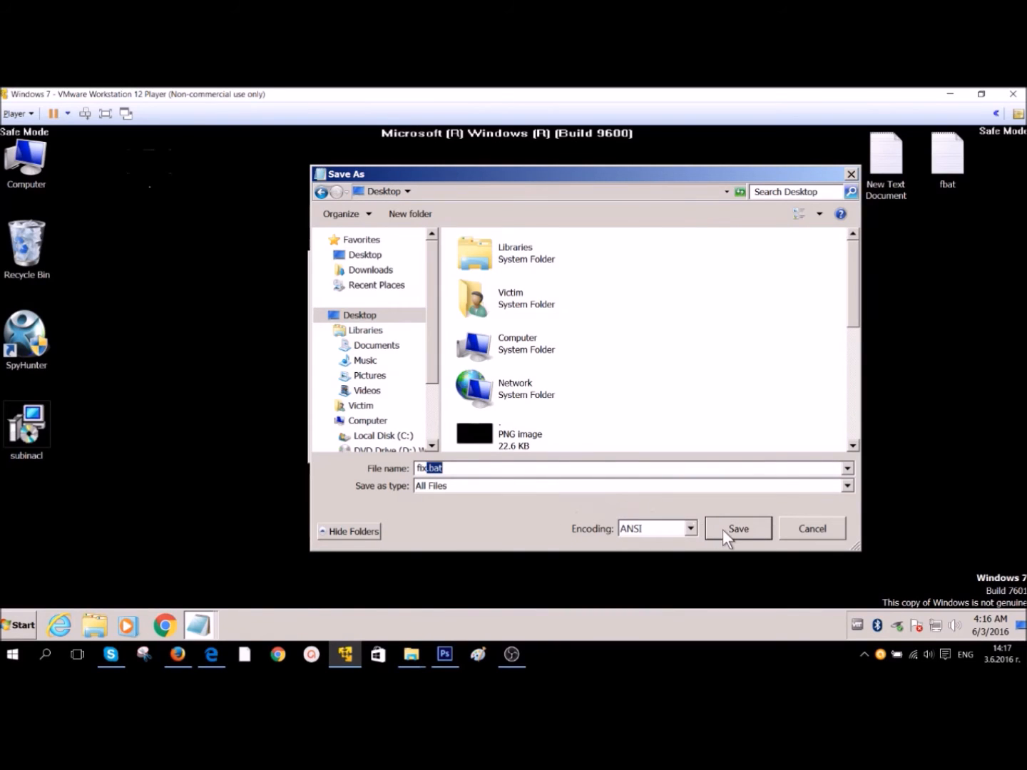
{"action": "left_click", "coordinate": [739, 529]}
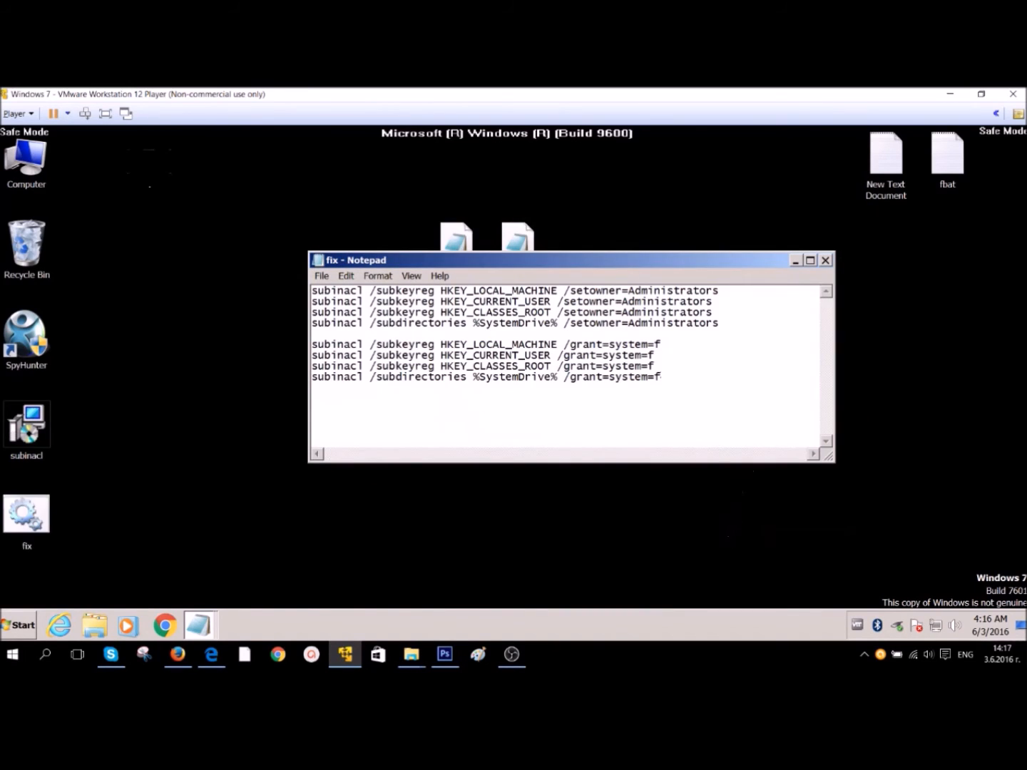
{"action": "left_click", "coordinate": [826, 259]}
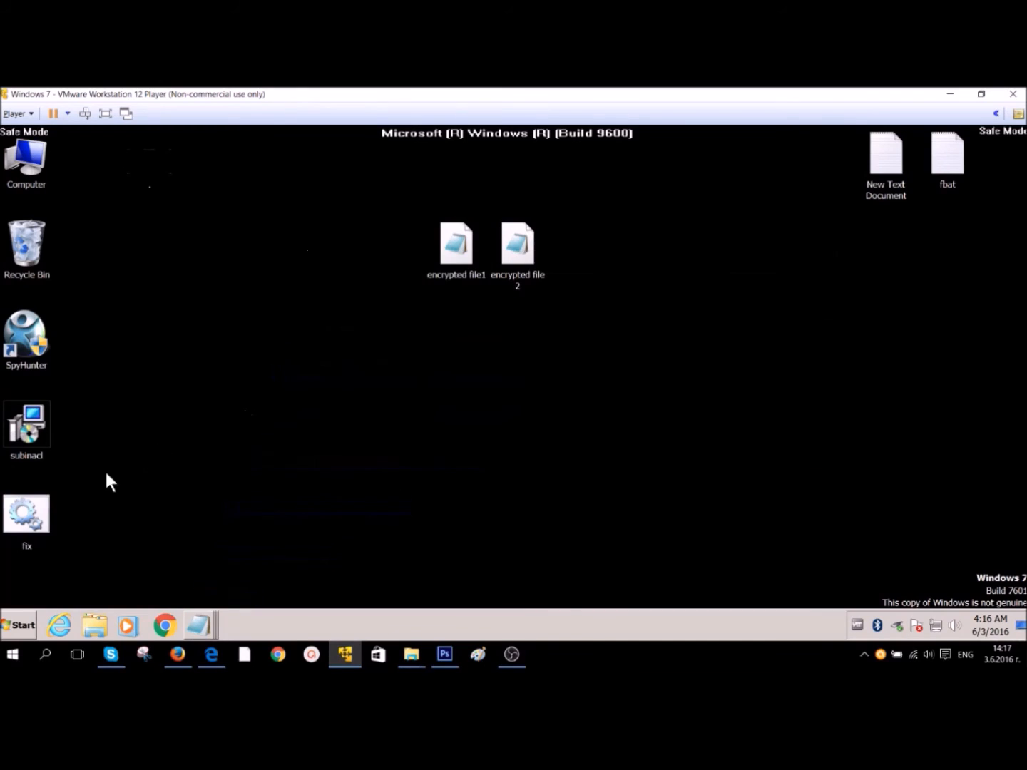
Cut fix.bat and browse to C:\Program Files\Windows Resource Kits
{"action": "right_click", "coordinate": [26, 513]}
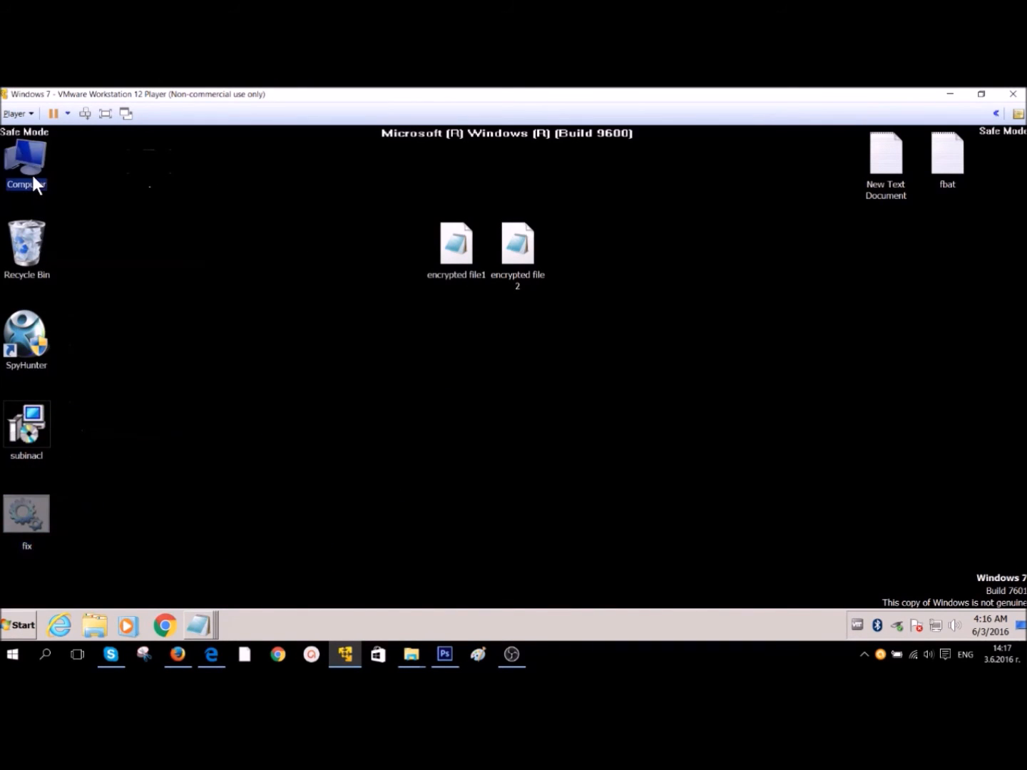
{"action": "double_click", "coordinate": [25, 157]}
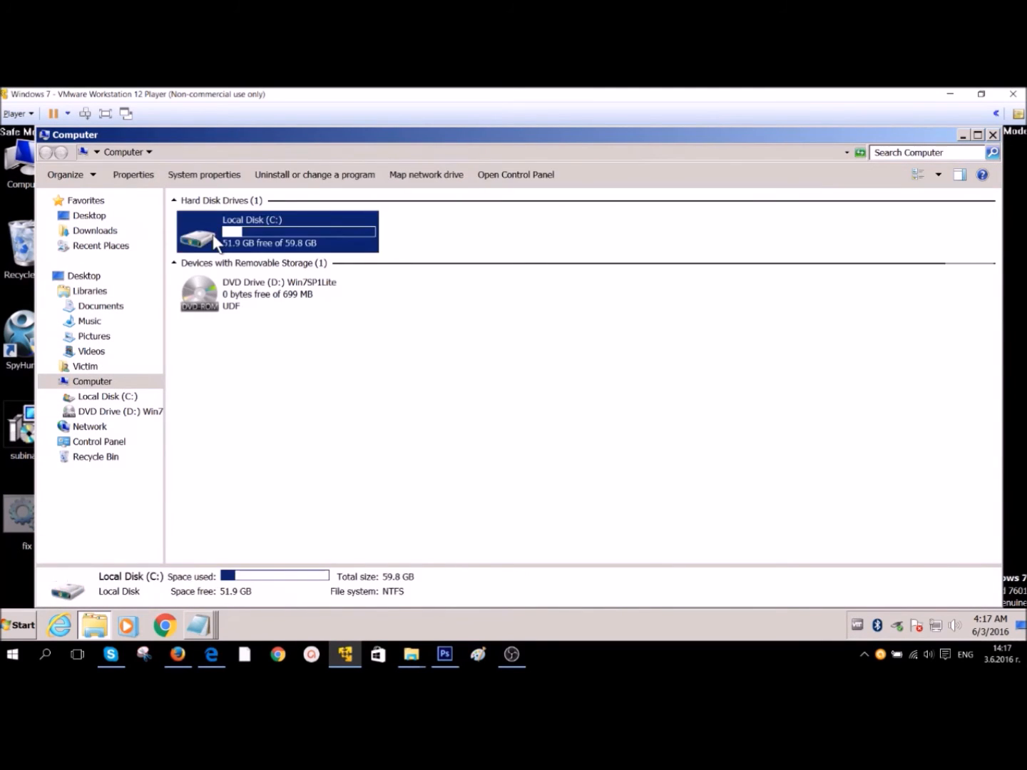
{"action": "double_click", "coordinate": [277, 231]}
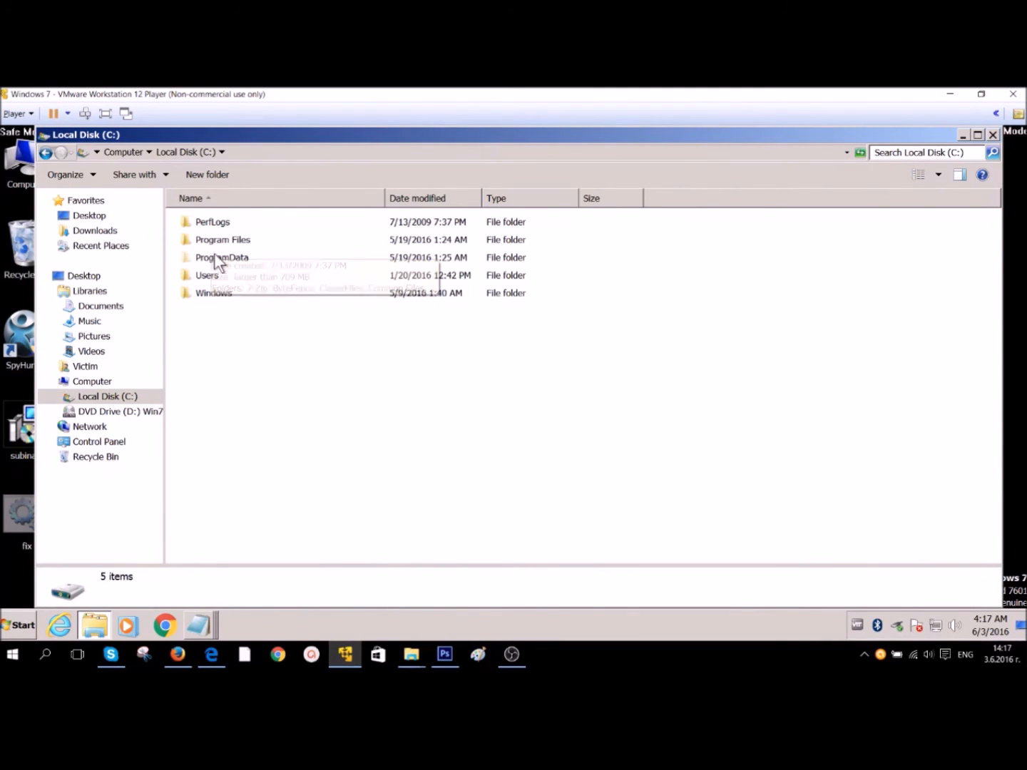
{"action": "double_click", "coordinate": [223, 240]}
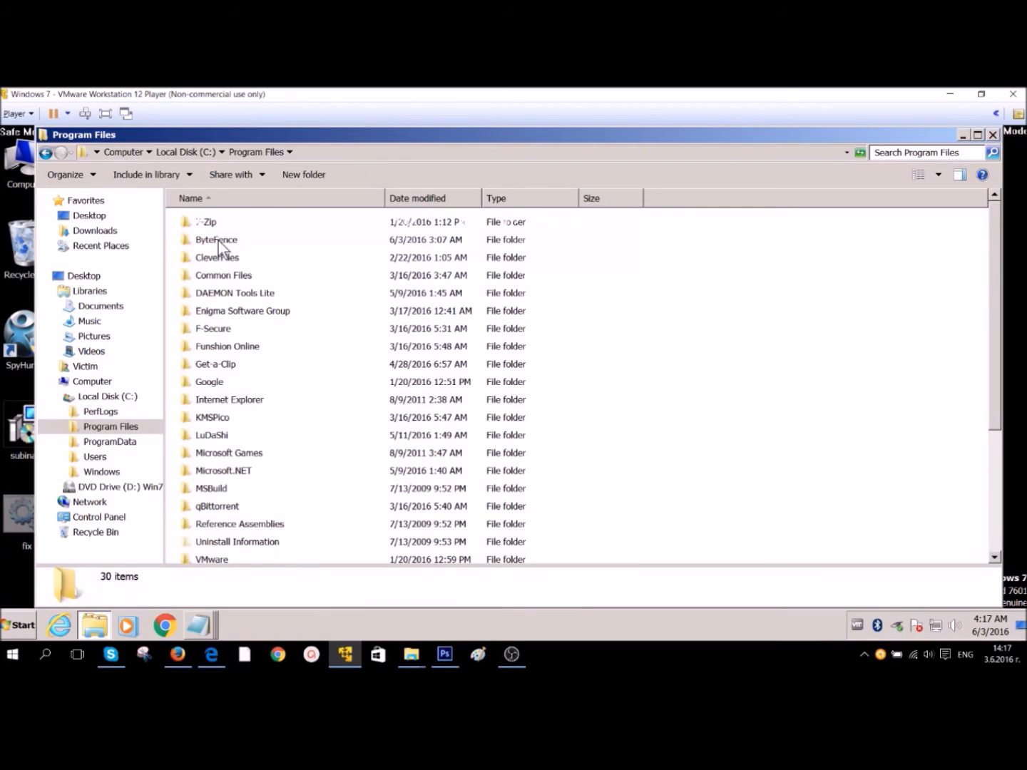
{"action": "left_click", "coordinate": [215, 364]}
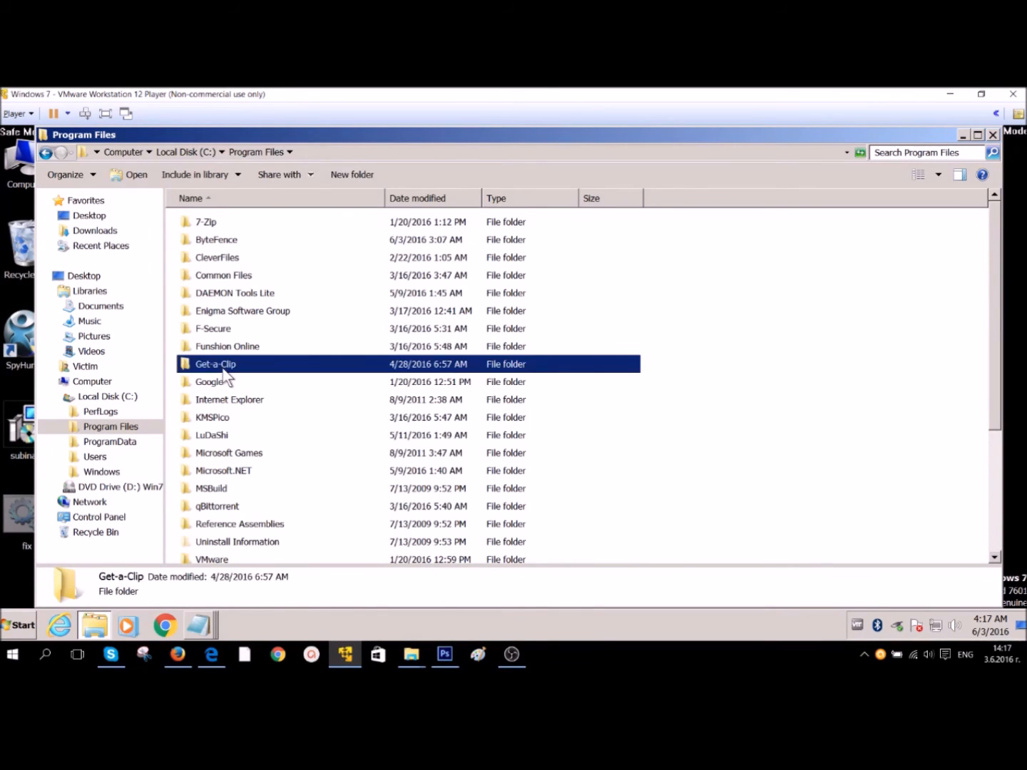
{"action": "scroll", "scroll_direction": "down", "scroll_amount": 3}
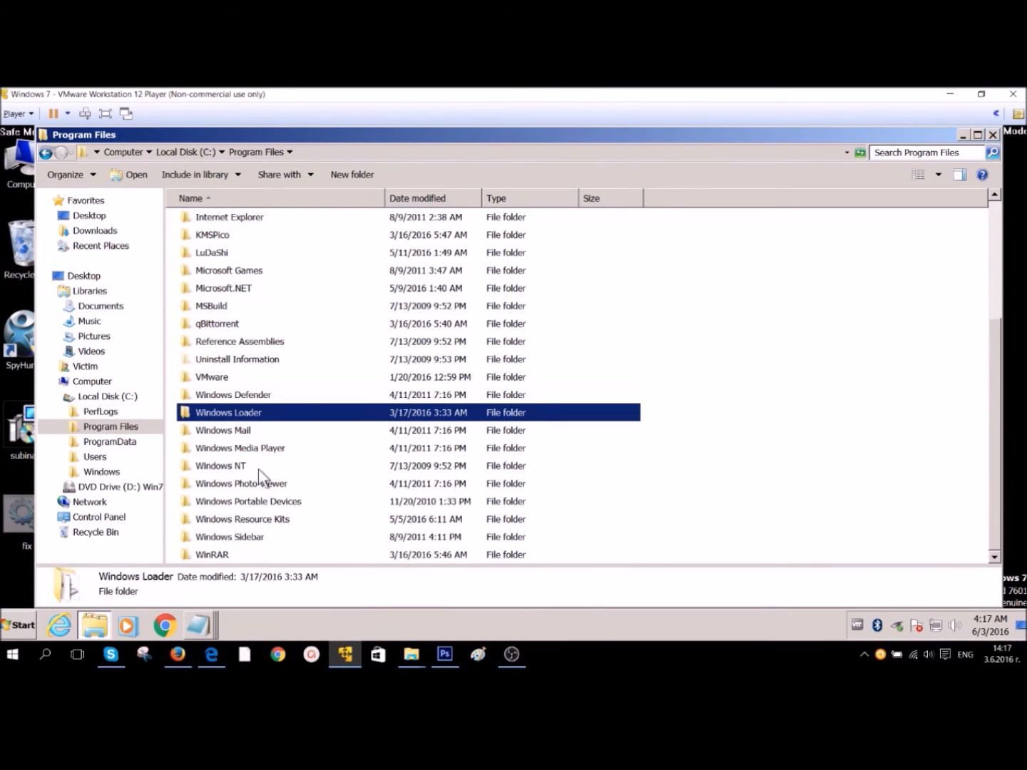
{"action": "left_click", "coordinate": [243, 520]}
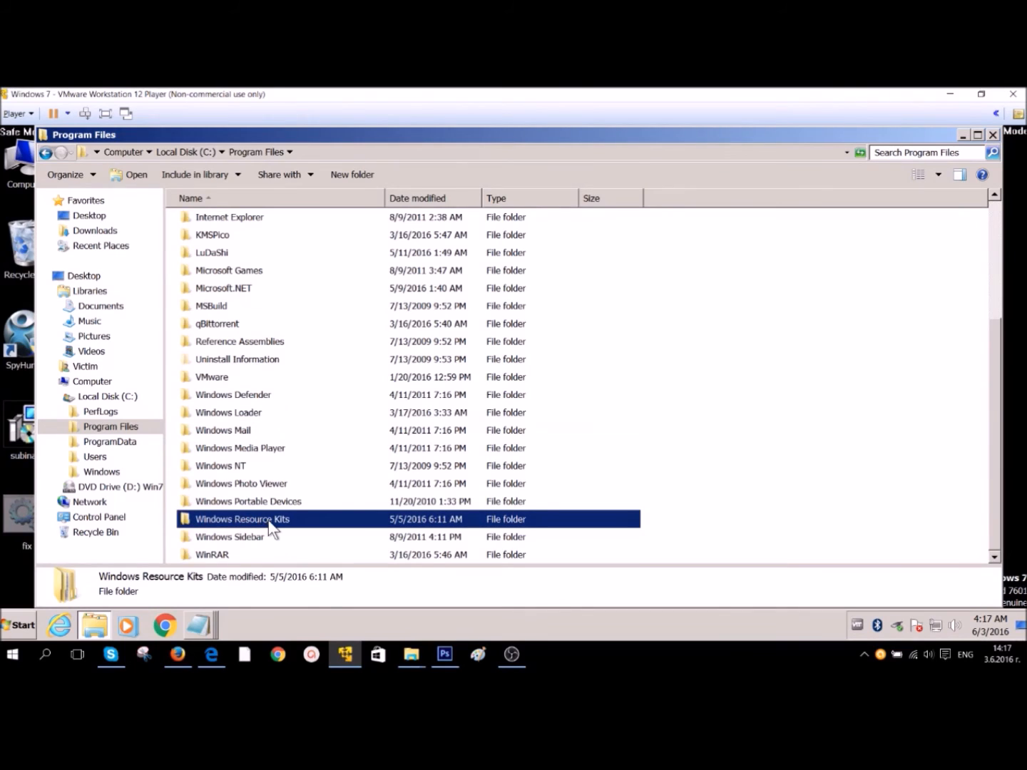
{"action": "double_click", "coordinate": [243, 518]}
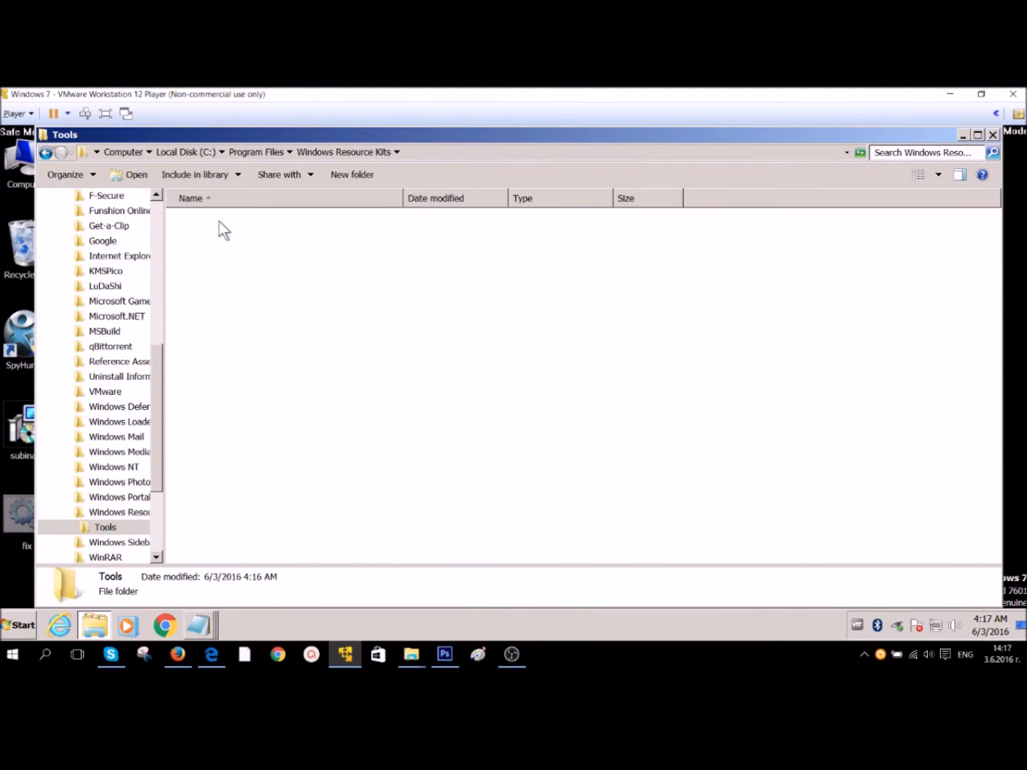
Paste fix.bat into the Tools folder with administrator permission and close Explorer
{"action": "right_click", "coordinate": [224, 229]}
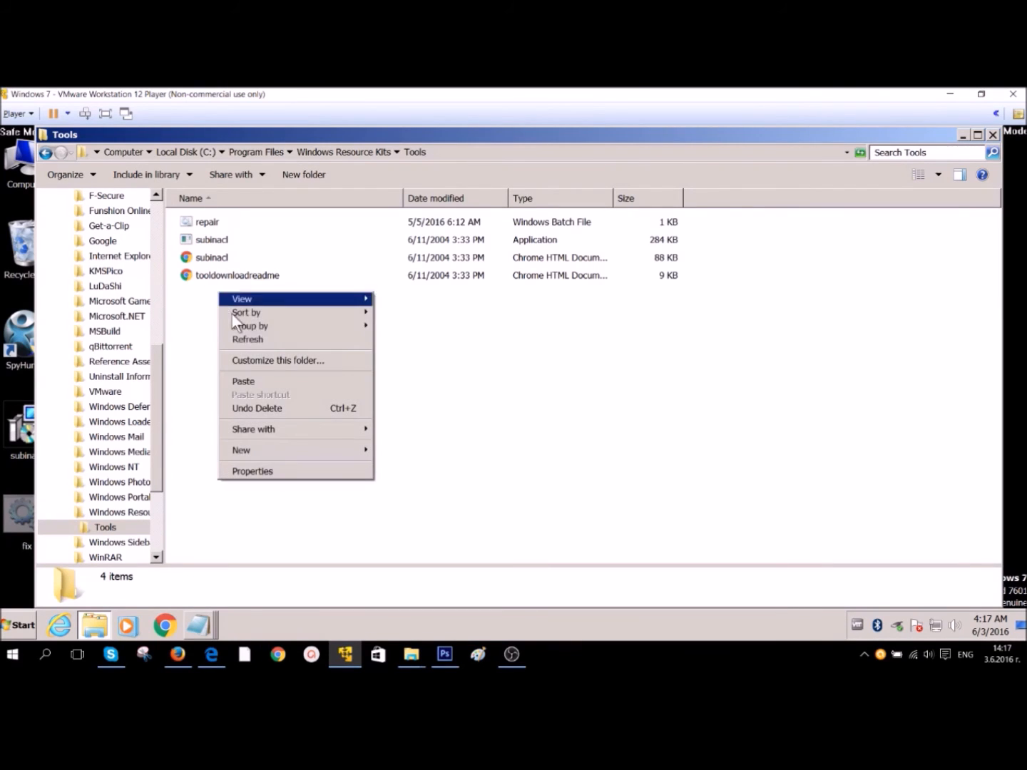
{"action": "left_click", "coordinate": [242, 381]}
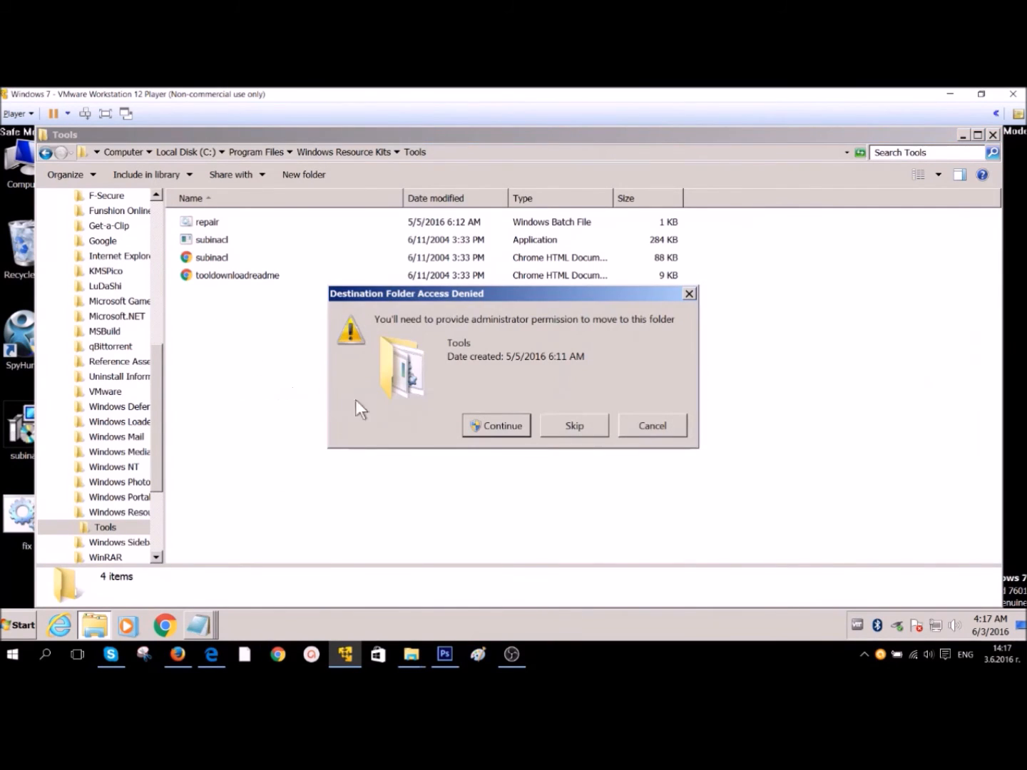
{"action": "left_click", "coordinate": [495, 425]}
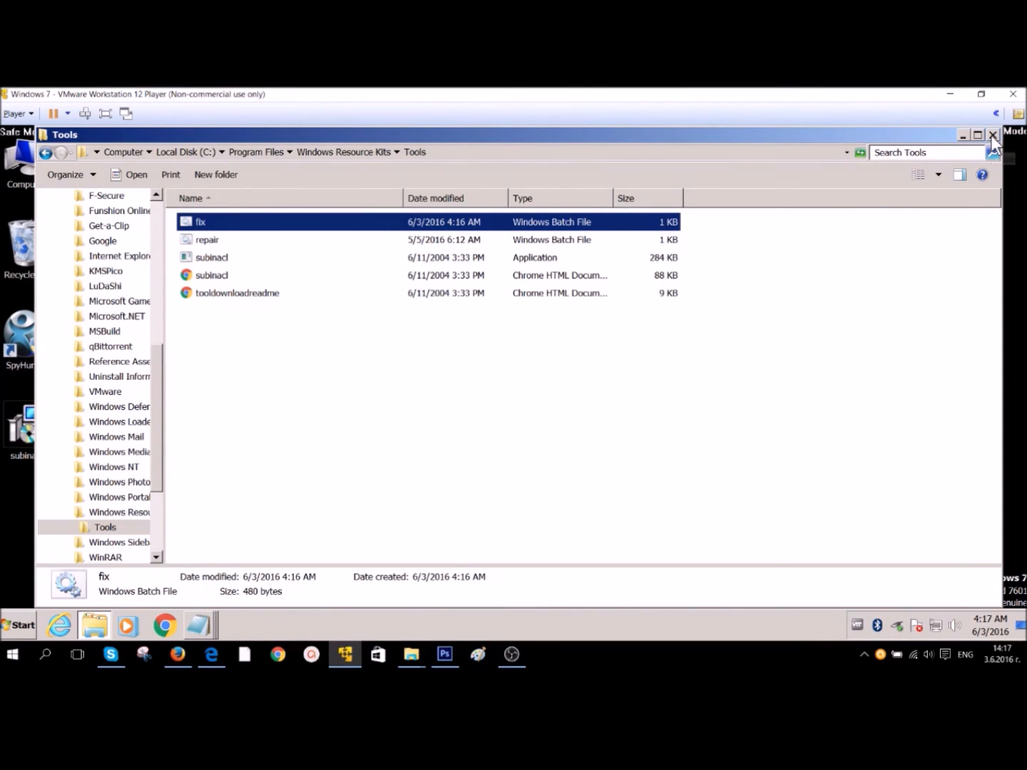
{"action": "left_click", "coordinate": [992, 134]}
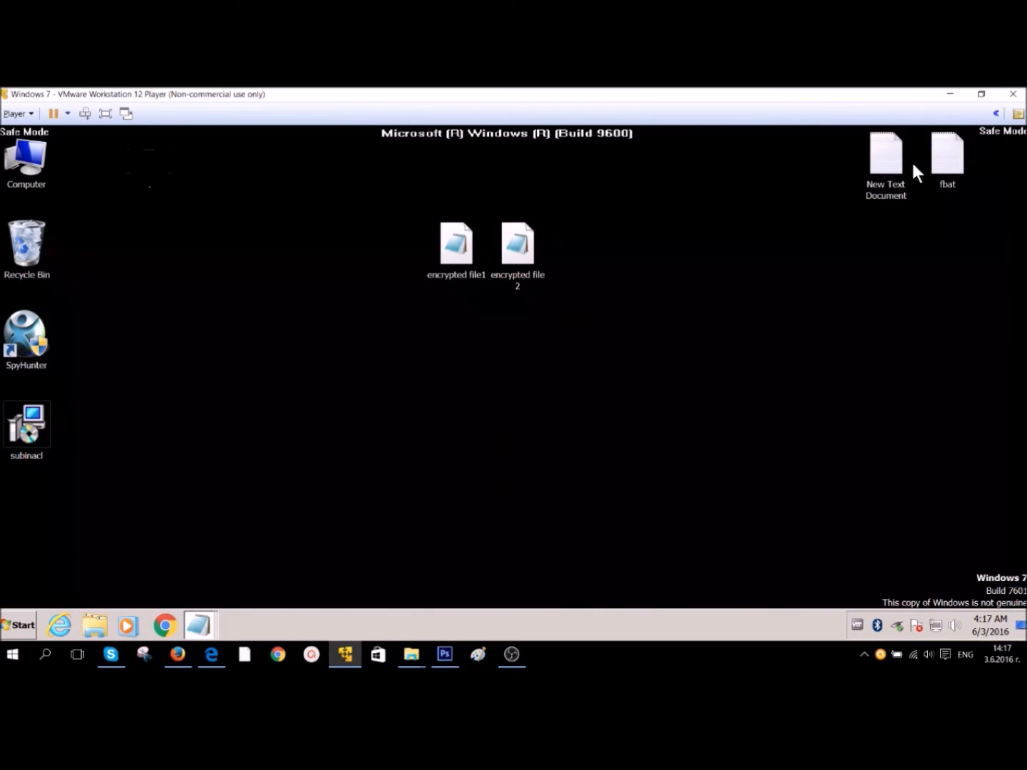
{"action": "mouse_move", "coordinate": [417, 378]}
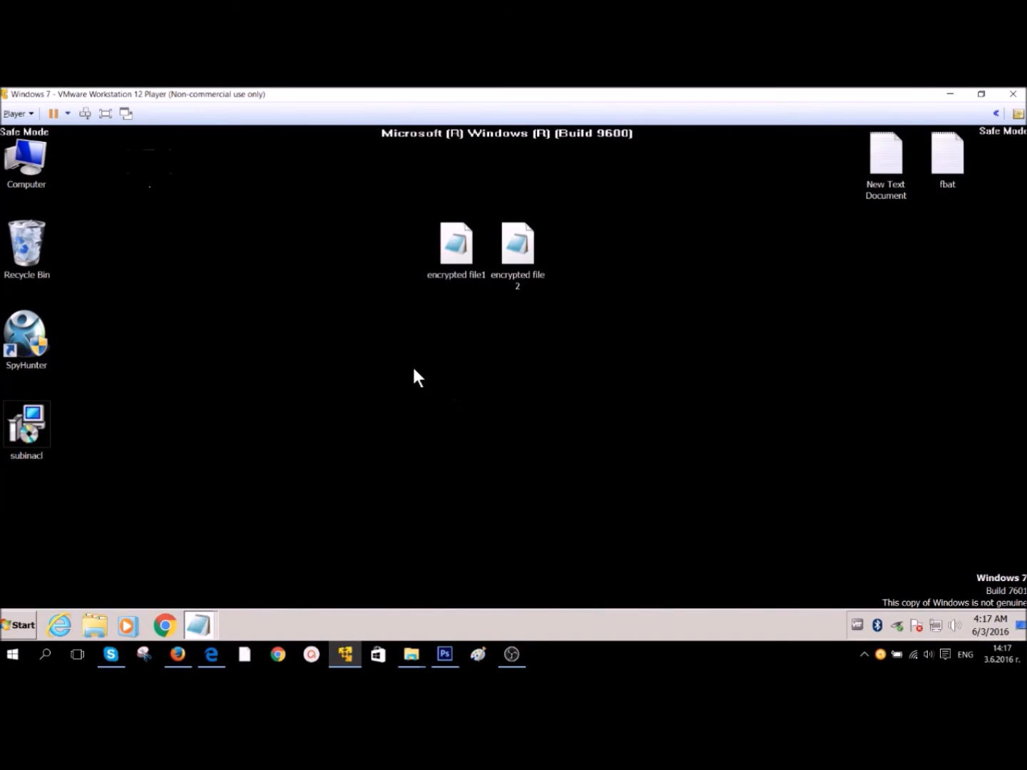
Launch a Command Prompt from the Run dialog using cmd
{"action": "type", "text": "regedit"}
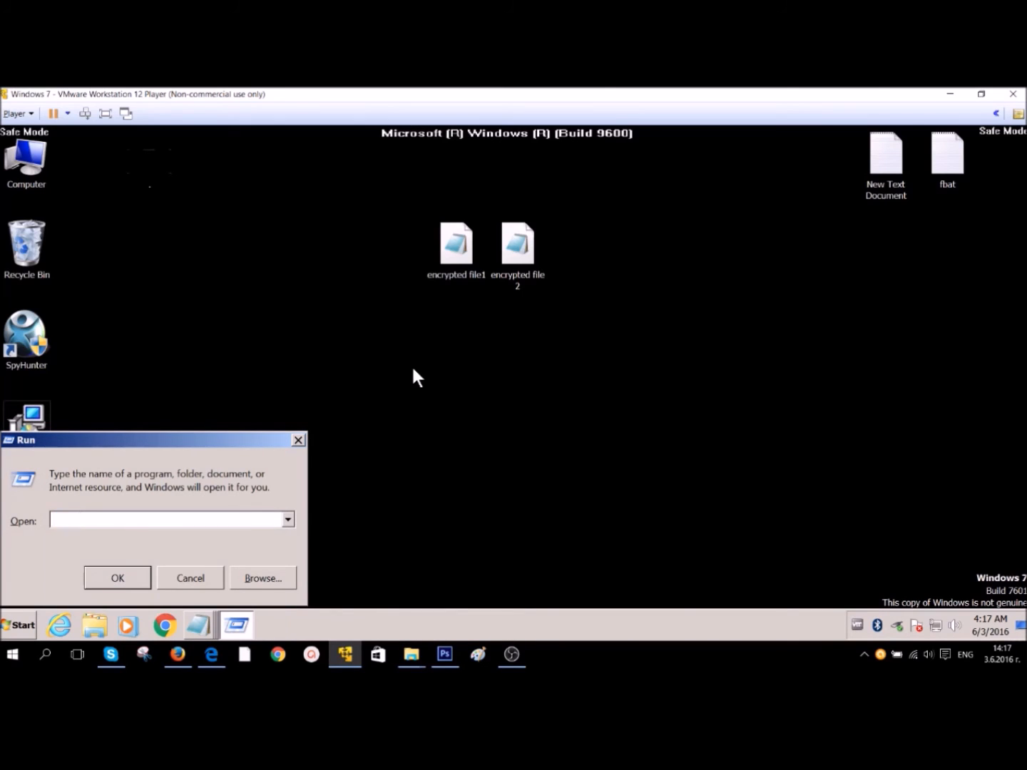
{"action": "type", "text": "cmd"}
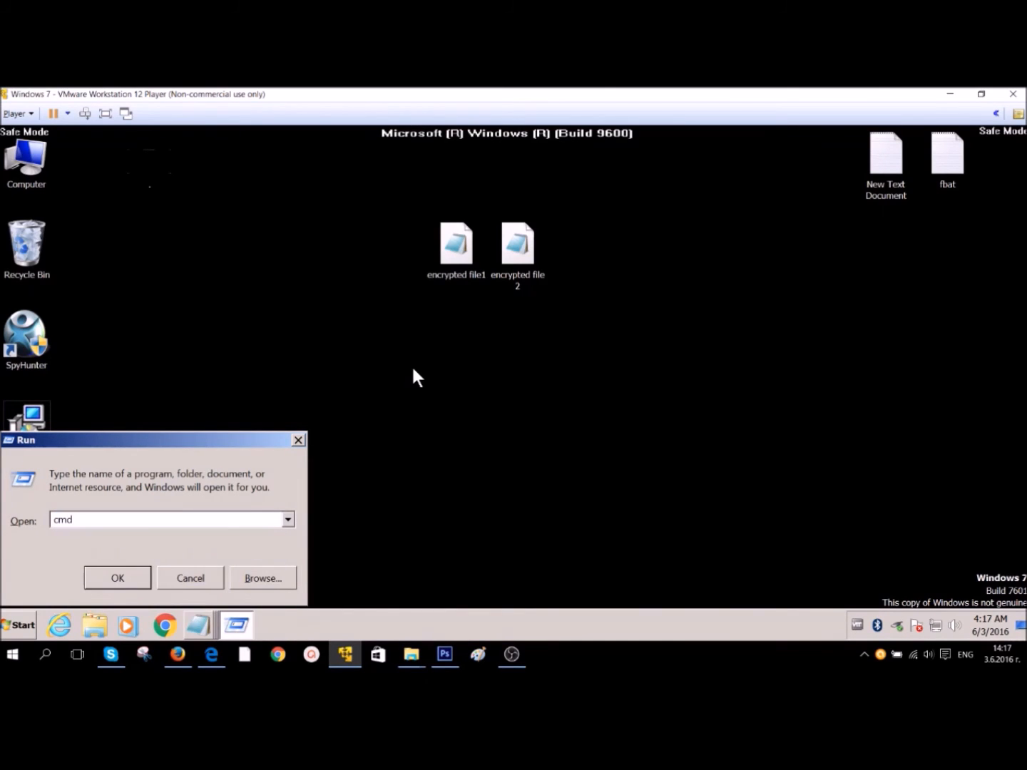
{"action": "left_click", "coordinate": [117, 577]}
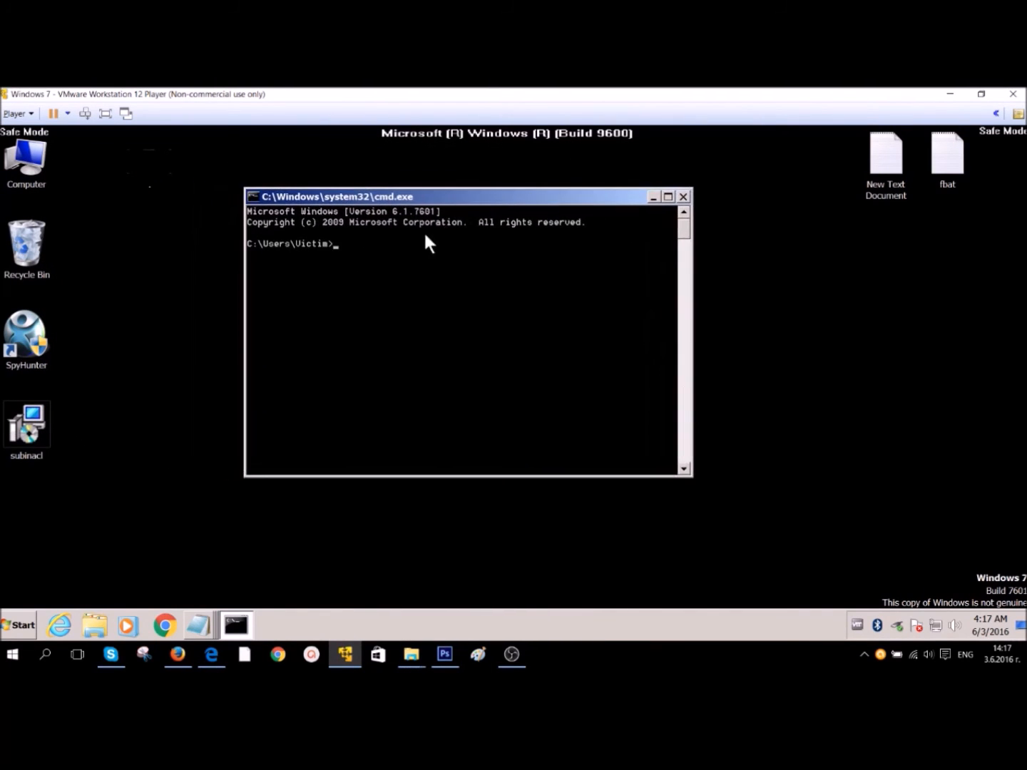
Change directory to C:/Program Files/Windows Resource Kits/Tools
{"action": "type", "text": "cd"}
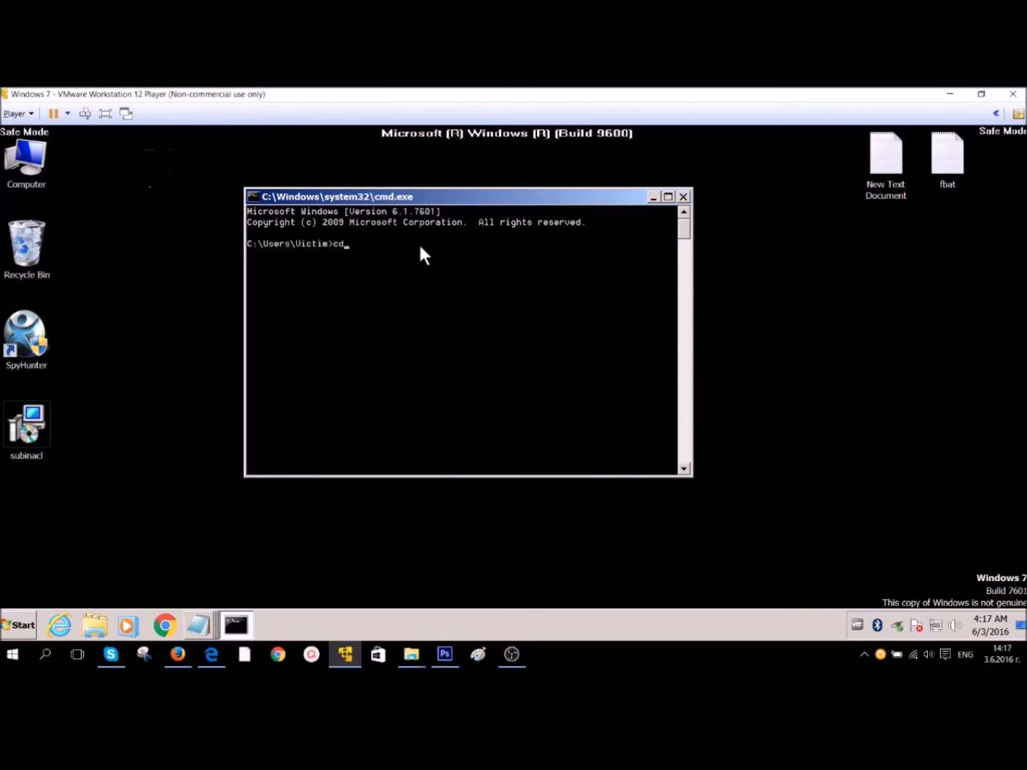
{"action": "type", "text": "C"}
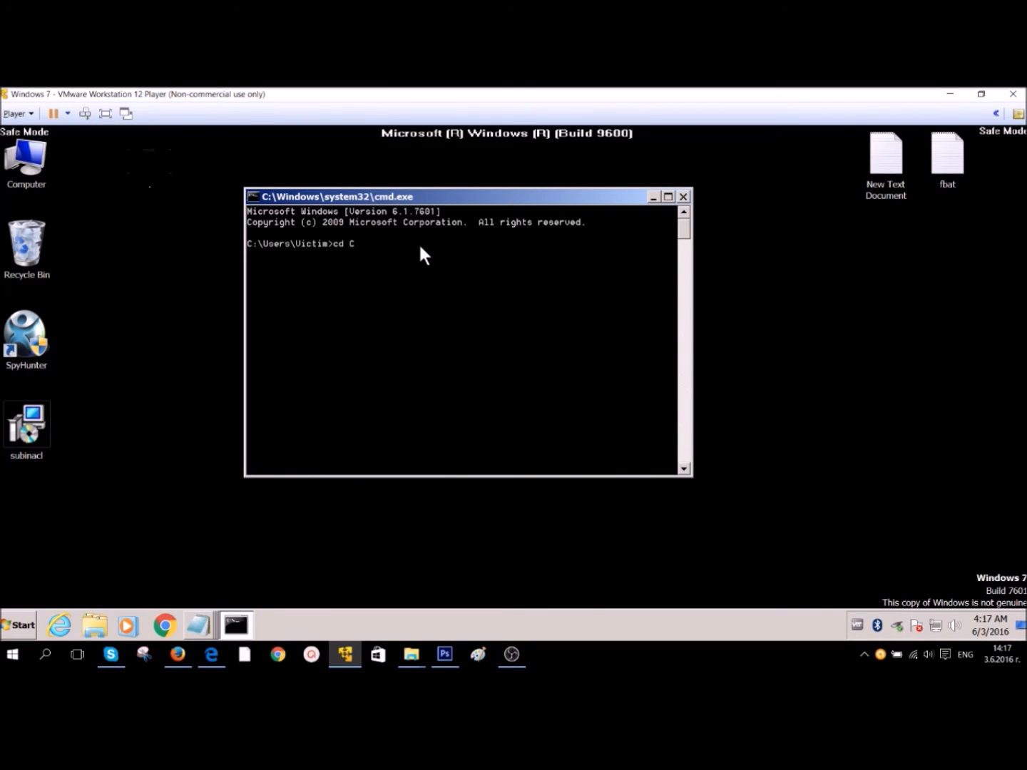
{"action": "type", "text": ":"}
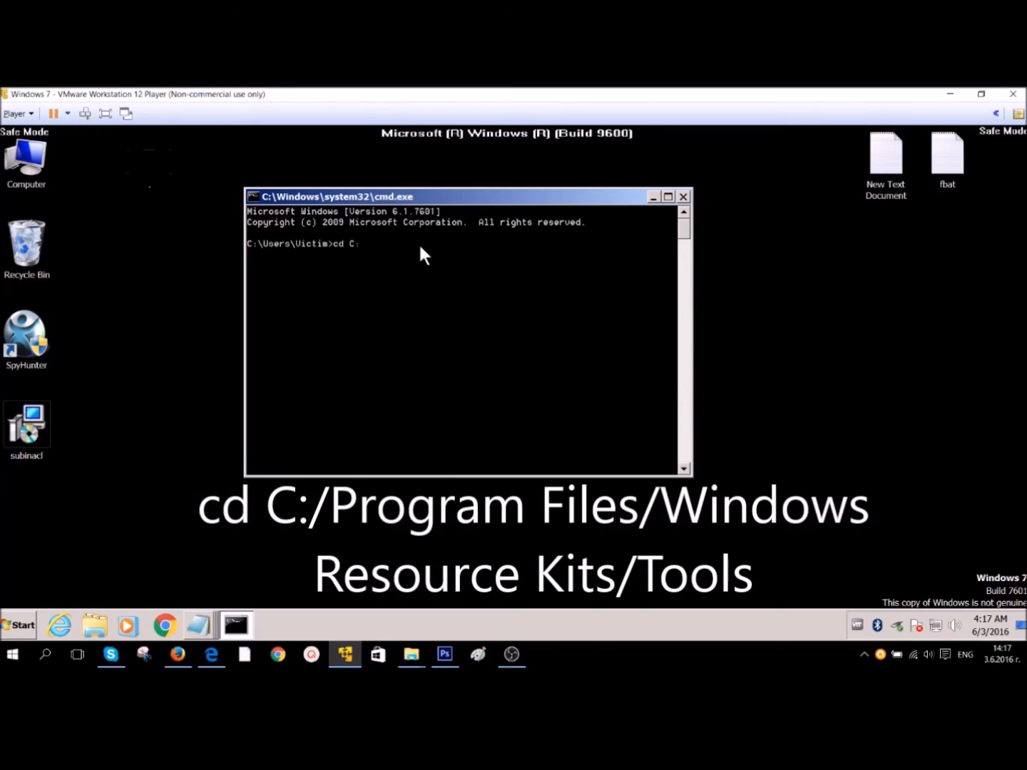
{"action": "type", "text": "/Progra"}
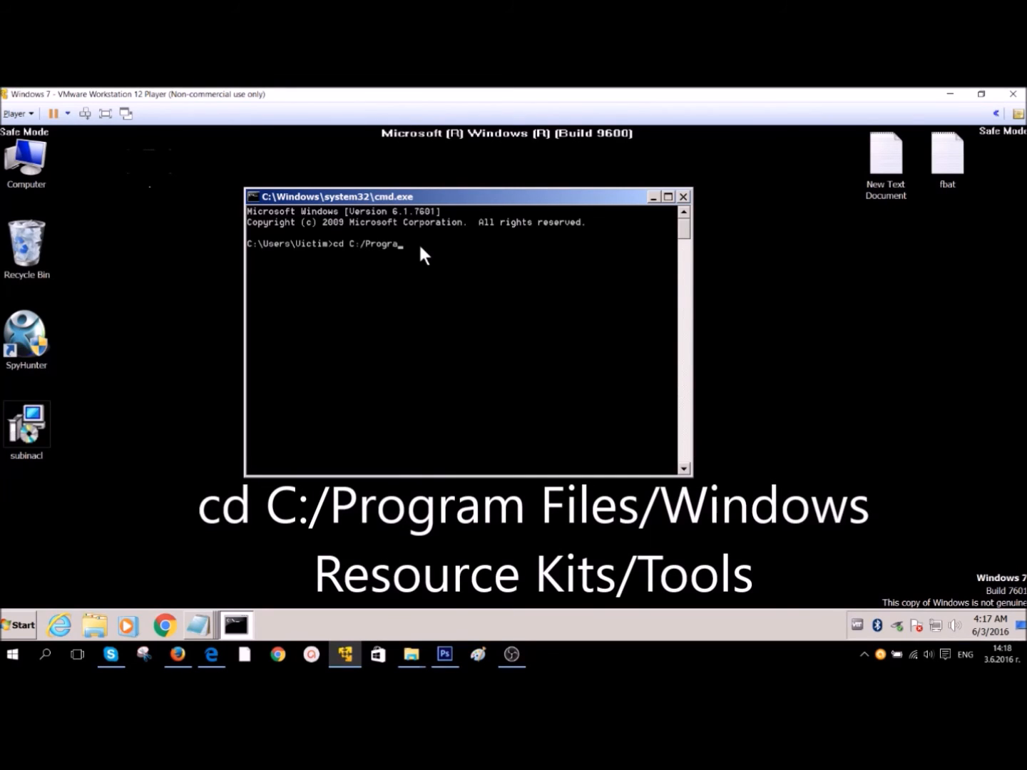
{"action": "type", "text": "m Files/"}
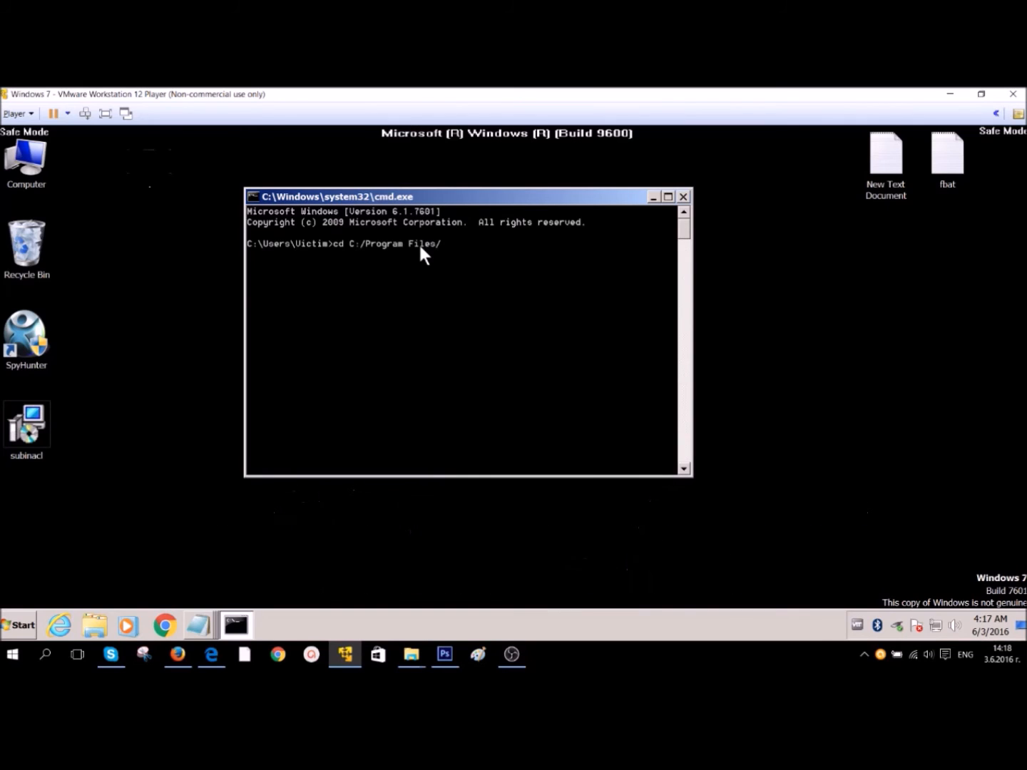
{"action": "type", "text": "Windows R"}
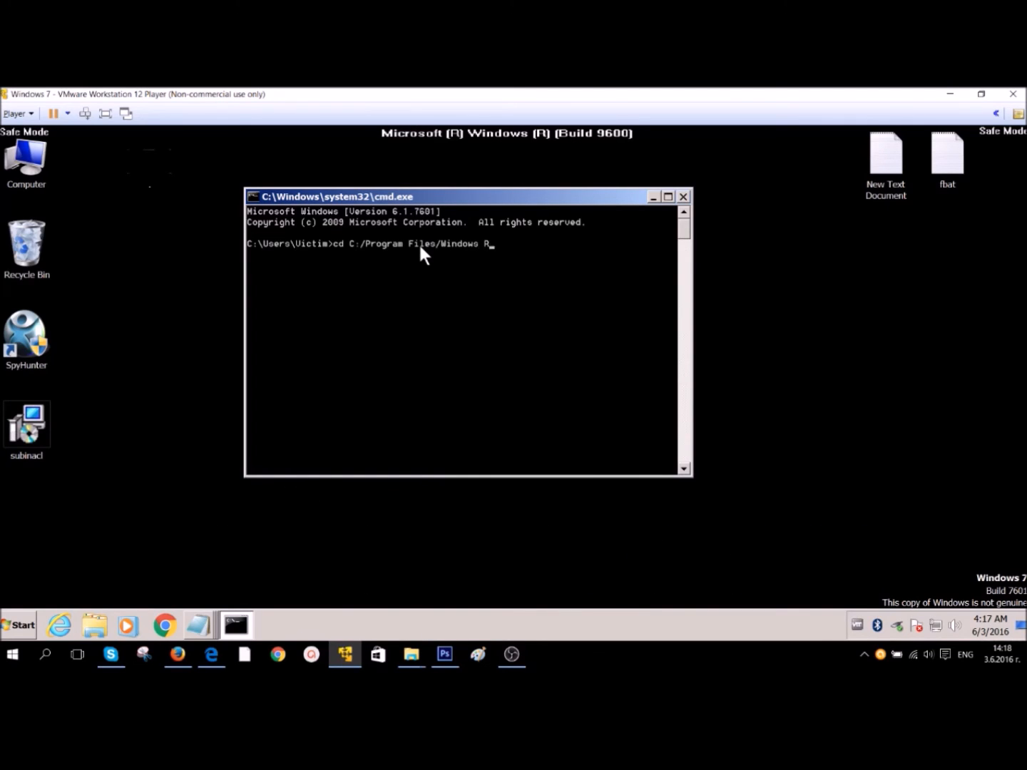
{"action": "type", "text": "esource Kits"}
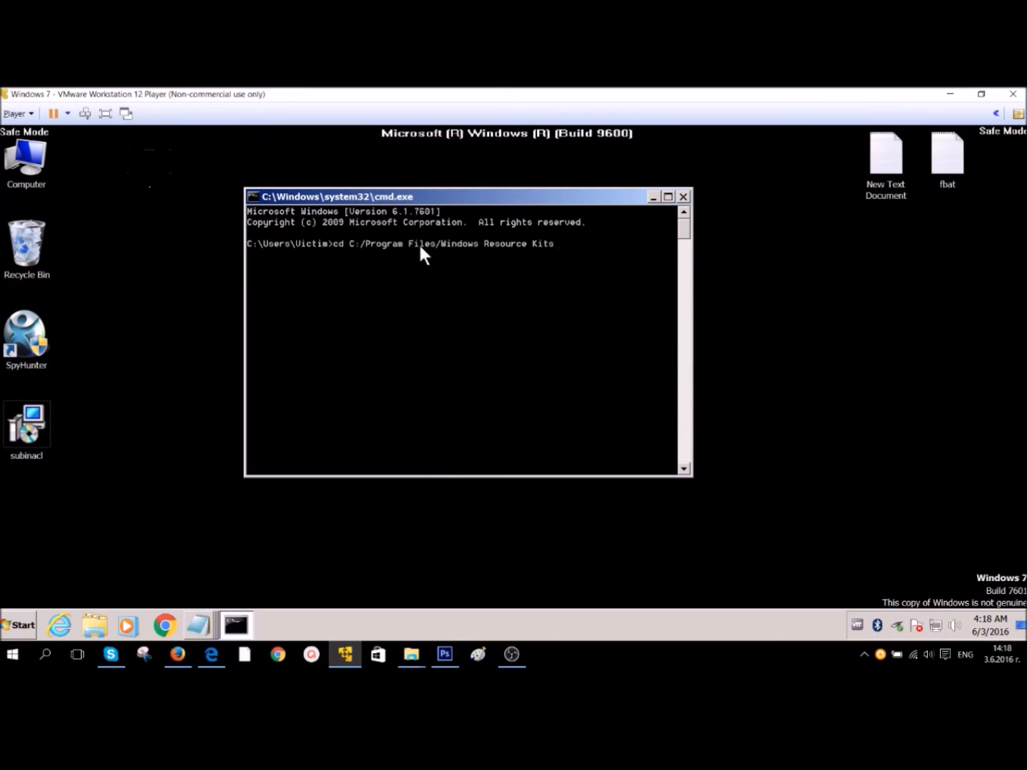
{"action": "type", "text": "/Tools"}
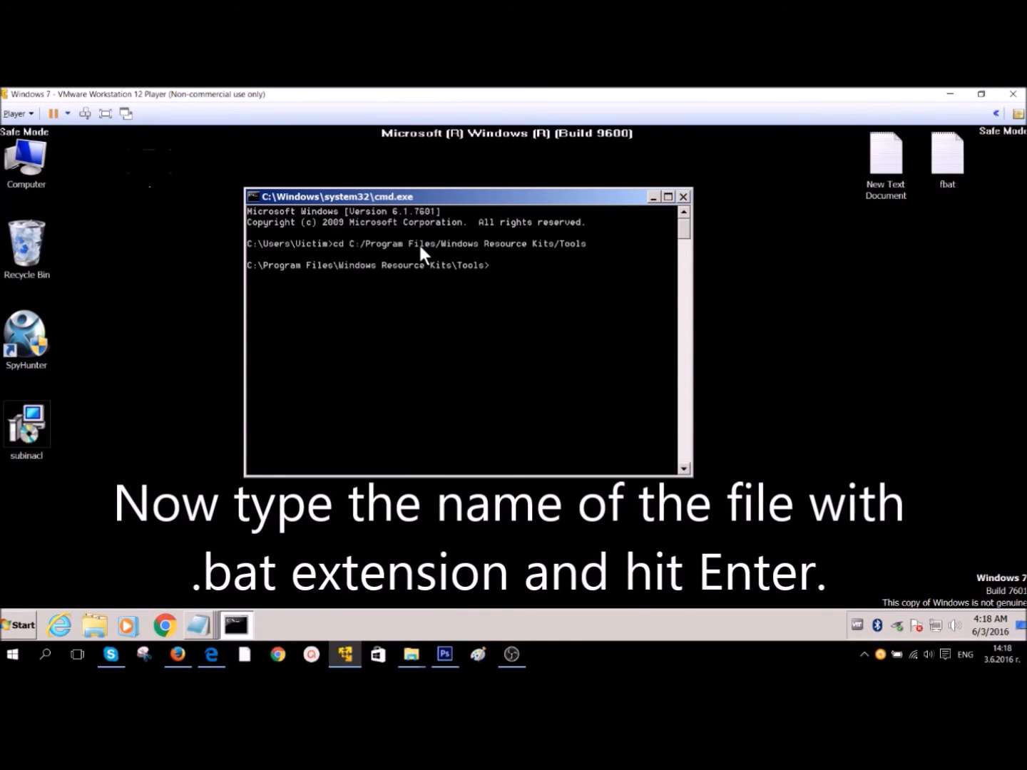
Run fix.bat from the Tools folder
{"action": "type", "text": "f"}
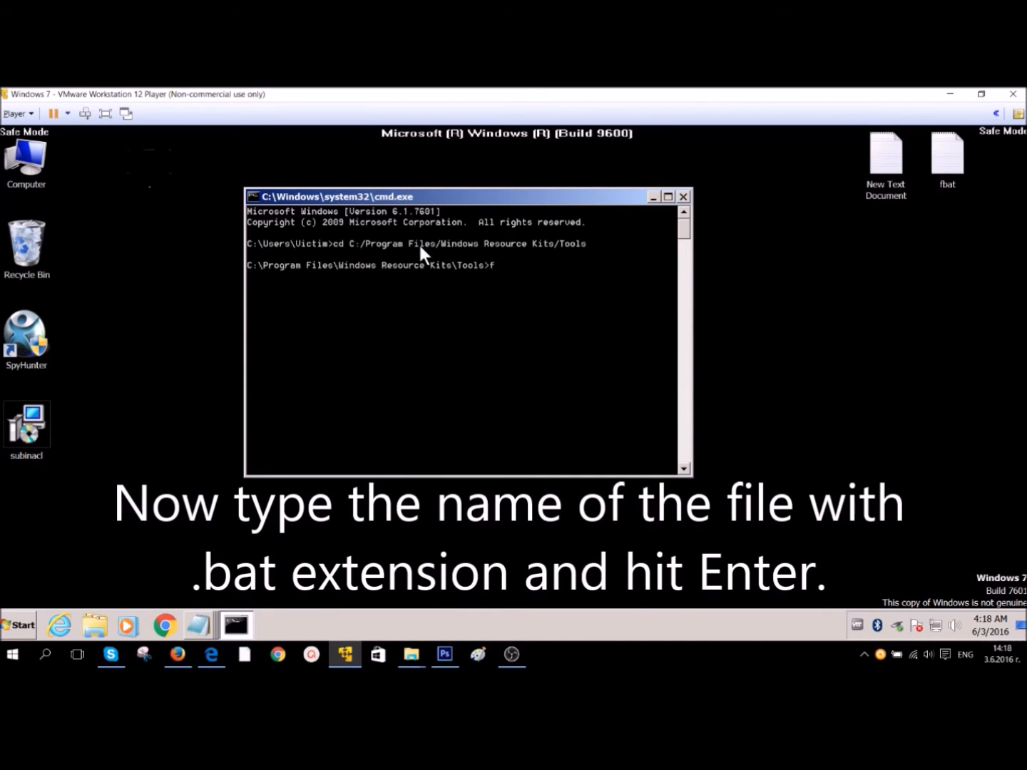
{"action": "type", "text": "ix.ba"}
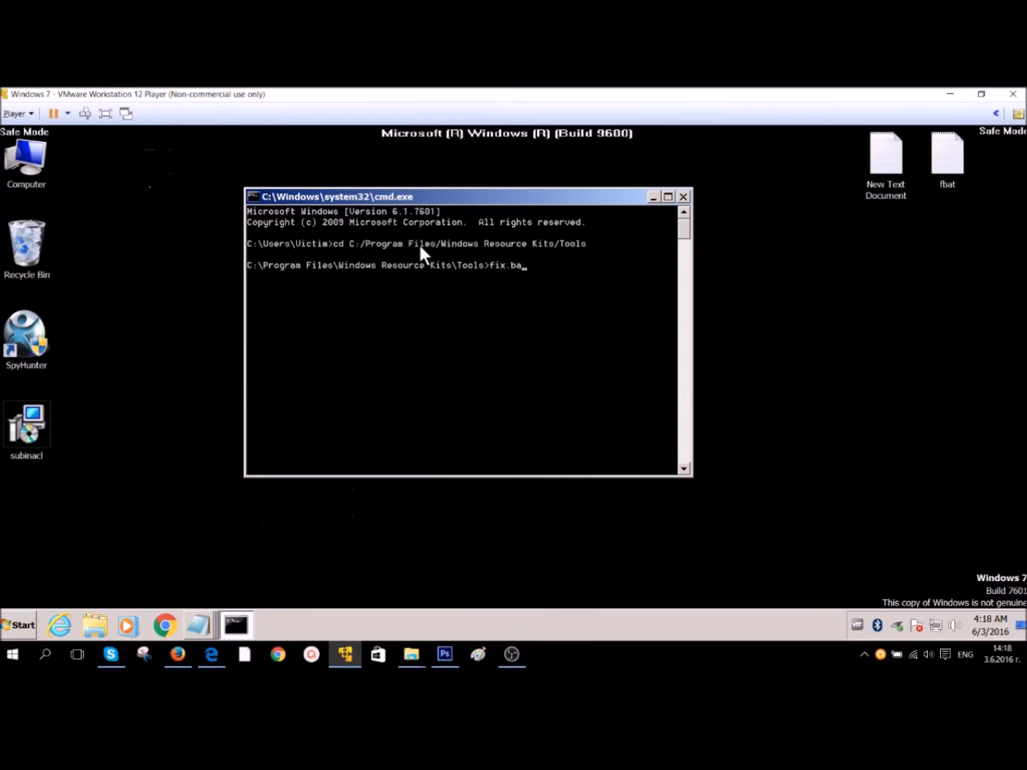
{"action": "type", "text": "t"}
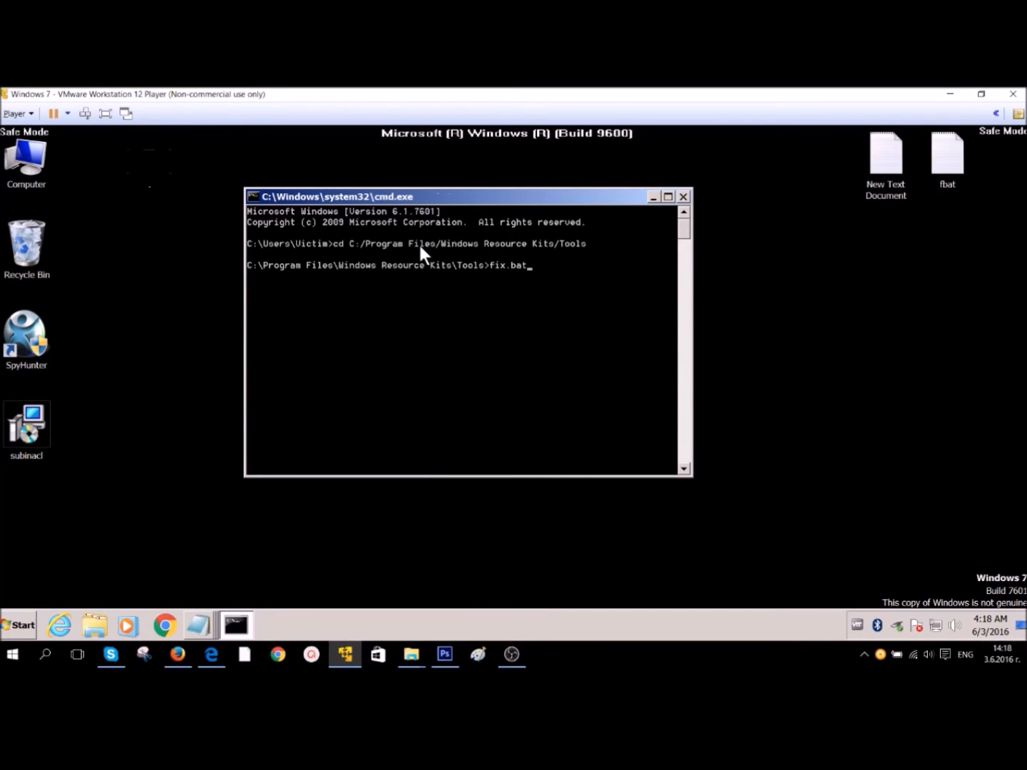
{"action": "key", "text": "enter"}
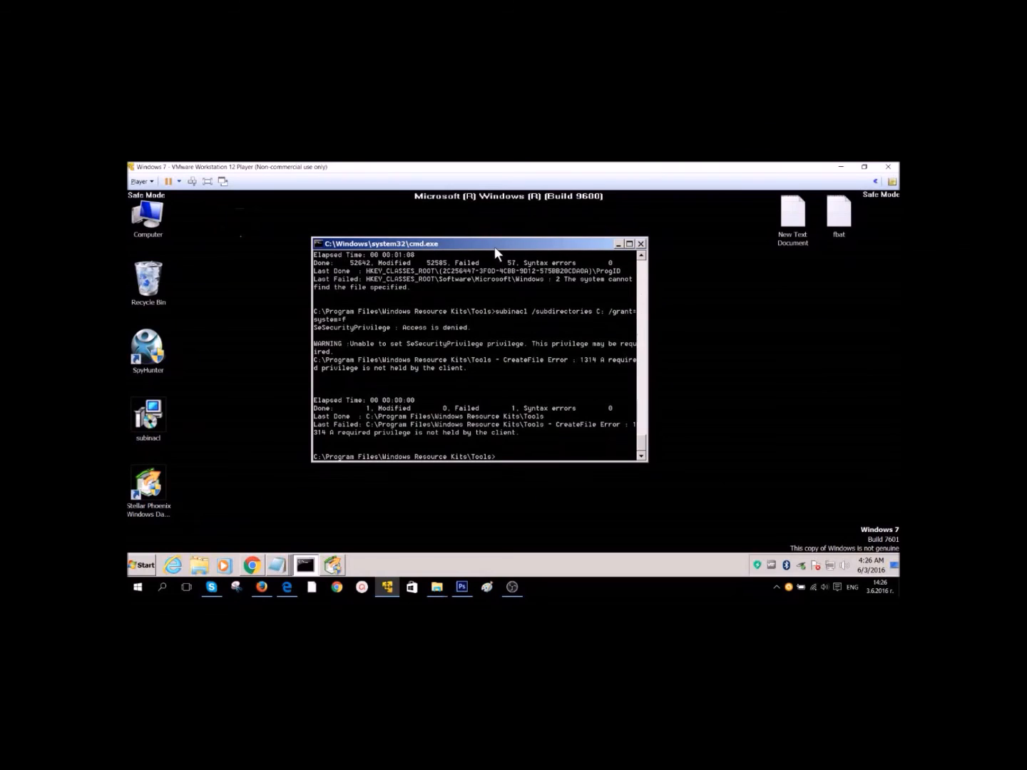
Move the cmd window aside, then select the encrypted files and single out encrypted file1
{"action": "left_click_drag", "start_coordinate": [470, 243], "coordinate": [504, 253]}
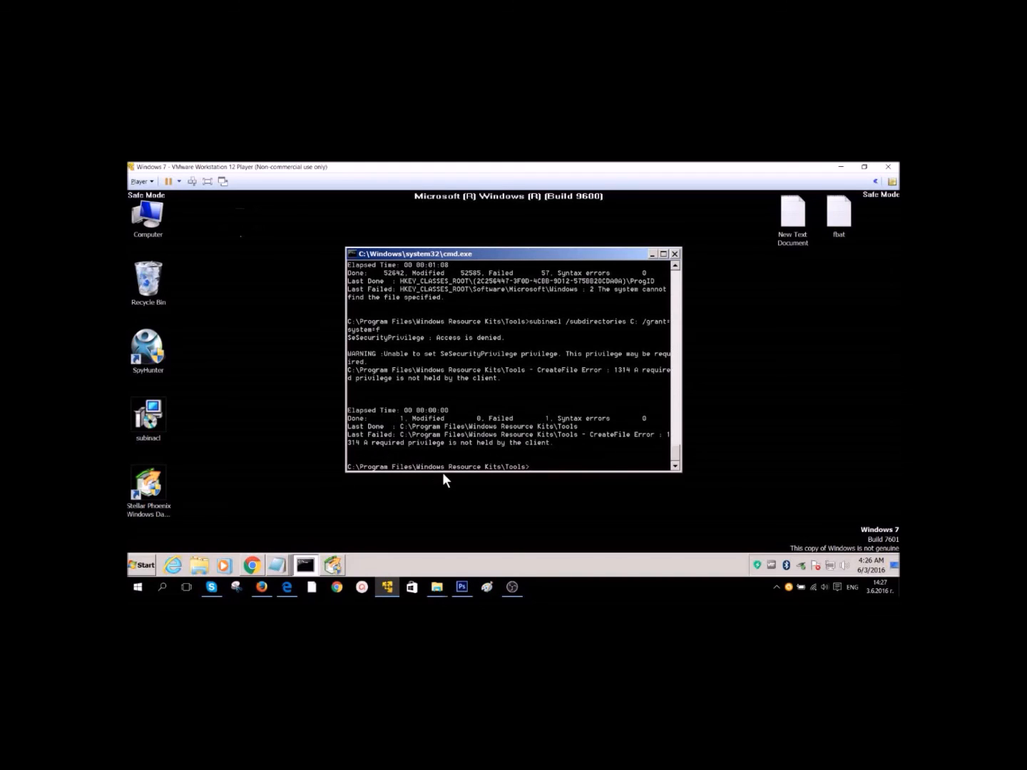
{"action": "mouse_move", "coordinate": [362, 439]}
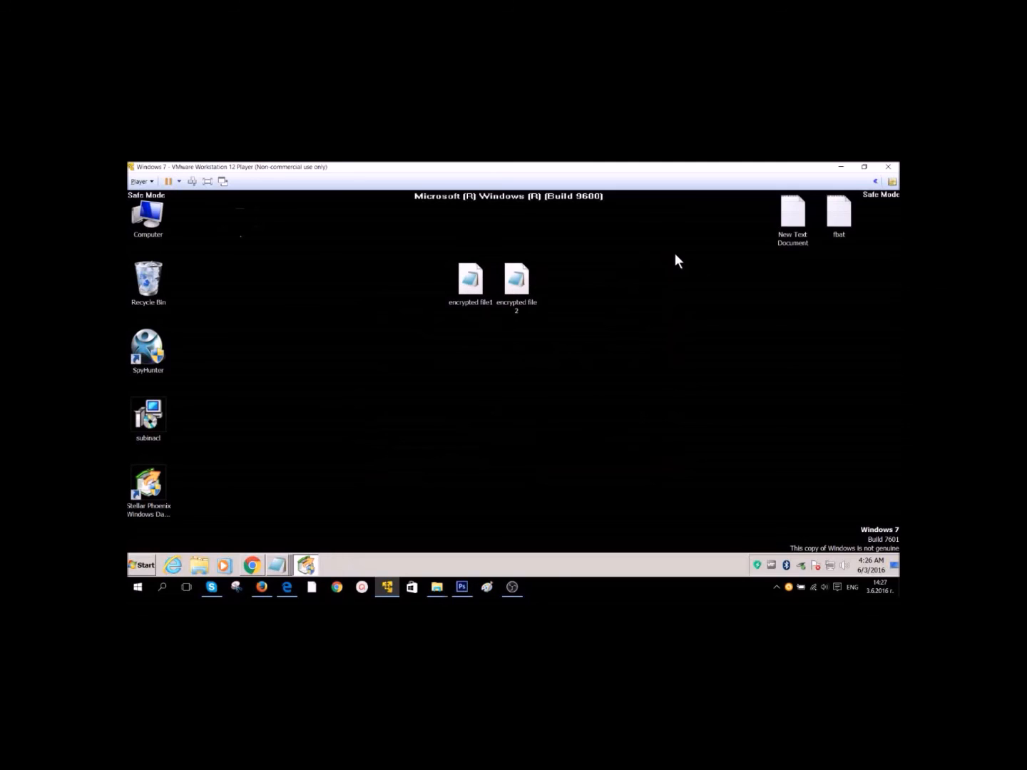
{"action": "mouse_move", "coordinate": [409, 259]}
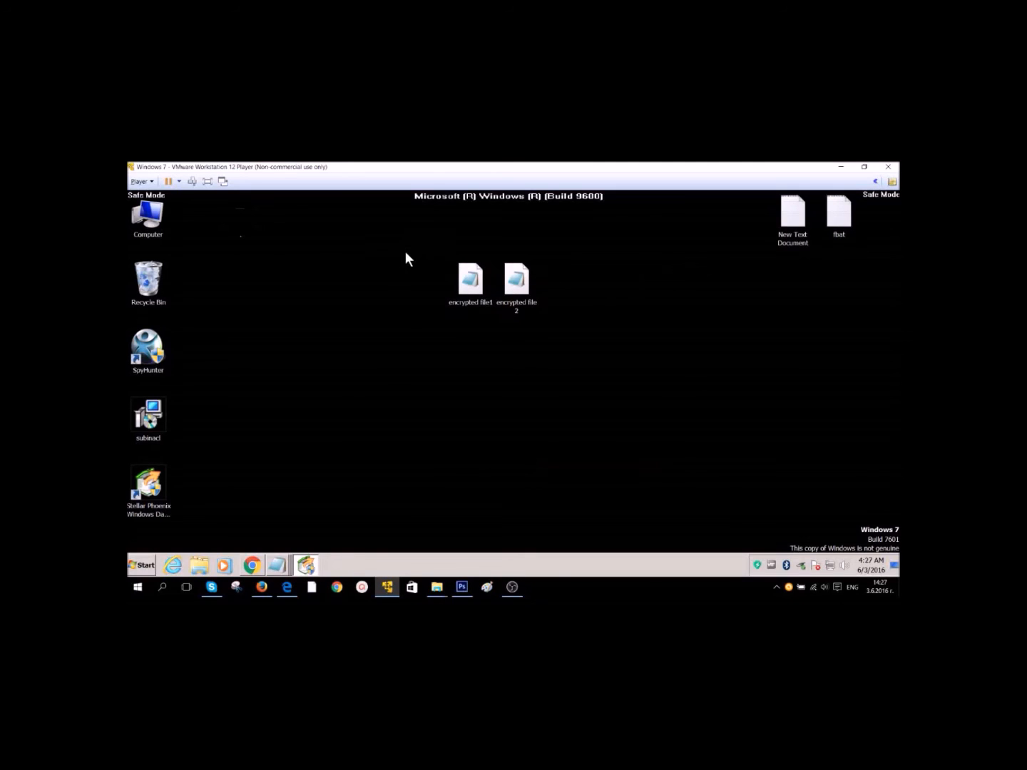
{"action": "left_click_drag", "start_coordinate": [407, 259], "coordinate": [565, 339]}
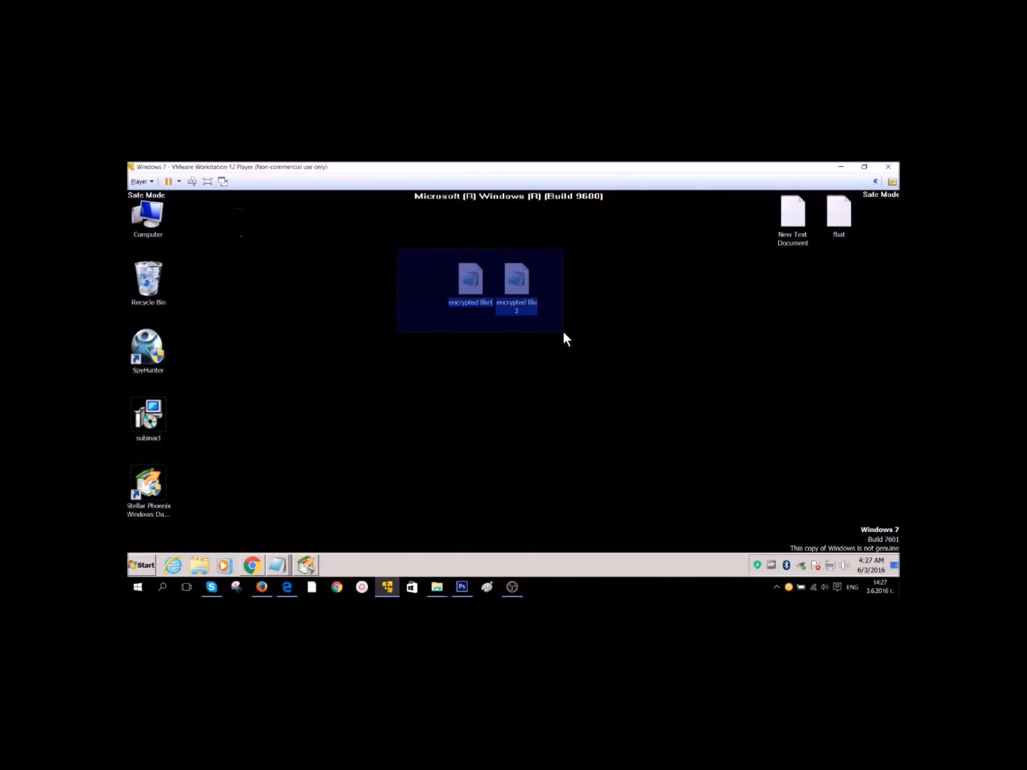
{"action": "left_click", "coordinate": [515, 279]}
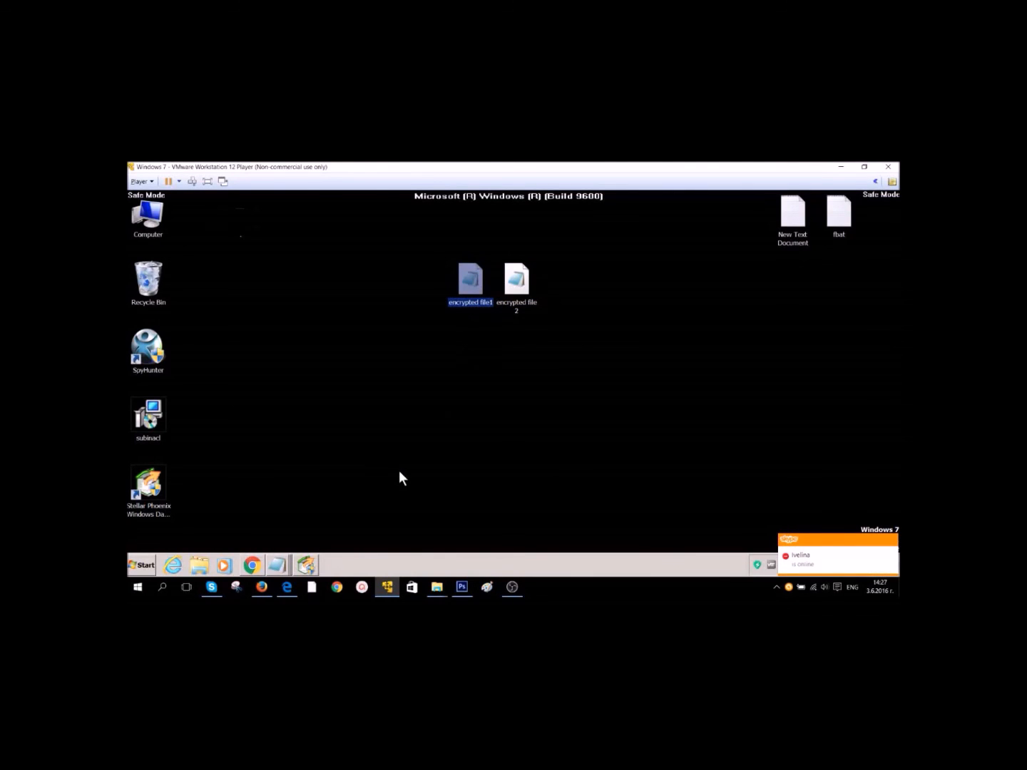
{"action": "mouse_move", "coordinate": [370, 519]}
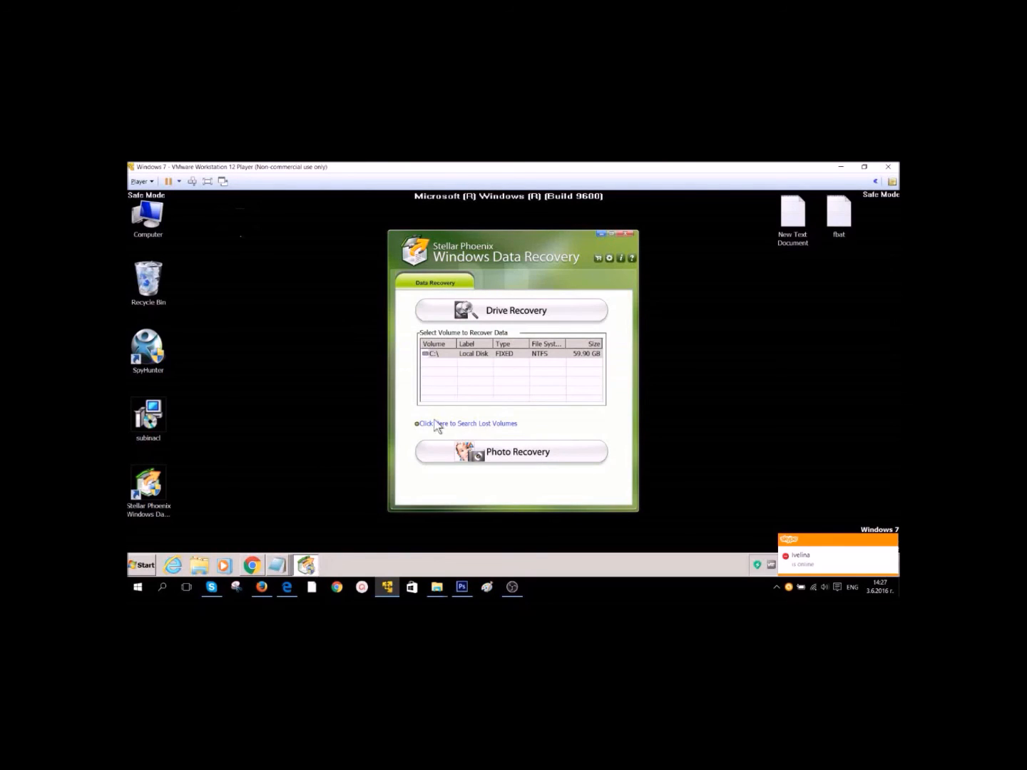
Choose the C: volume for Drive Recovery and start Scan Now
{"action": "left_click", "coordinate": [511, 310]}
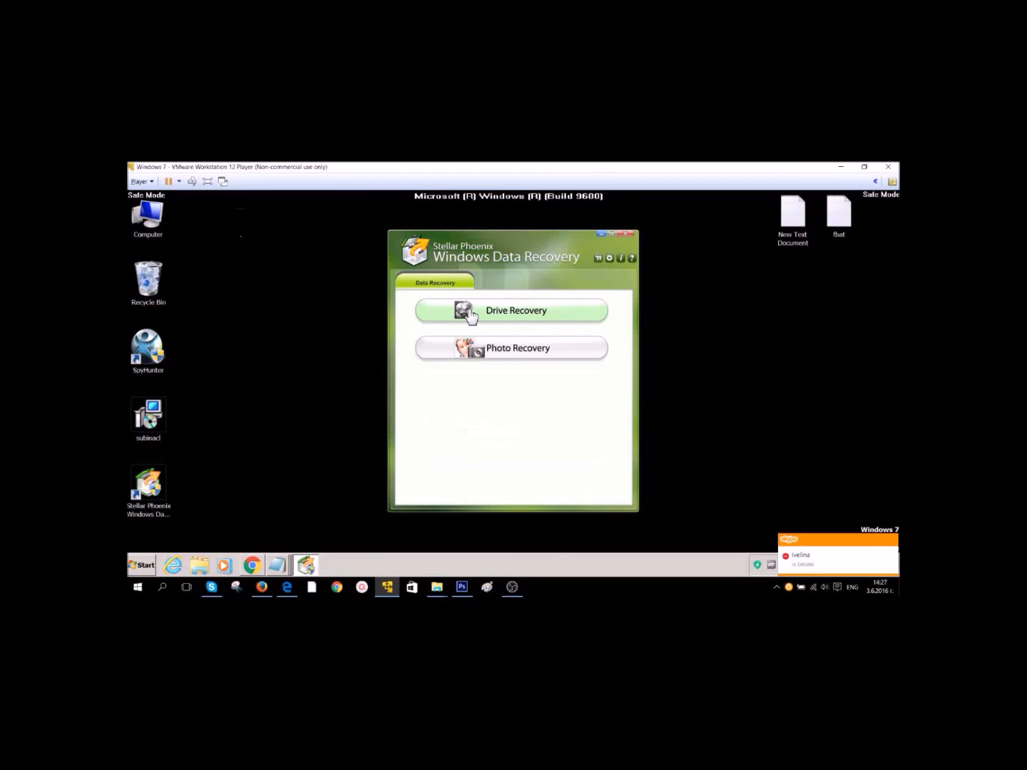
{"action": "left_click", "coordinate": [511, 310]}
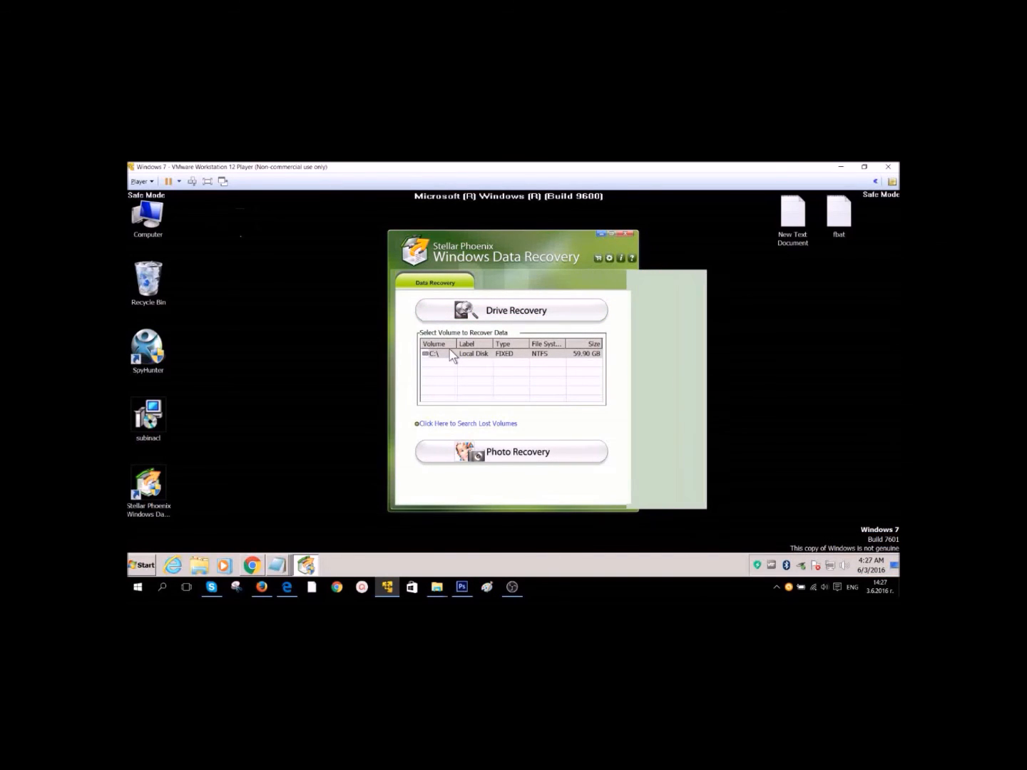
{"action": "left_click", "coordinate": [435, 354]}
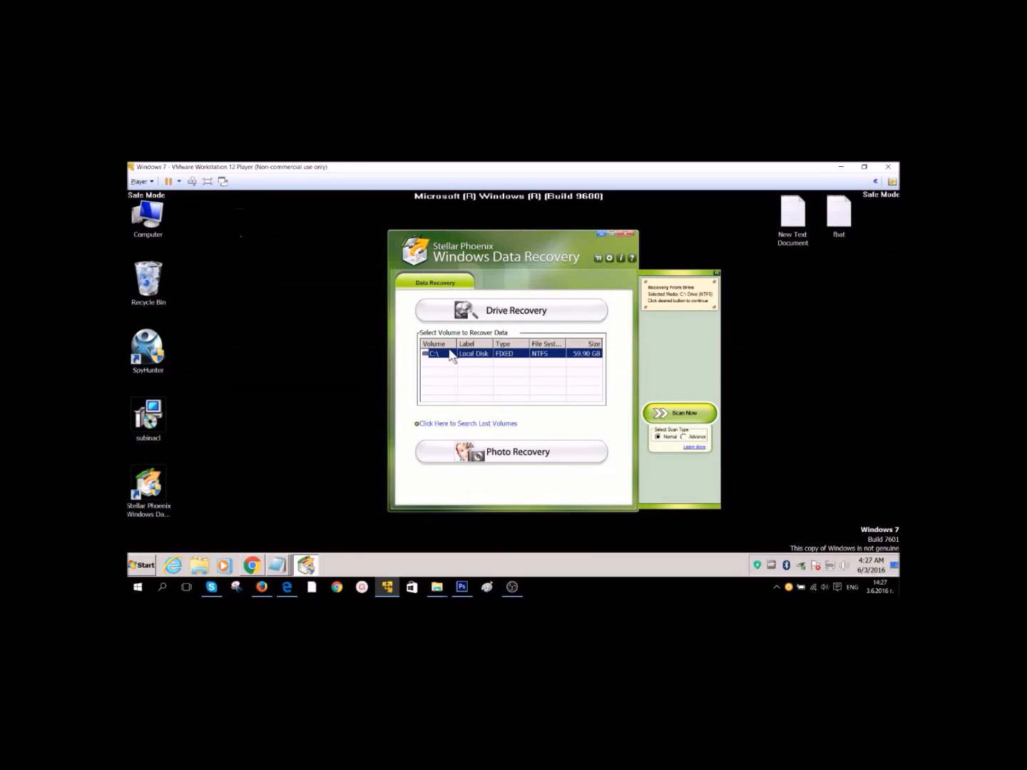
{"action": "mouse_move", "coordinate": [633, 412]}
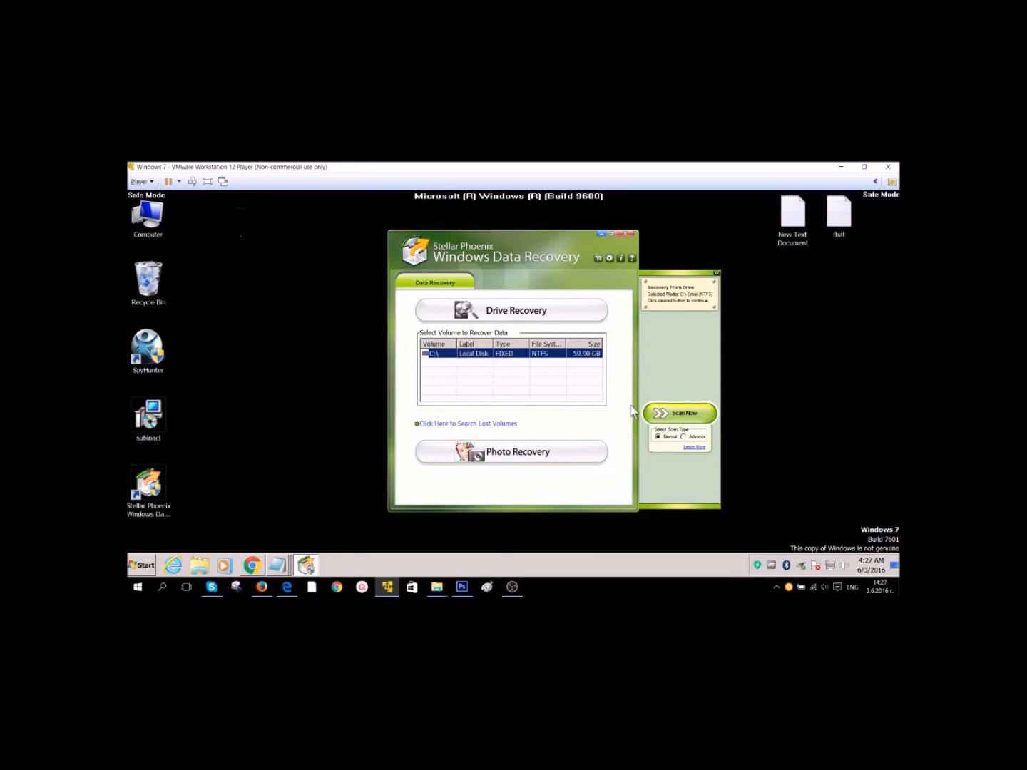
{"action": "left_click", "coordinate": [684, 438]}
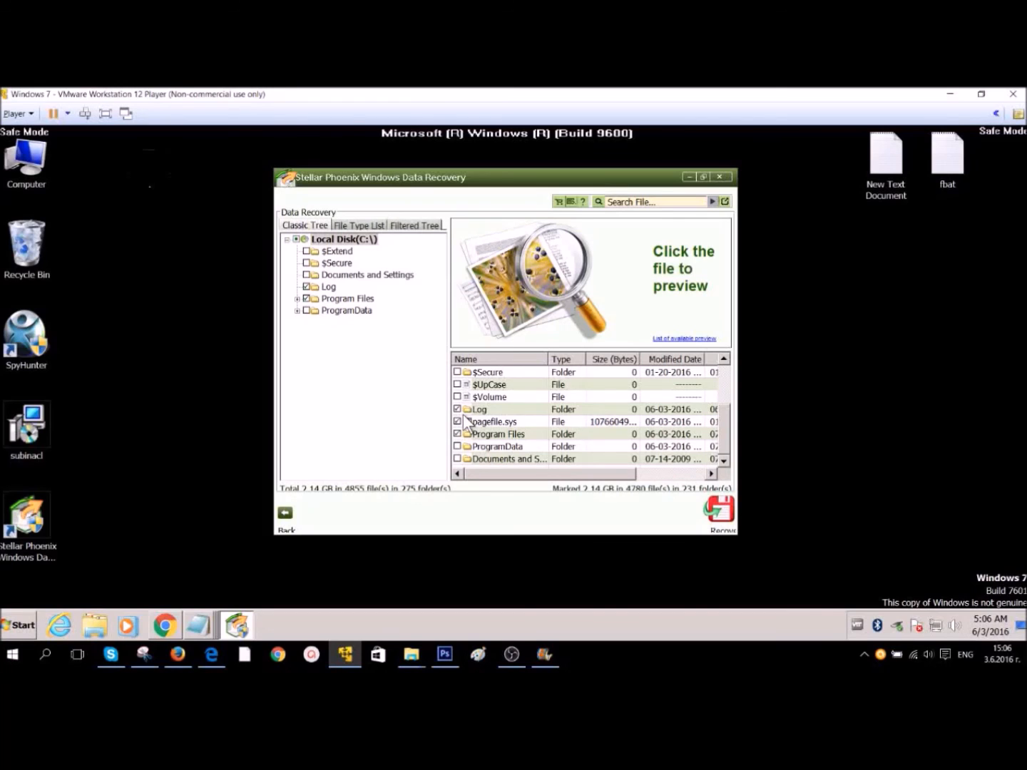
Select the Documents and Settings row in the C: scan results
{"action": "left_click", "coordinate": [507, 459]}
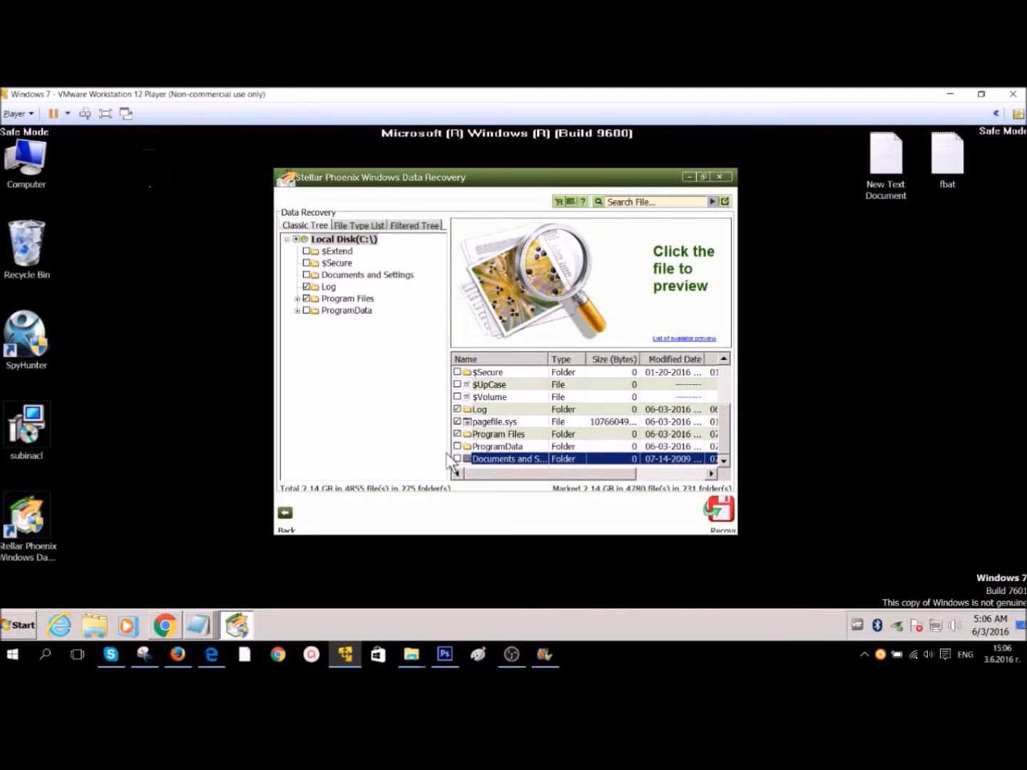